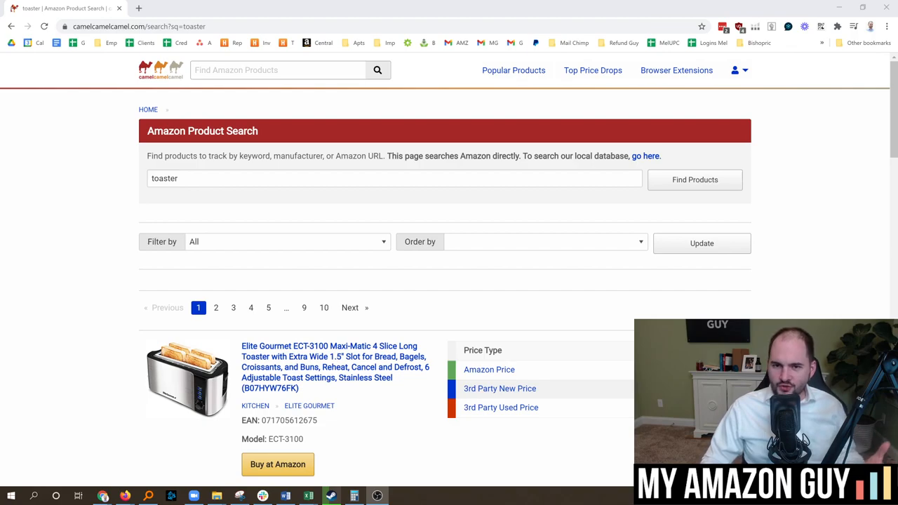
{"action": "mouse_move", "coordinate": [115, 156]}
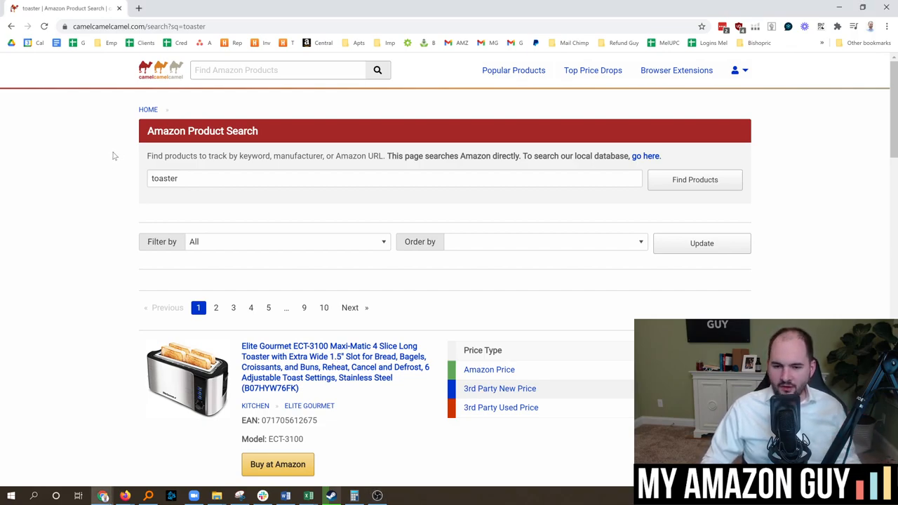
{"action": "mouse_move", "coordinate": [105, 167]}
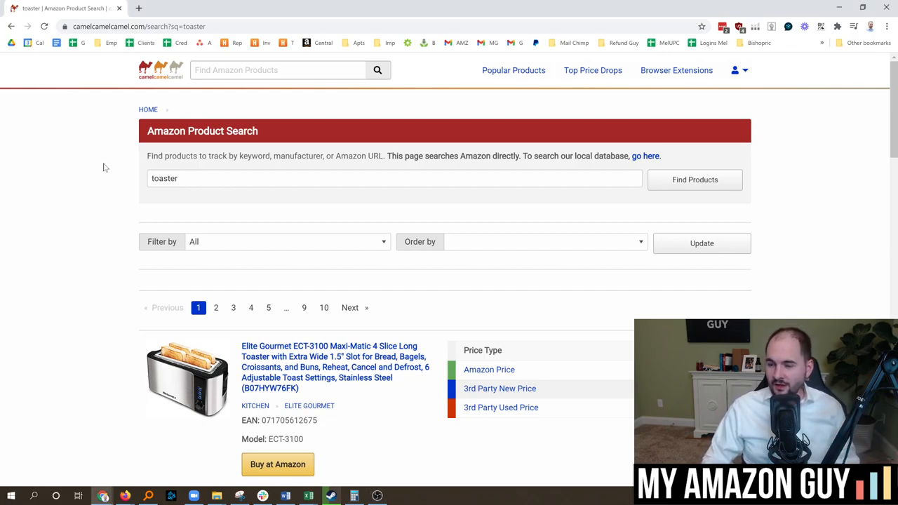
{"action": "mouse_move", "coordinate": [70, 170]}
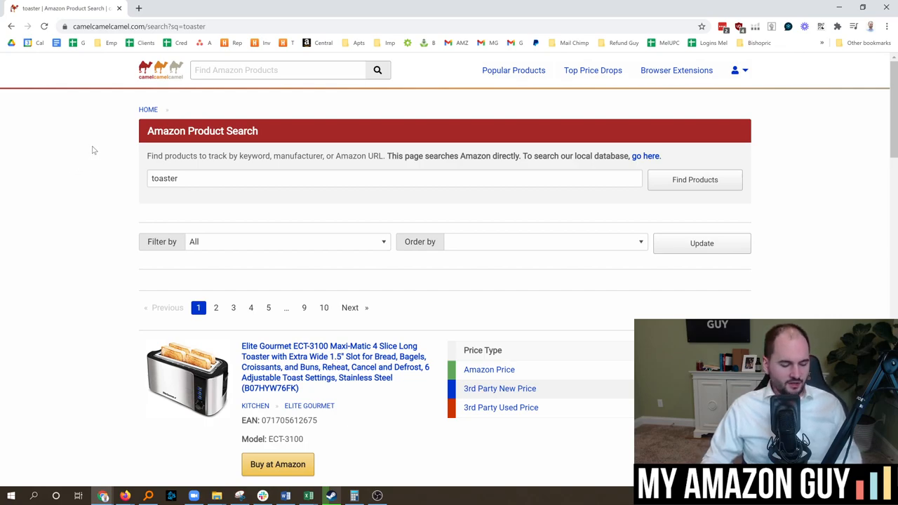
{"action": "mouse_move", "coordinate": [109, 150]}
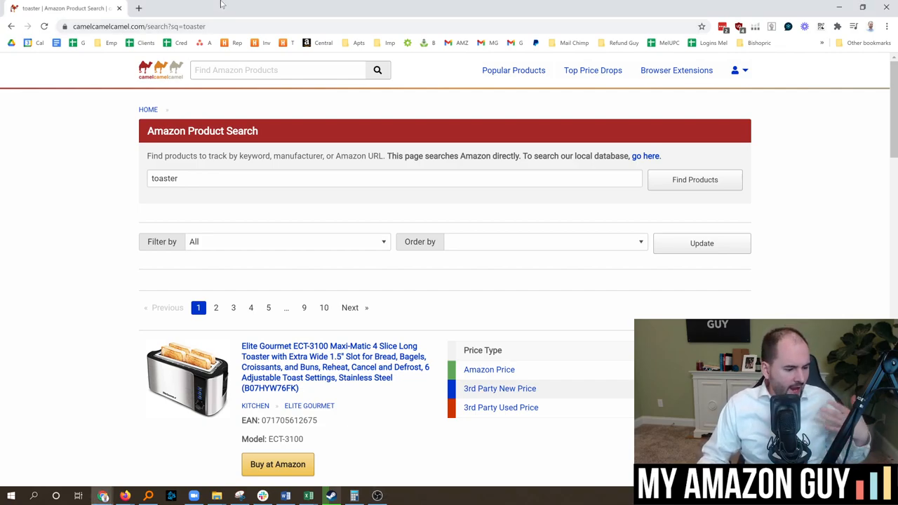
{"action": "mouse_move", "coordinate": [258, 6]}
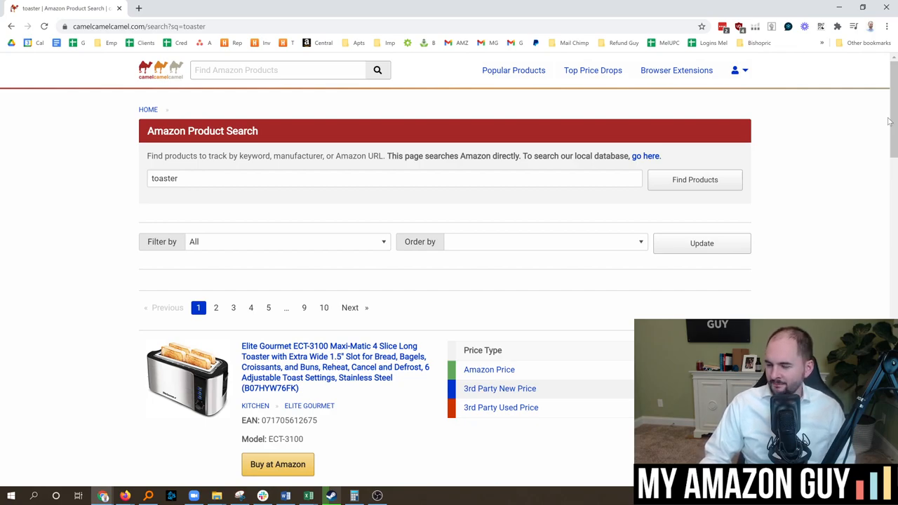
- Scroll the CamelCamelCamel results down to the Elite Gourmet ECT-3100 toaster listing
{"action": "scroll", "scroll_direction": "down", "scroll_amount": 3}
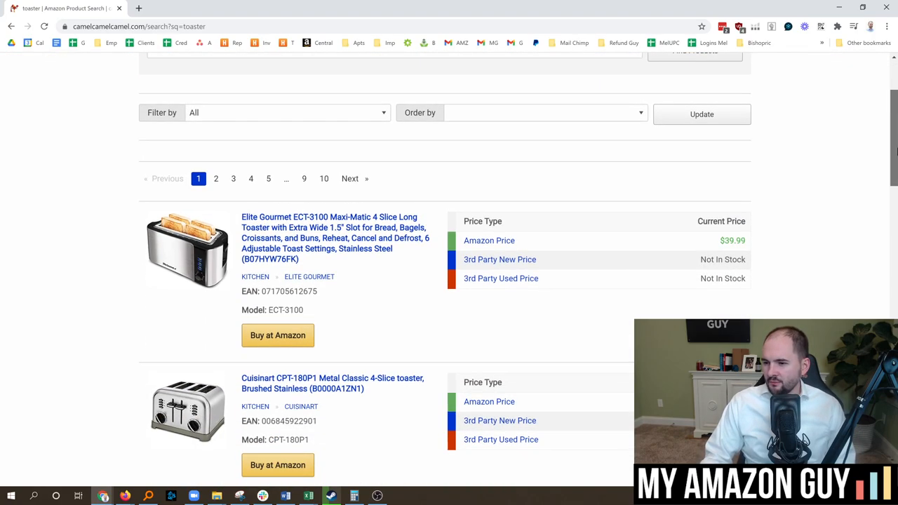
{"action": "scroll", "scroll_direction": "down", "scroll_amount": 3}
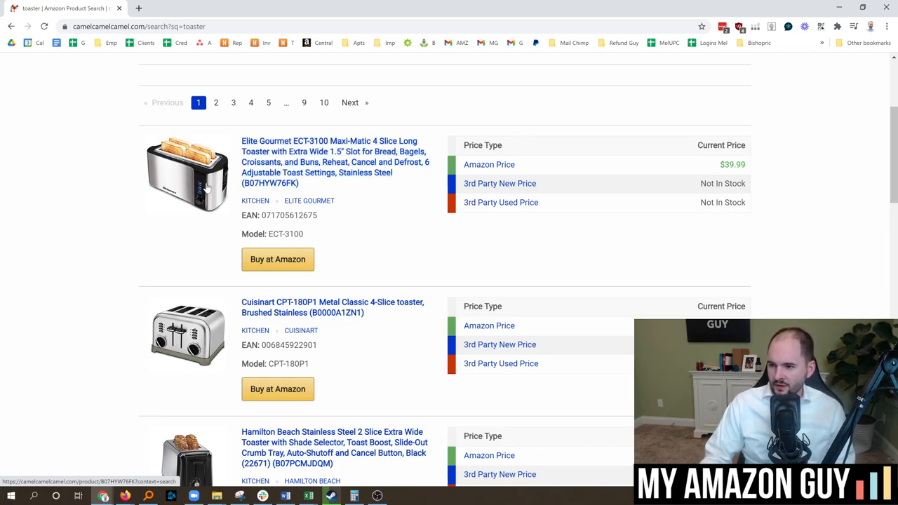
{"action": "mouse_move", "coordinate": [210, 184]}
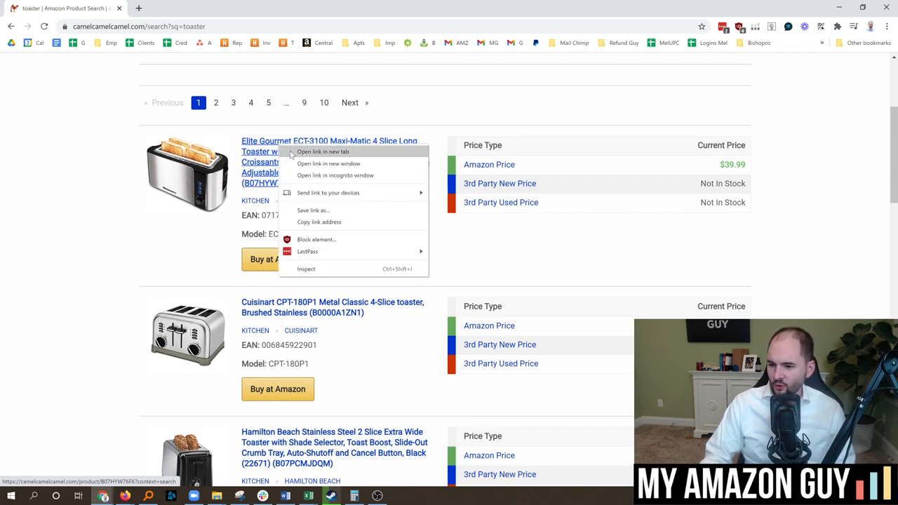
- Open the Elite Gourmet ECT-3100 price history in a new tab and view its $39.99 Amazon chart
{"action": "left_click", "coordinate": [322, 152]}
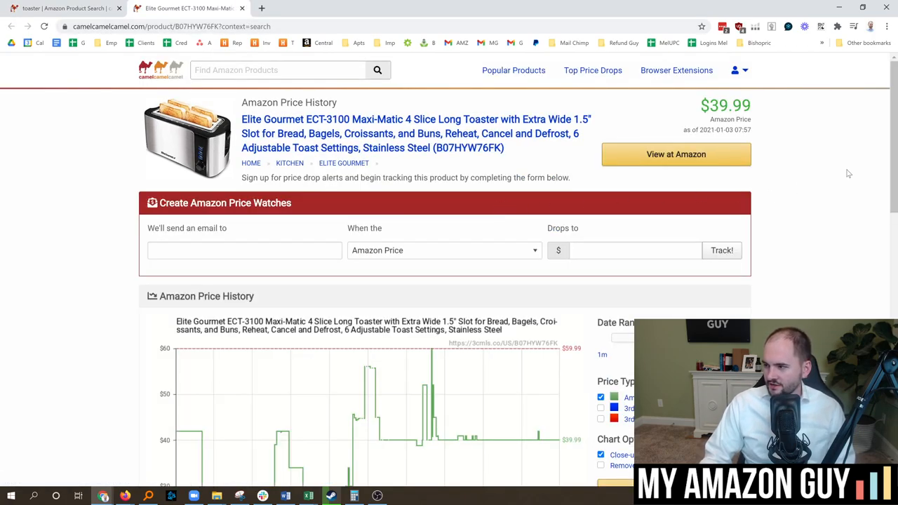
{"action": "scroll", "scroll_direction": "down", "scroll_amount": 3}
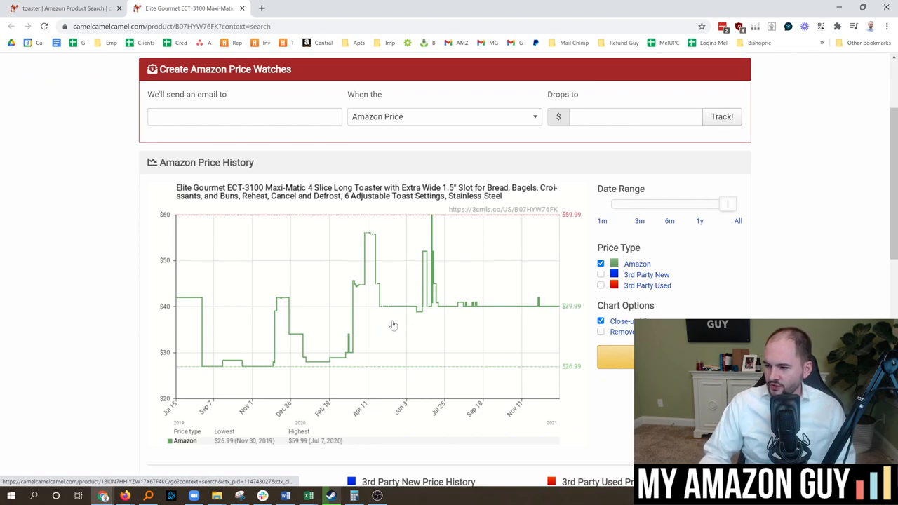
{"action": "mouse_move", "coordinate": [389, 382]}
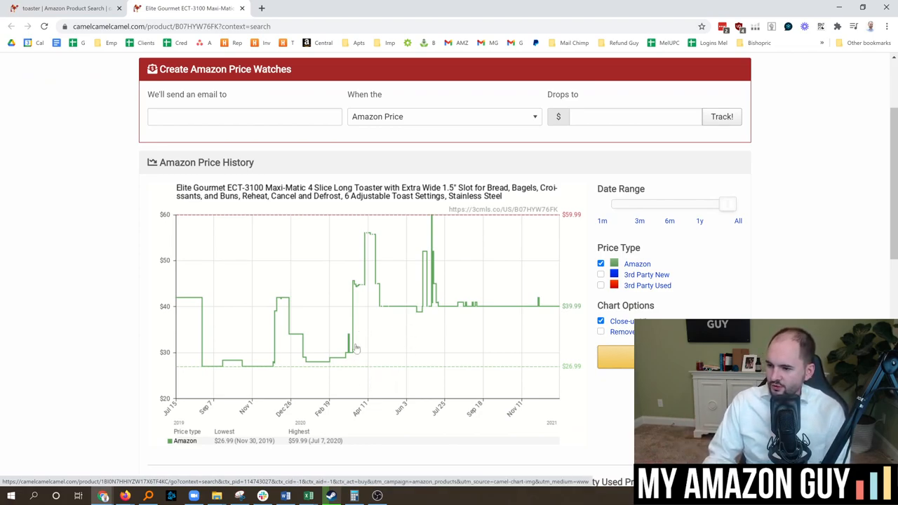
{"action": "mouse_move", "coordinate": [354, 305]}
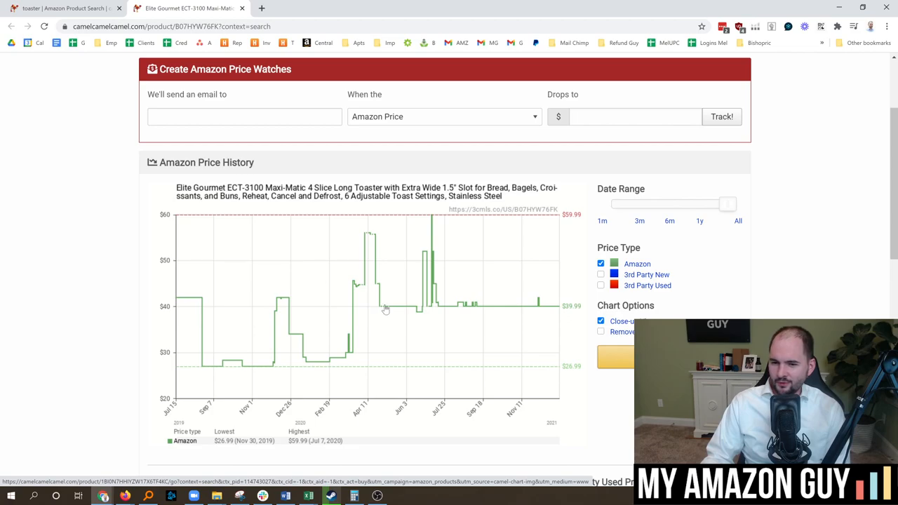
{"action": "mouse_move", "coordinate": [381, 308]}
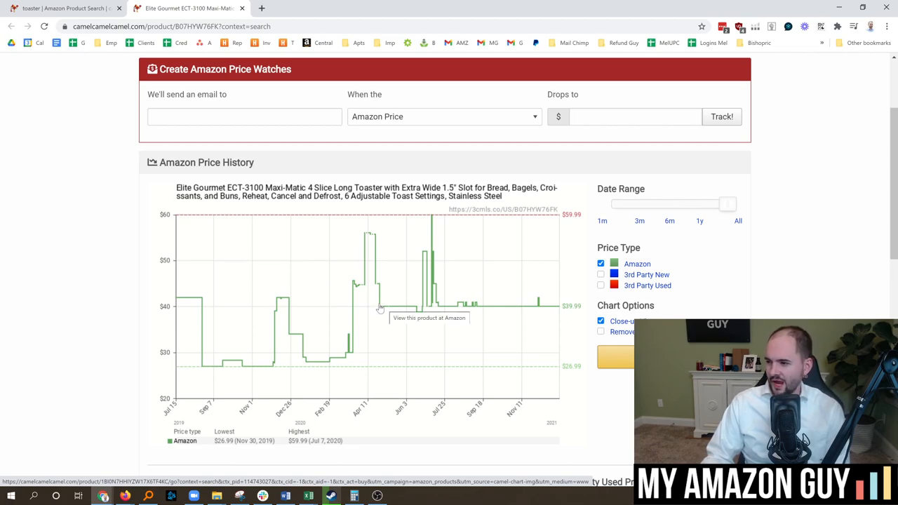
{"action": "mouse_move", "coordinate": [387, 306]}
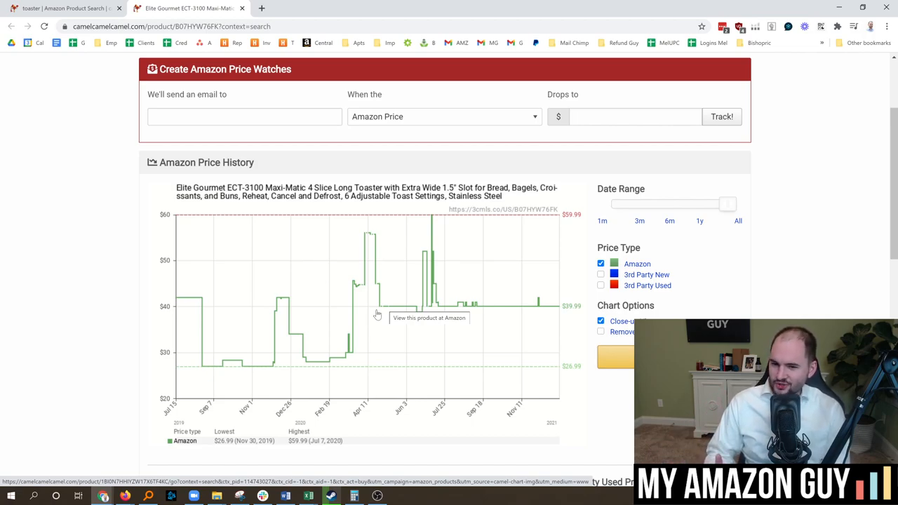
{"action": "mouse_move", "coordinate": [344, 361]}
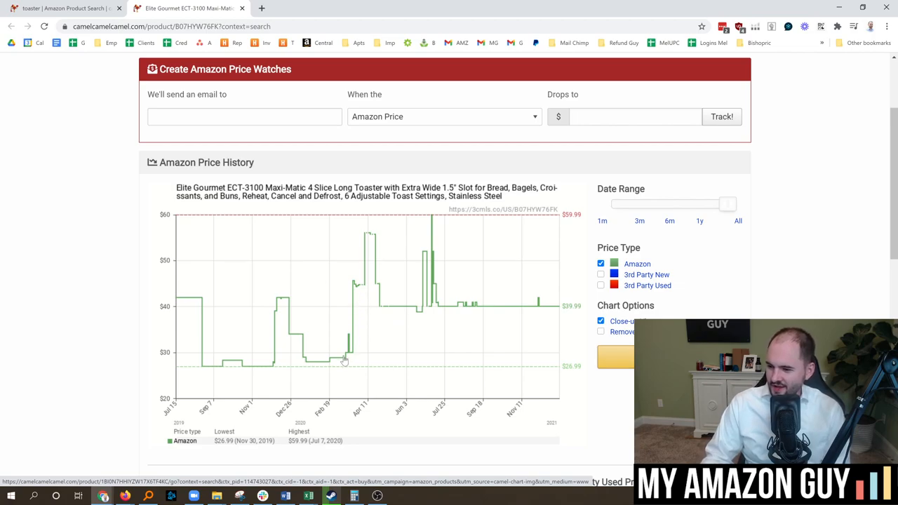
{"action": "mouse_move", "coordinate": [404, 309]}
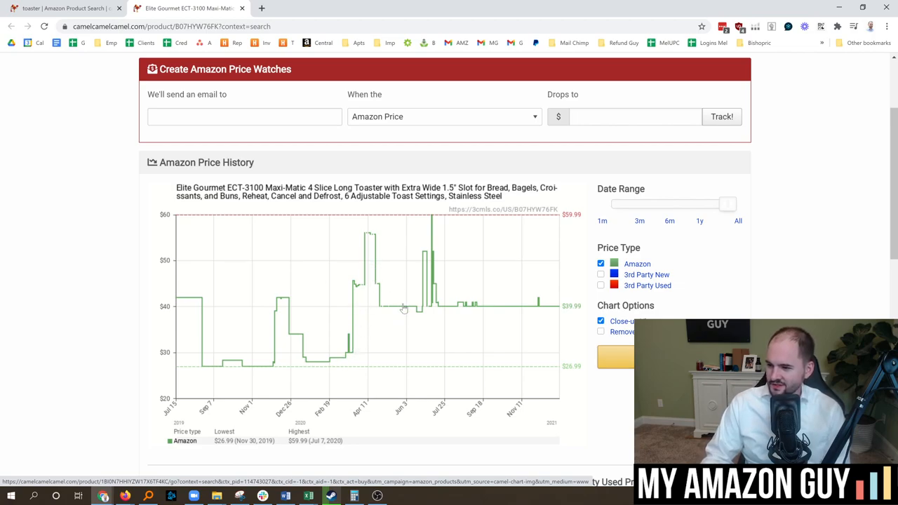
{"action": "mouse_move", "coordinate": [452, 320]}
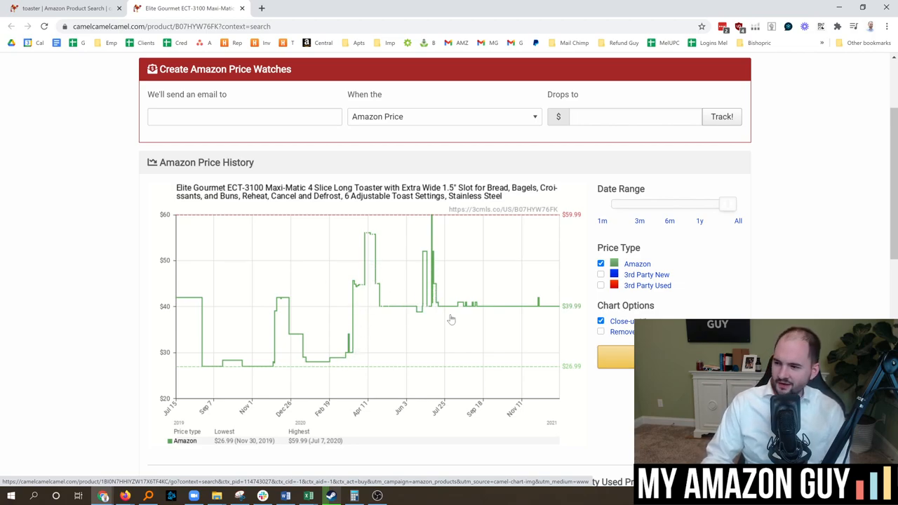
{"action": "mouse_move", "coordinate": [443, 204]}
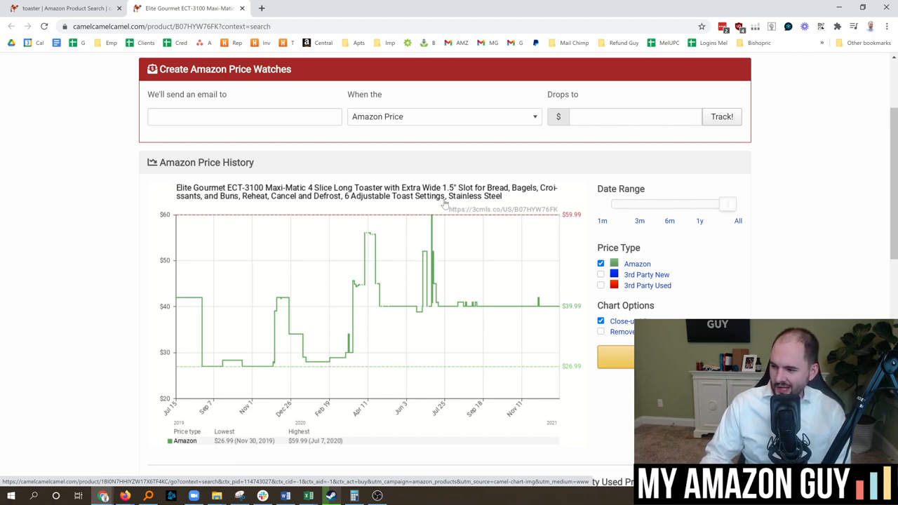
{"action": "mouse_move", "coordinate": [275, 358]}
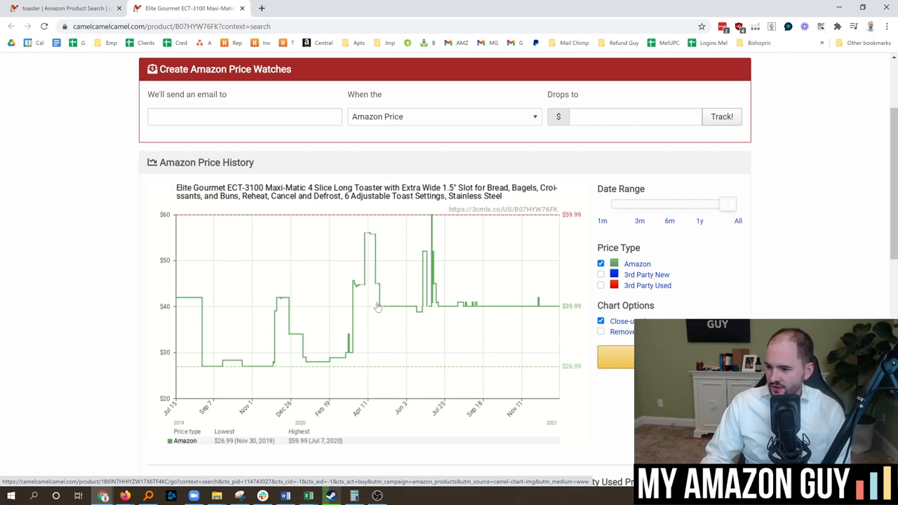
{"action": "mouse_move", "coordinate": [525, 311]}
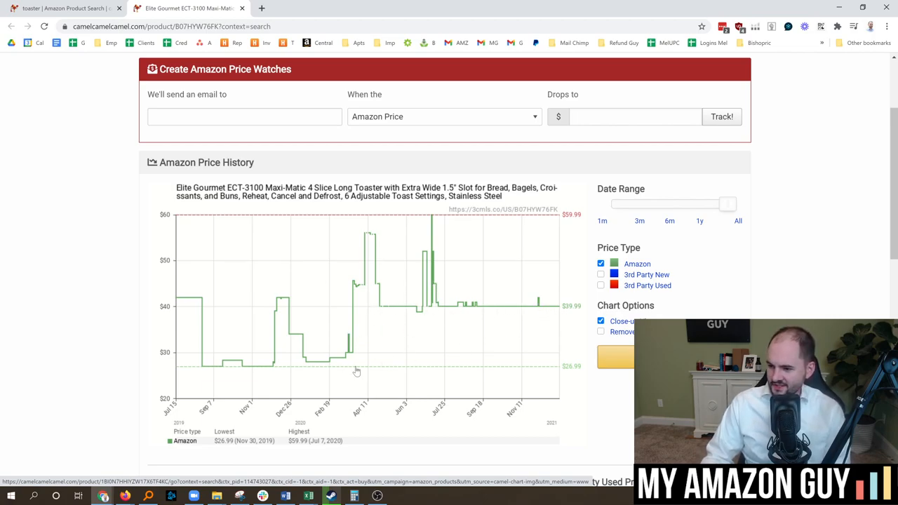
{"action": "mouse_move", "coordinate": [307, 367]}
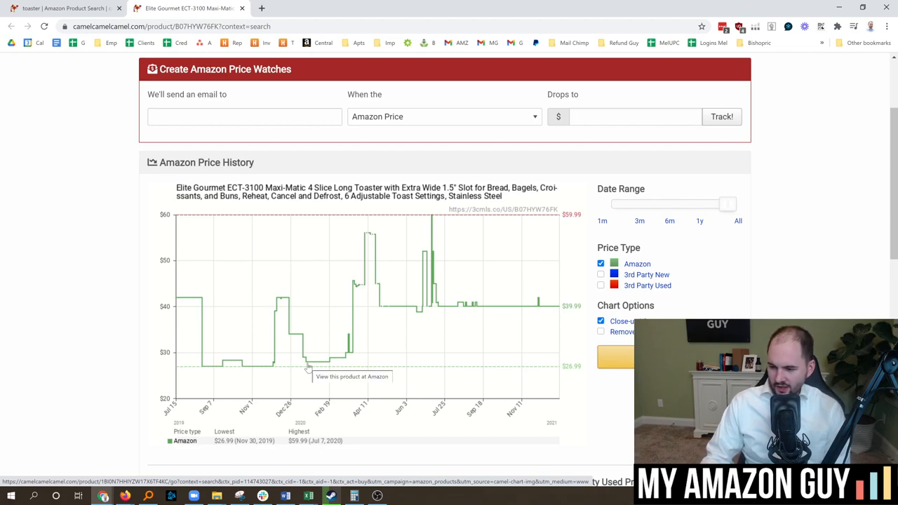
{"action": "mouse_move", "coordinate": [330, 371]}
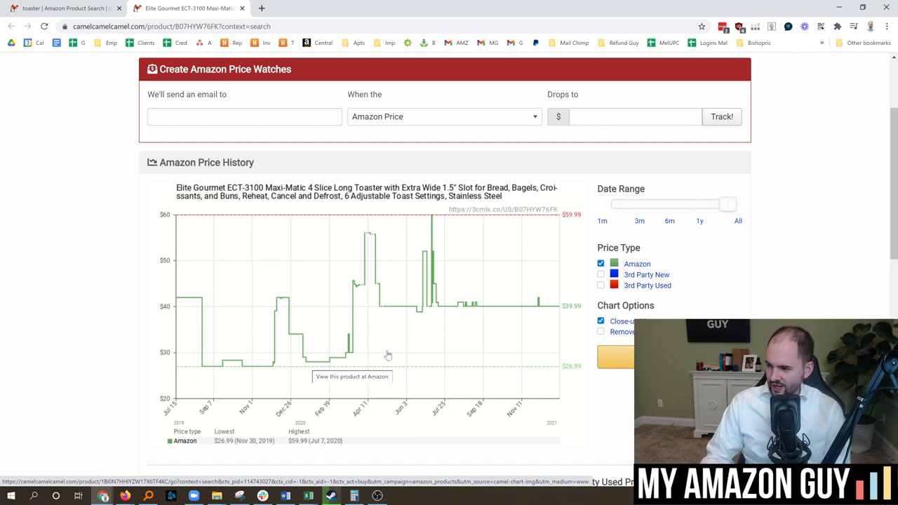
{"action": "mouse_move", "coordinate": [396, 353]}
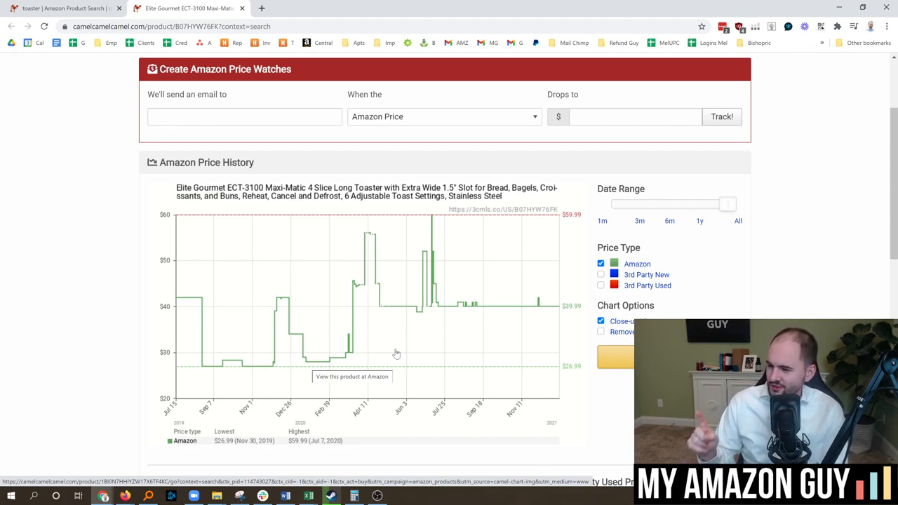
{"action": "mouse_move", "coordinate": [432, 63]}
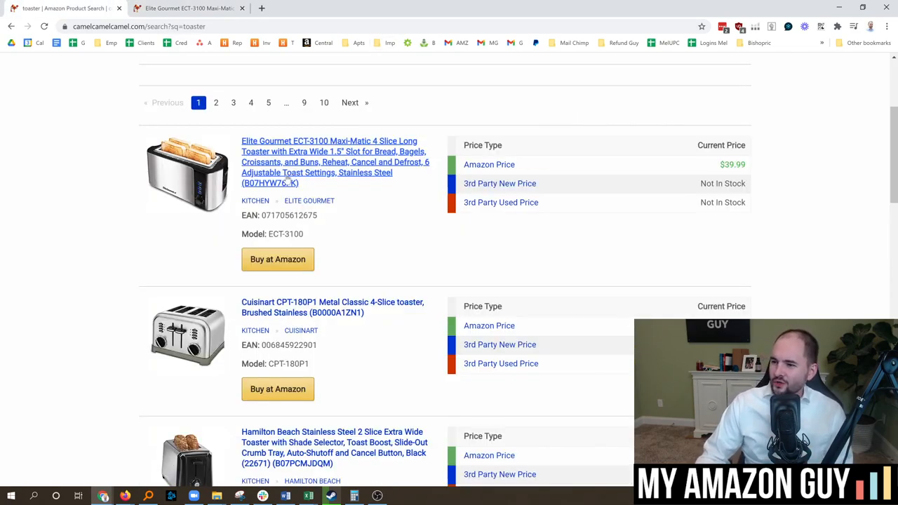
- View the Cuisinart CPT-180P1 toaster's Amazon price history over the 1y range
{"action": "scroll", "scroll_direction": "down", "scroll_amount": 3}
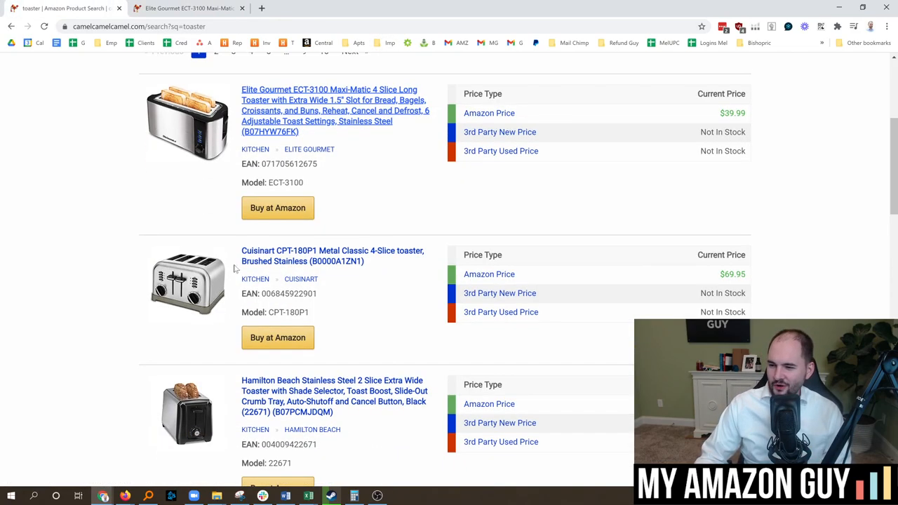
{"action": "left_click", "coordinate": [331, 256]}
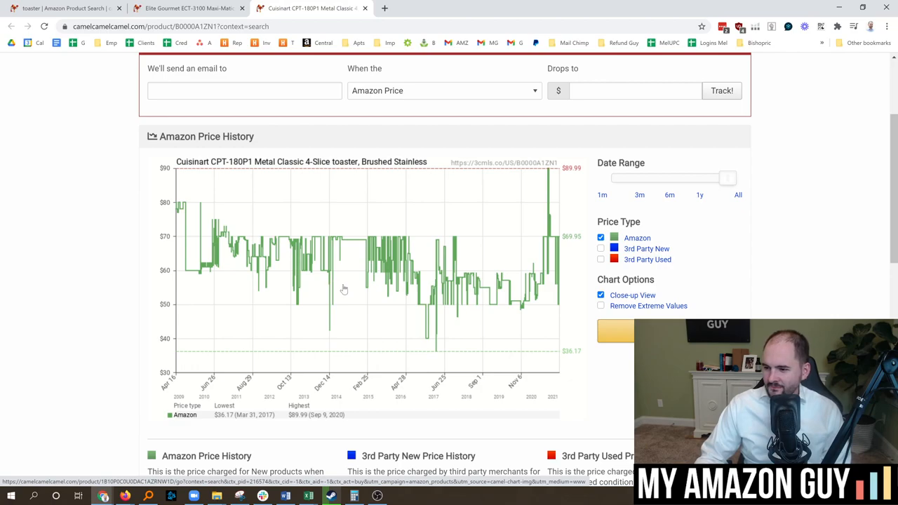
{"action": "mouse_move", "coordinate": [421, 291]}
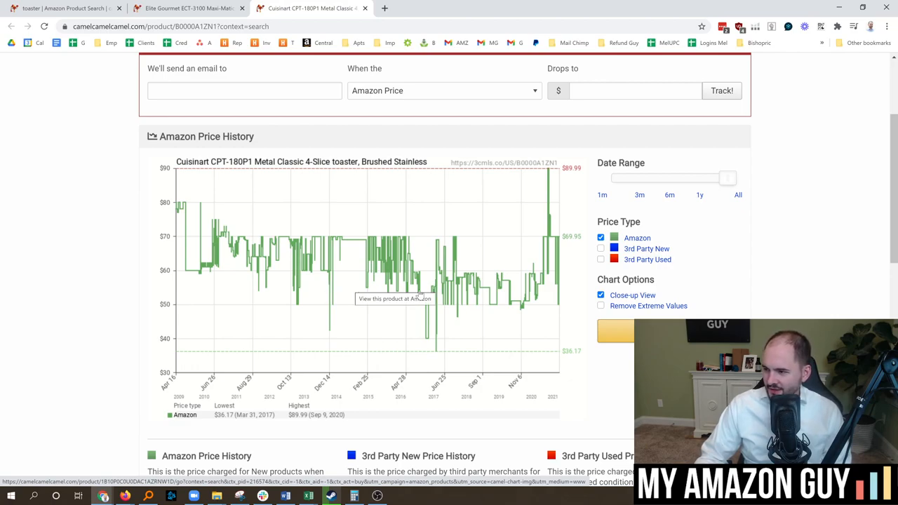
{"action": "mouse_move", "coordinate": [516, 297]}
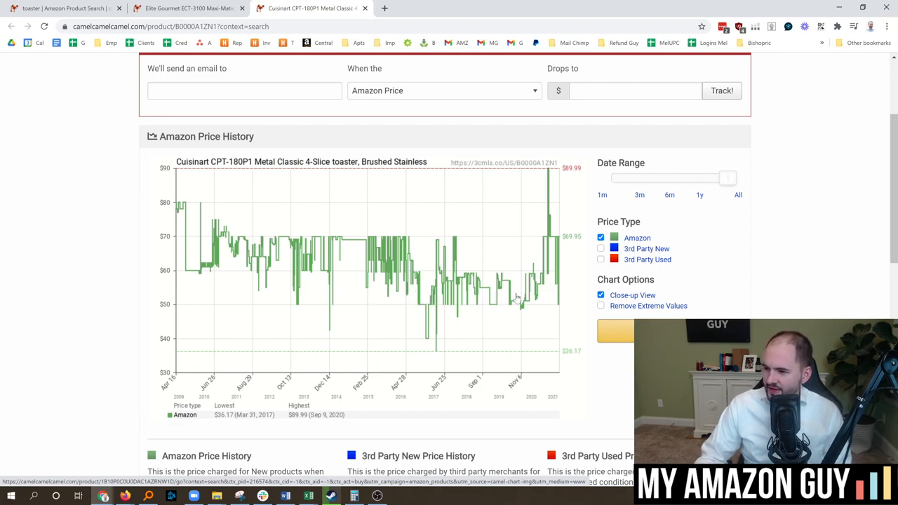
{"action": "mouse_move", "coordinate": [472, 406]}
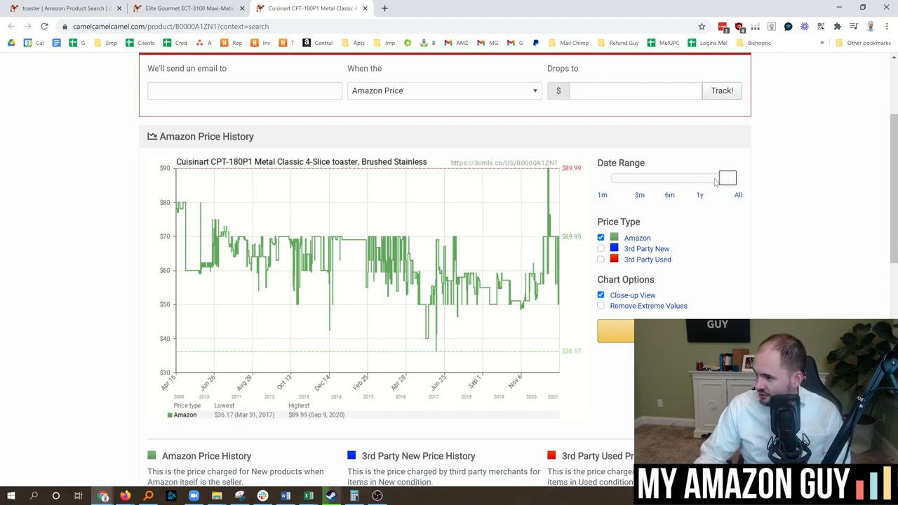
{"action": "left_click", "coordinate": [698, 193]}
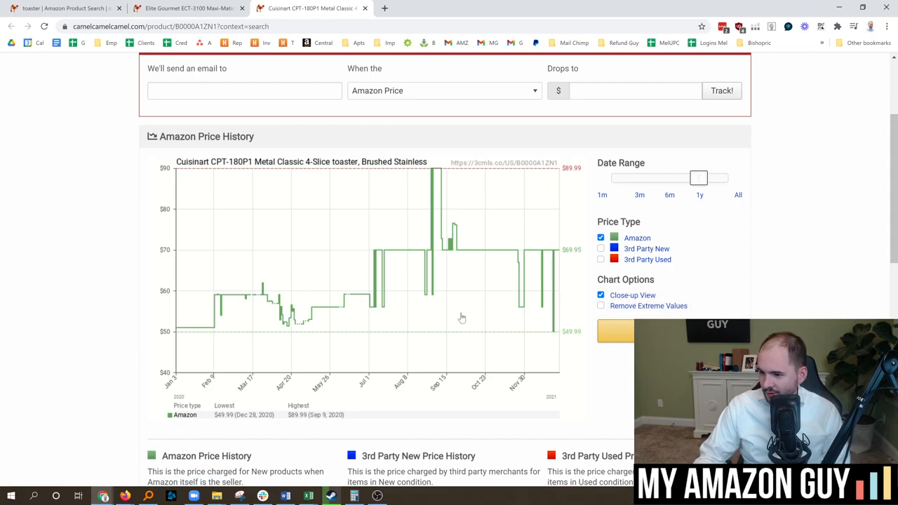
{"action": "mouse_move", "coordinate": [355, 310]}
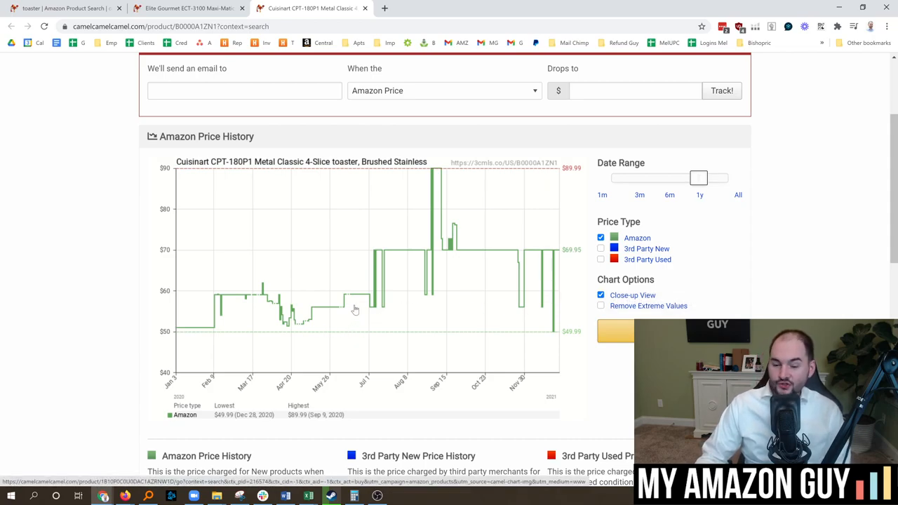
{"action": "mouse_move", "coordinate": [376, 334]}
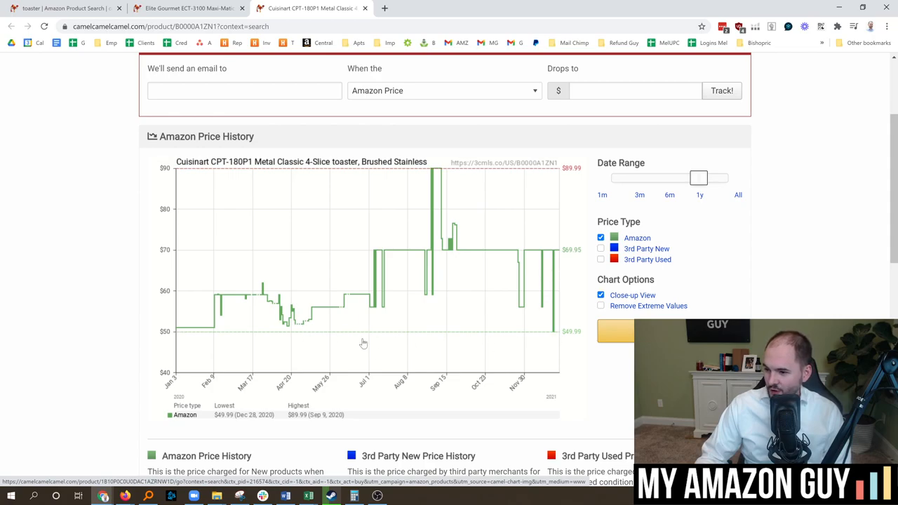
{"action": "mouse_move", "coordinate": [556, 331]}
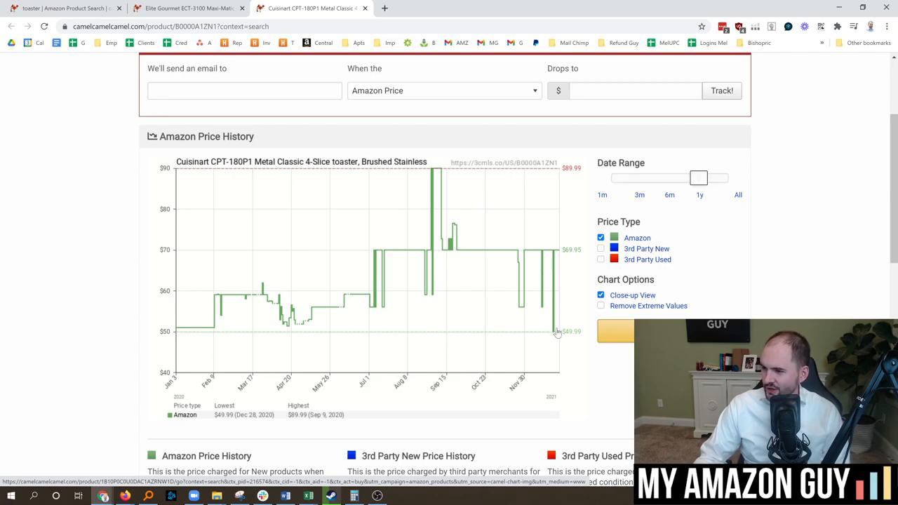
{"action": "mouse_move", "coordinate": [337, 331]}
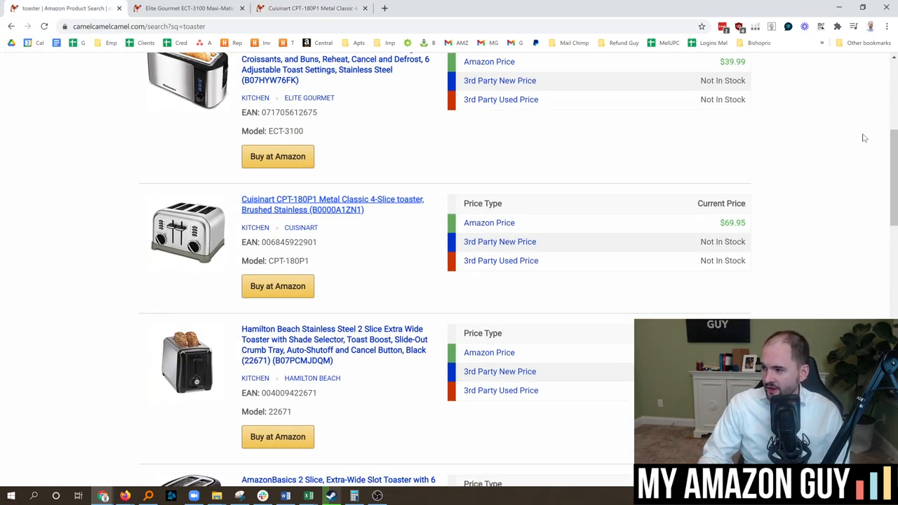
- Open the Hamilton Beach 2-slice toaster's price page in a new tab with a 1y date range
{"action": "scroll", "scroll_direction": "down", "scroll_amount": 3}
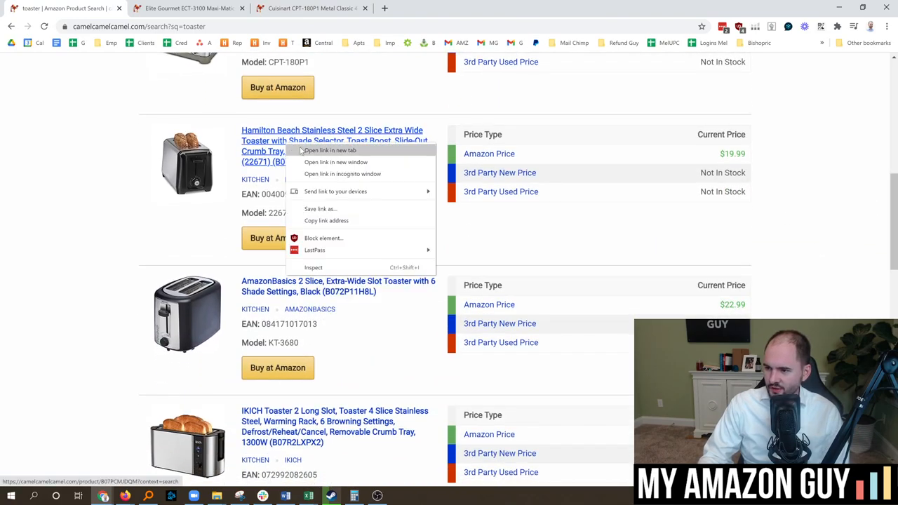
{"action": "left_click", "coordinate": [330, 150]}
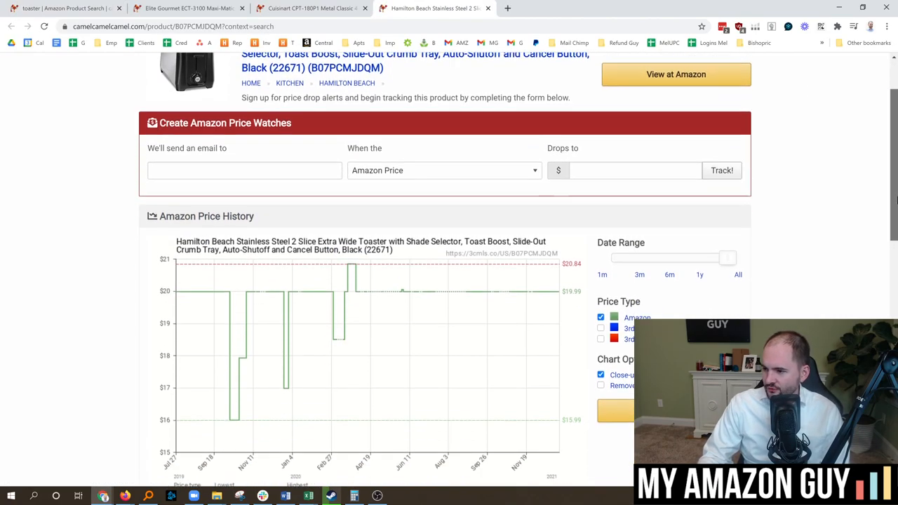
{"action": "left_click", "coordinate": [699, 233]}
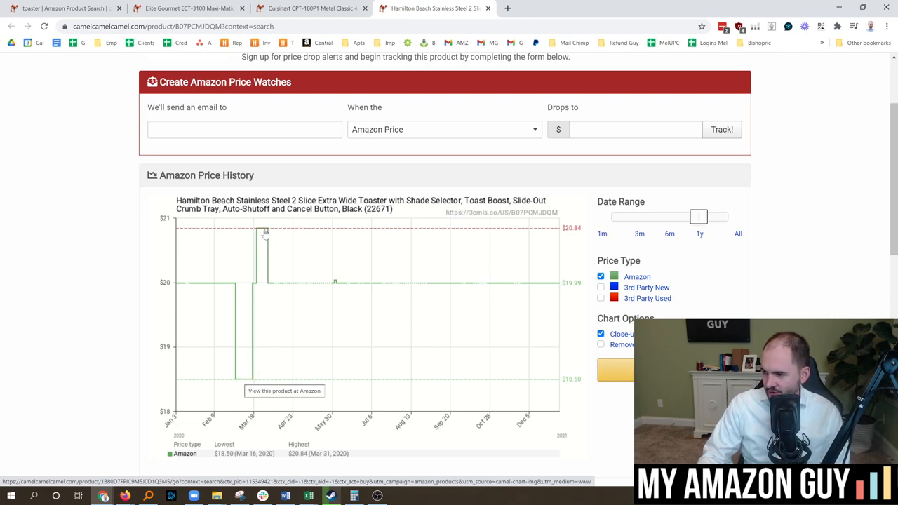
{"action": "mouse_move", "coordinate": [362, 287]}
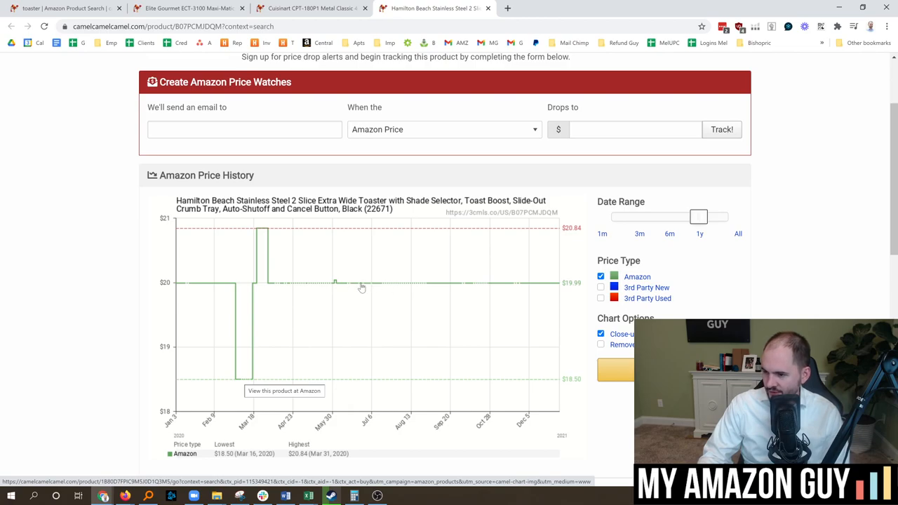
{"action": "mouse_move", "coordinate": [261, 345]}
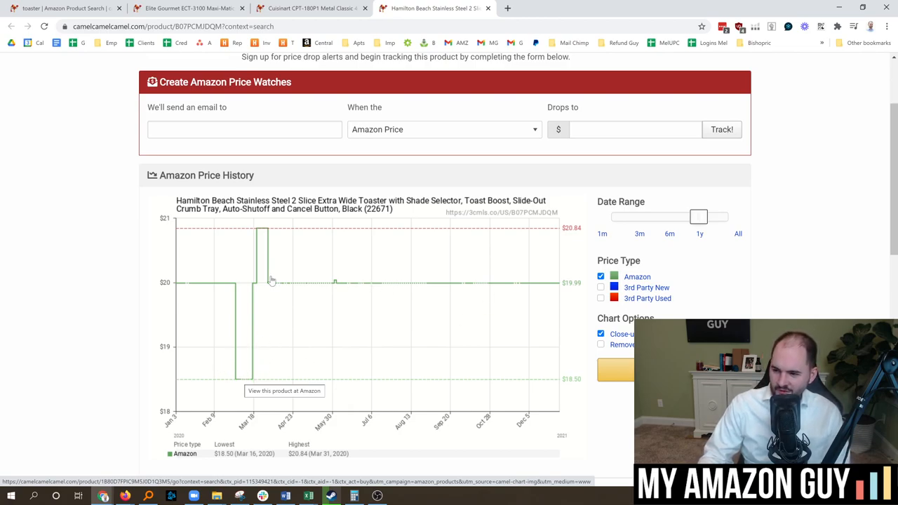
{"action": "mouse_move", "coordinate": [275, 303]}
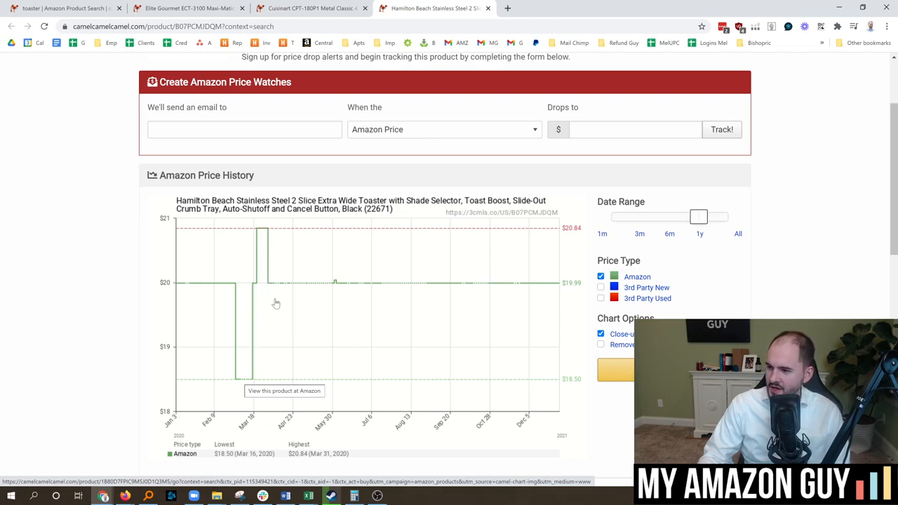
- Review the $18.50–$20.84 past-year prices and return to the toaster search results
{"action": "scroll", "scroll_direction": "down", "scroll_amount": 3}
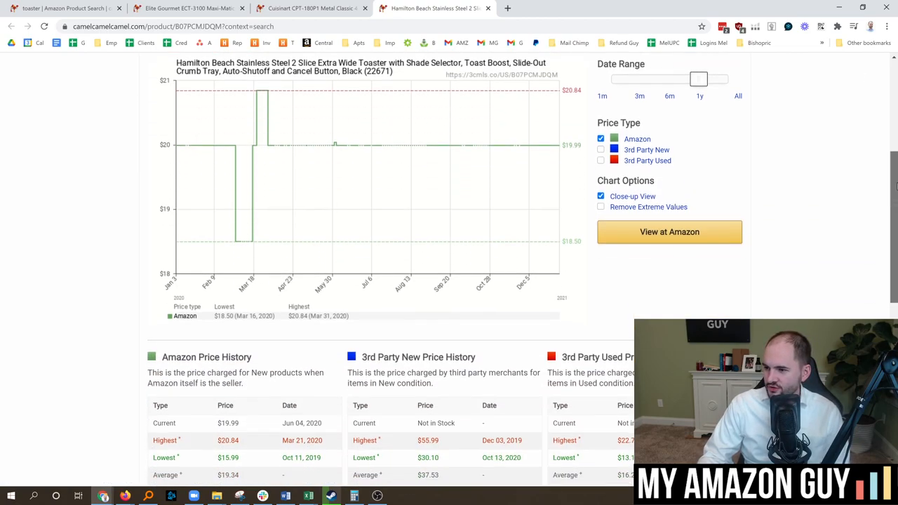
{"action": "scroll", "scroll_direction": "down", "scroll_amount": 3}
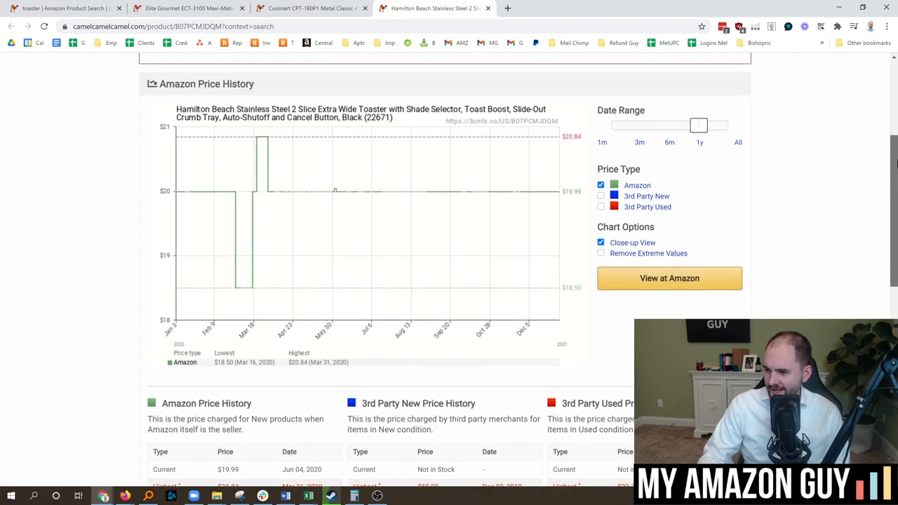
{"action": "left_click", "coordinate": [185, 8]}
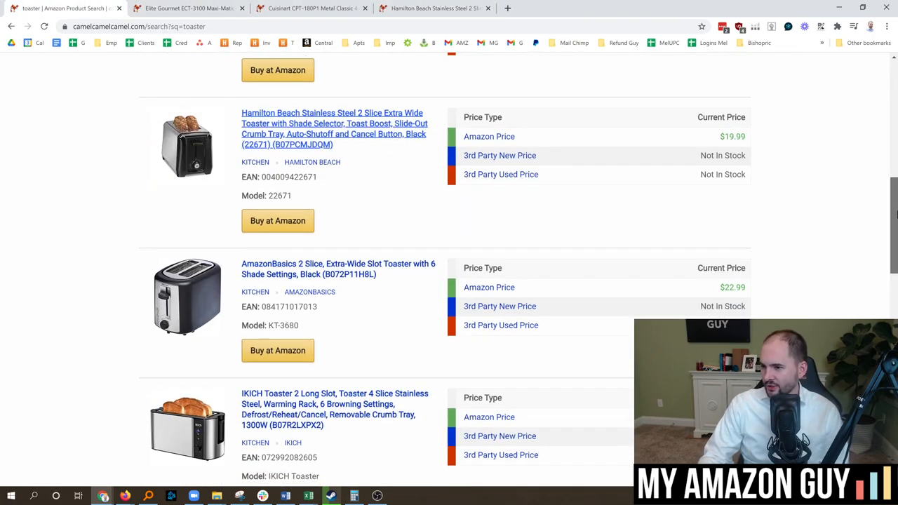
{"action": "scroll", "scroll_direction": "down", "scroll_amount": 3}
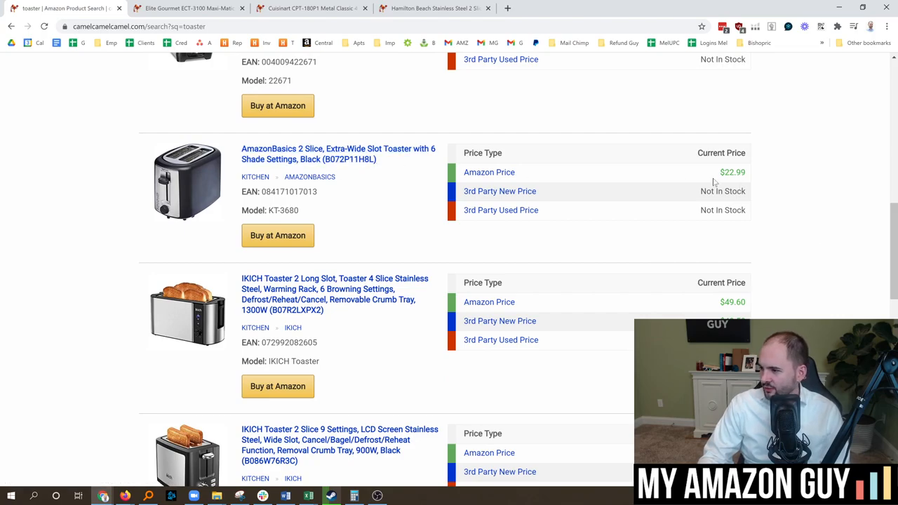
- View the AmazonBasics 2-slice toaster's past-year prices, $19.07–$25.29, currently $22.99
{"action": "left_click", "coordinate": [338, 153]}
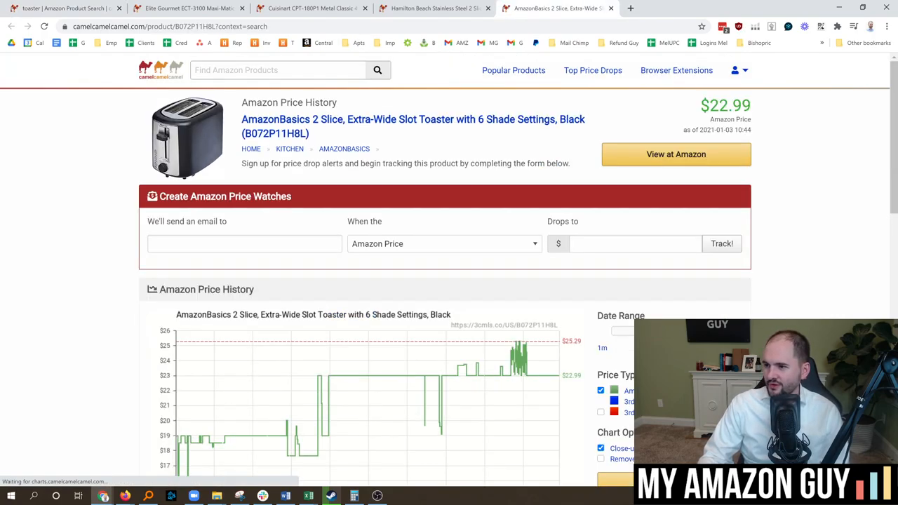
{"action": "scroll", "scroll_direction": "down", "scroll_amount": 3}
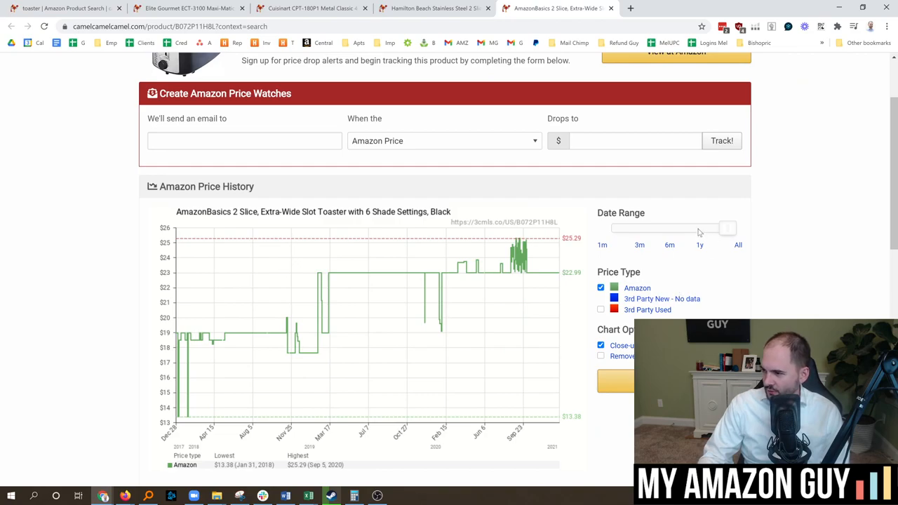
{"action": "left_click_drag", "start_coordinate": [610, 227], "coordinate": [699, 228]}
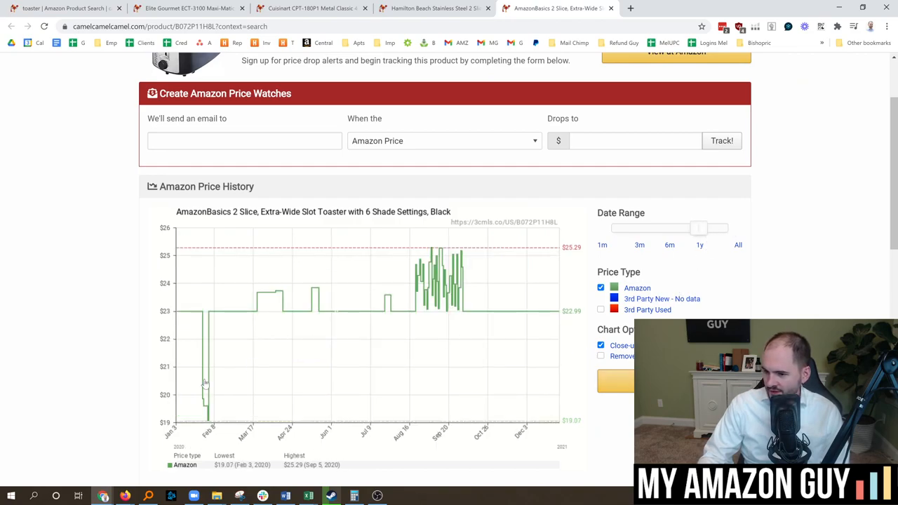
{"action": "mouse_move", "coordinate": [437, 271]}
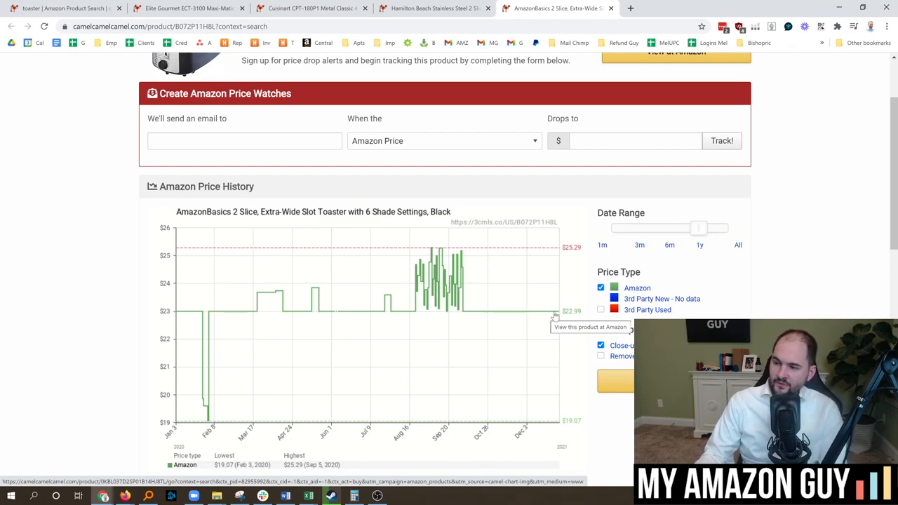
{"action": "scroll", "scroll_direction": "up", "scroll_amount": 3}
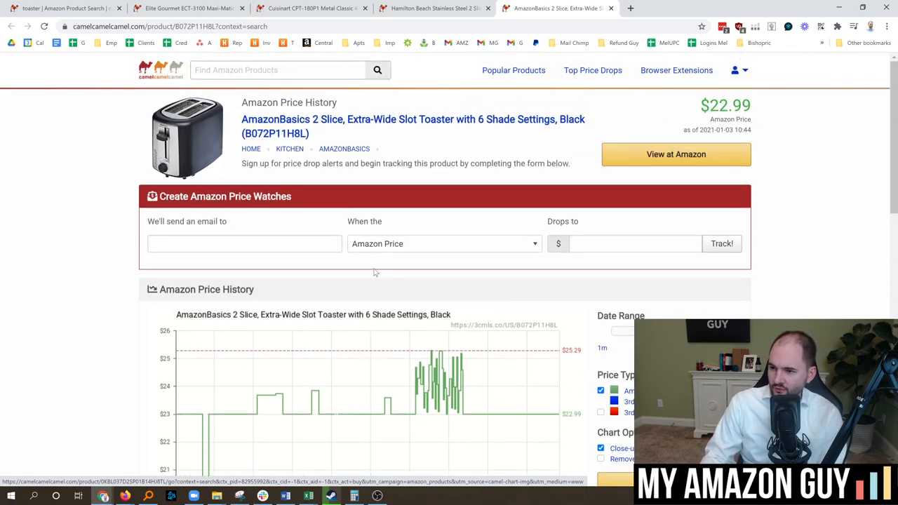
{"action": "scroll", "scroll_direction": "down", "scroll_amount": 3}
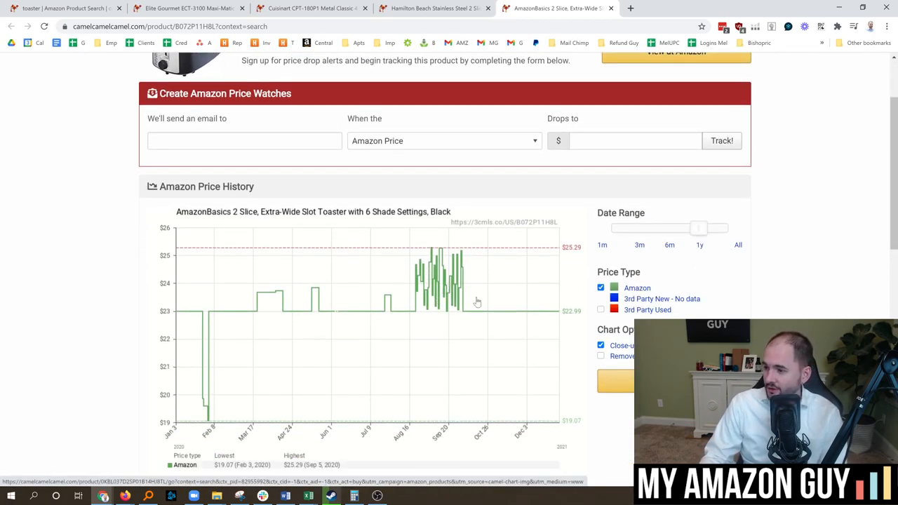
{"action": "mouse_move", "coordinate": [544, 256]}
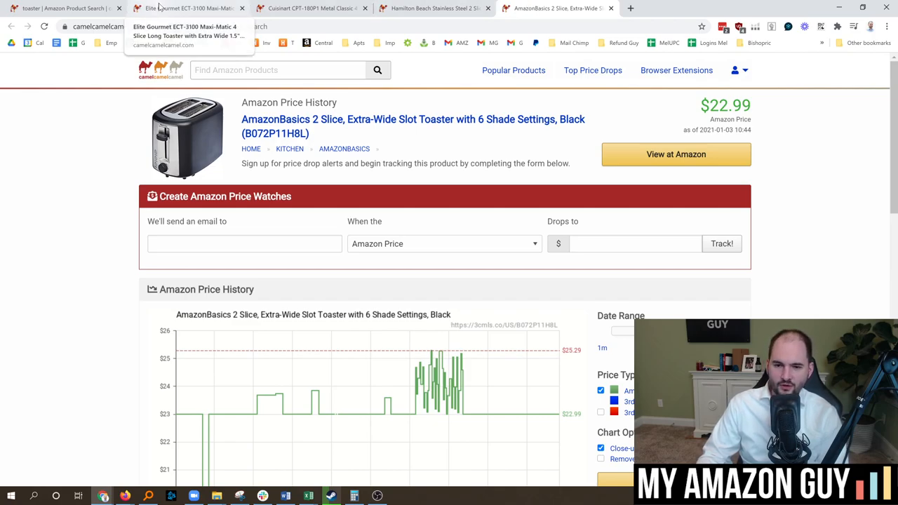
{"action": "mouse_move", "coordinate": [63, 8]}
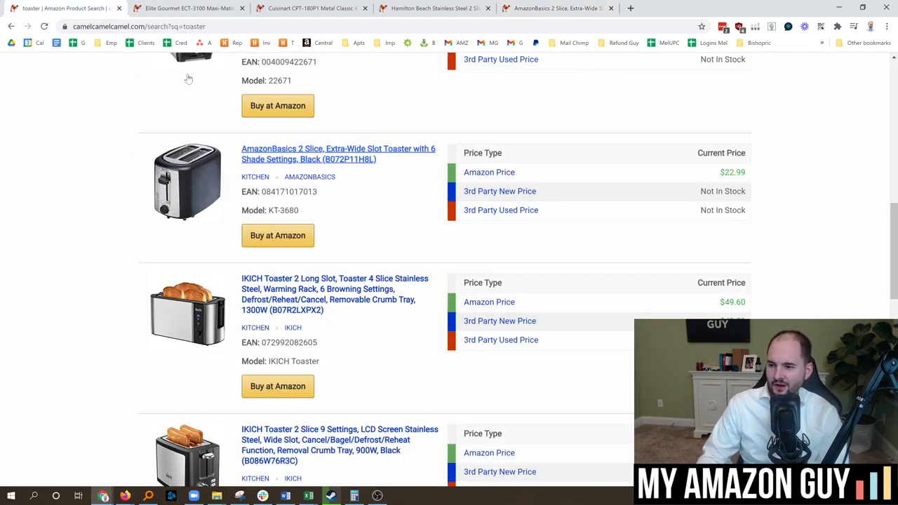
- Open the IKICH 2 long slot 4-slice toaster's price history, showing $49.58 third-party new
{"action": "scroll", "scroll_direction": "down", "scroll_amount": 3}
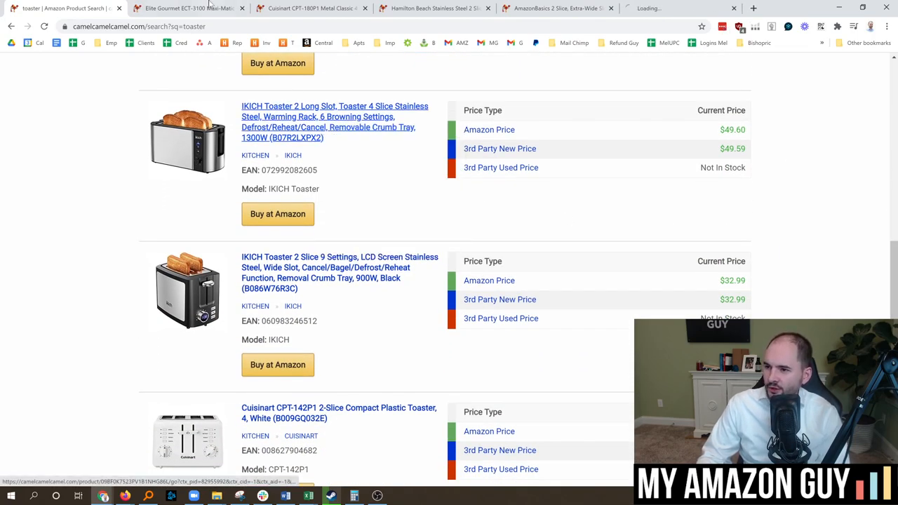
{"action": "left_click", "coordinate": [334, 107]}
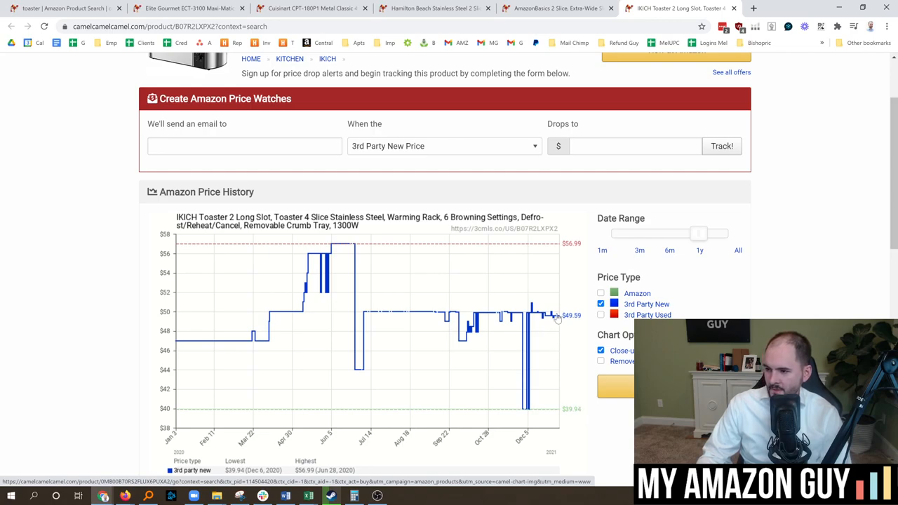
{"action": "mouse_move", "coordinate": [275, 351]}
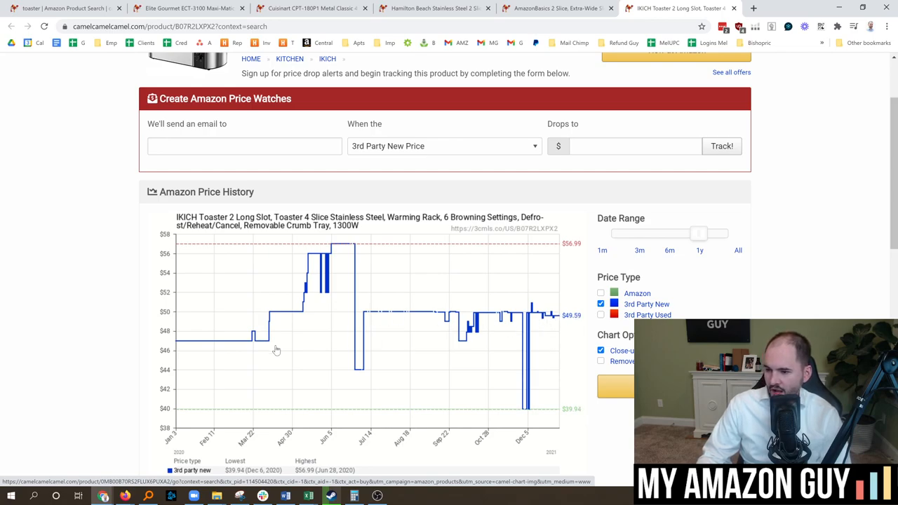
{"action": "mouse_move", "coordinate": [251, 350]}
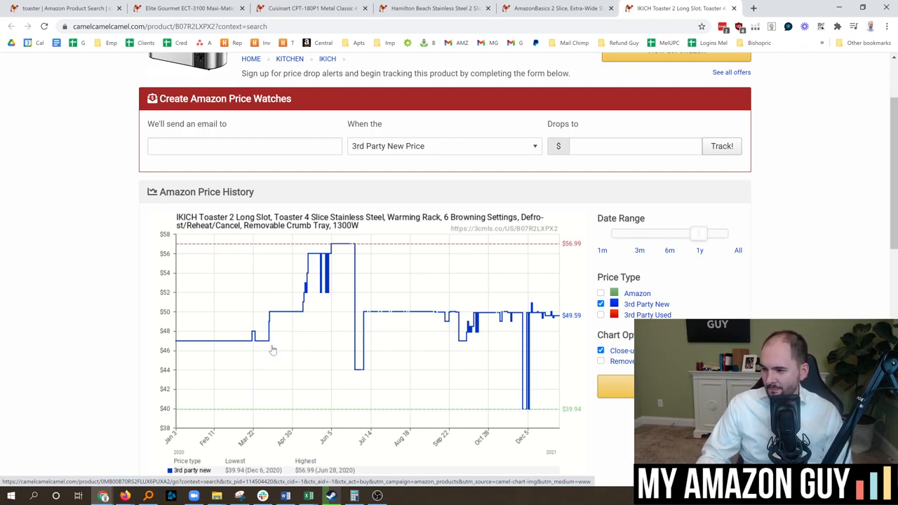
{"action": "mouse_move", "coordinate": [272, 347]}
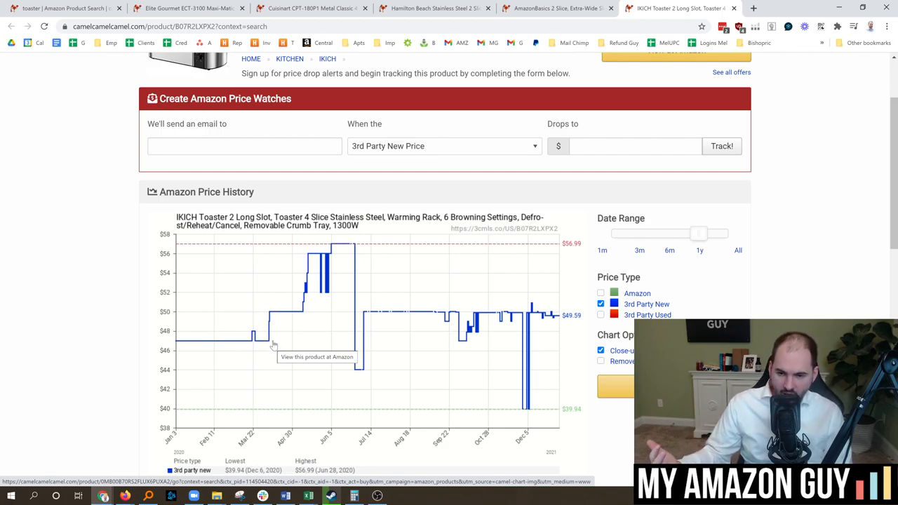
{"action": "mouse_move", "coordinate": [212, 343]}
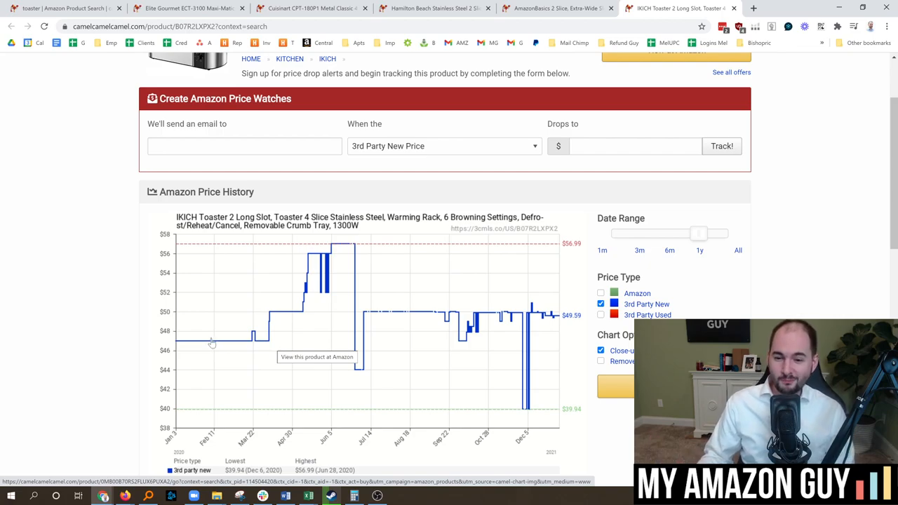
{"action": "mouse_move", "coordinate": [160, 249]}
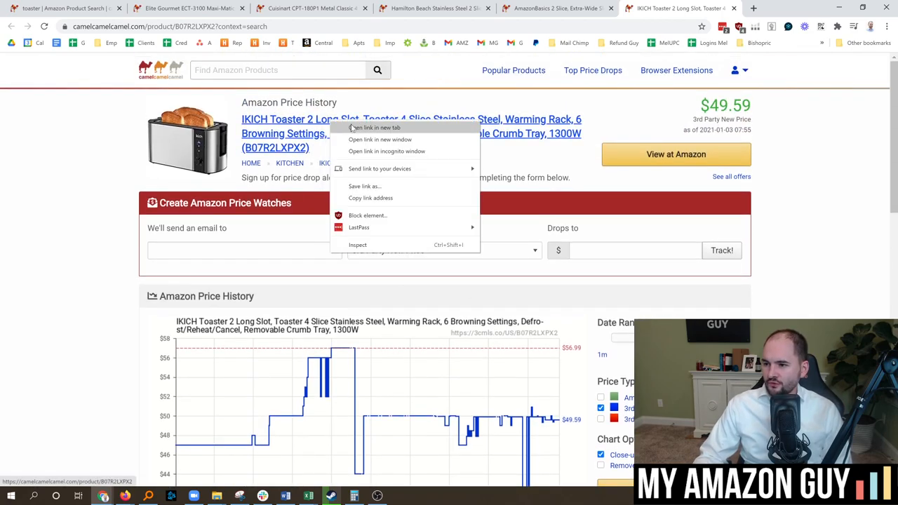
- Follow 'View at Amazon' to the IKICH toaster's Amazon listing at $49.59
{"action": "left_click", "coordinate": [376, 127]}
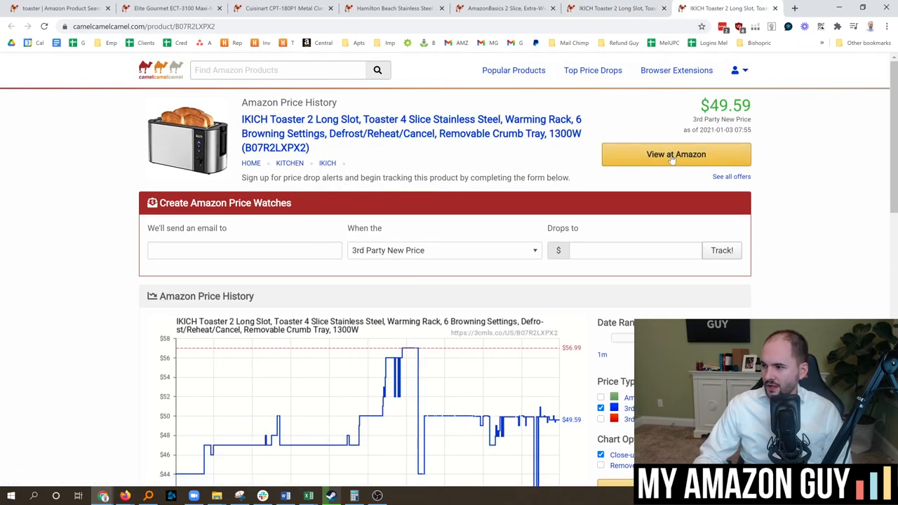
{"action": "left_click", "coordinate": [676, 154]}
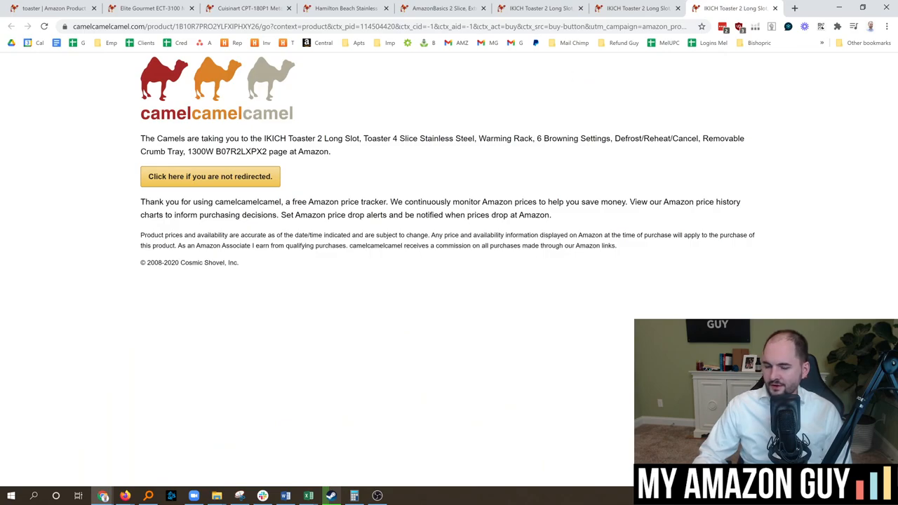
{"action": "left_click", "coordinate": [210, 177]}
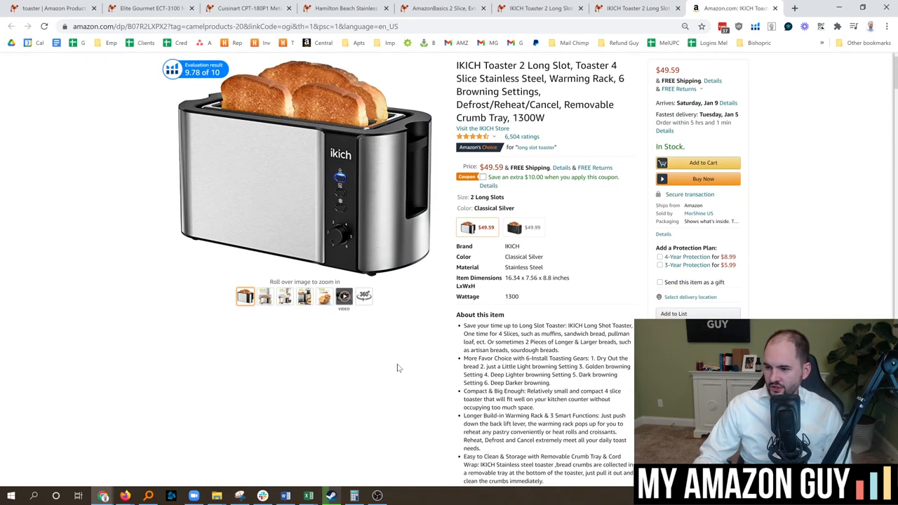
- Switch the Helium 10 price and sales chart to a longer range and reach the revenue calculator
{"action": "scroll", "scroll_direction": "down", "scroll_amount": 3}
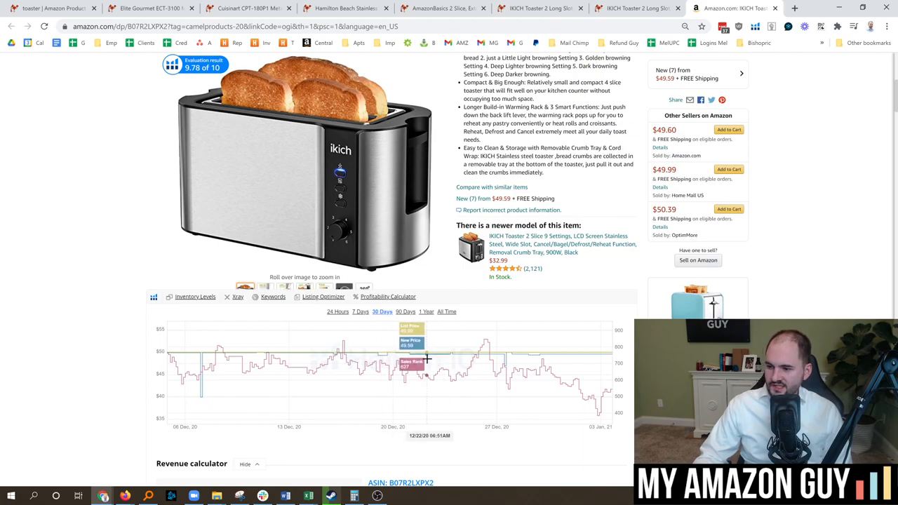
{"action": "mouse_move", "coordinate": [559, 376]}
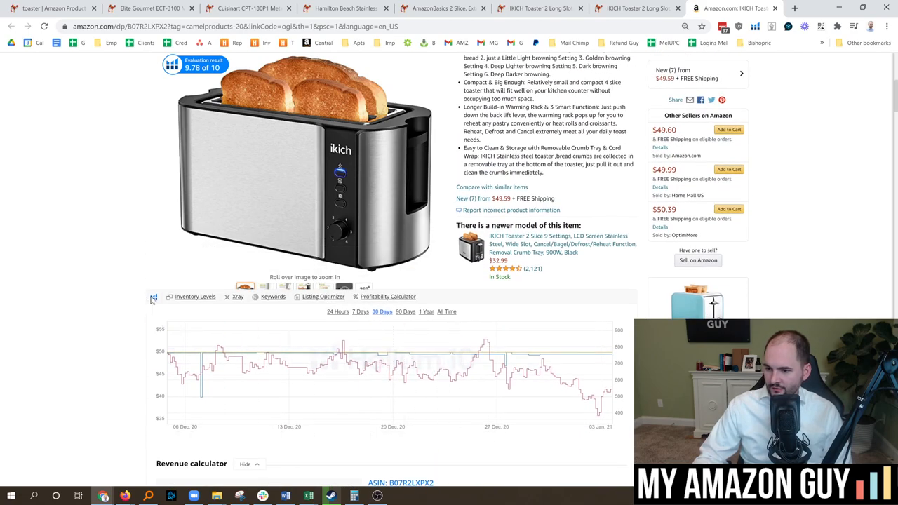
{"action": "mouse_move", "coordinate": [379, 351]}
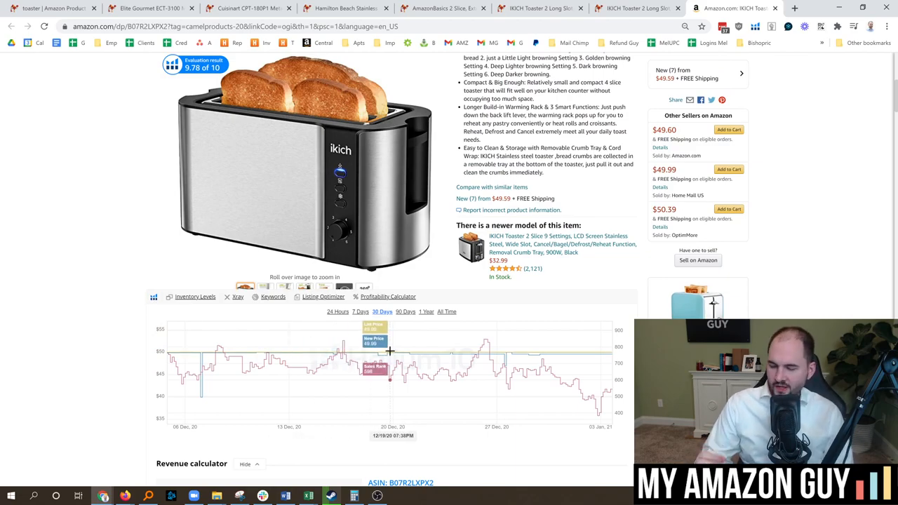
{"action": "scroll", "scroll_direction": "down", "scroll_amount": 3}
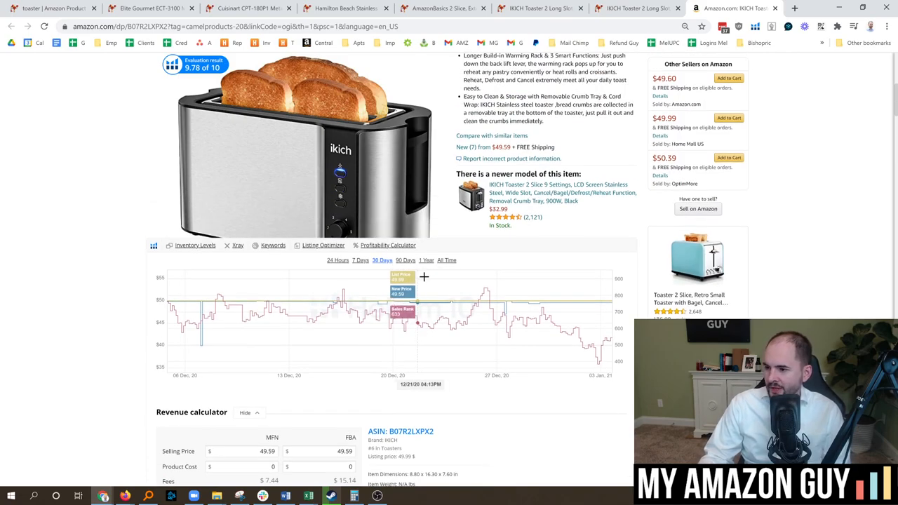
{"action": "left_click", "coordinate": [426, 260]}
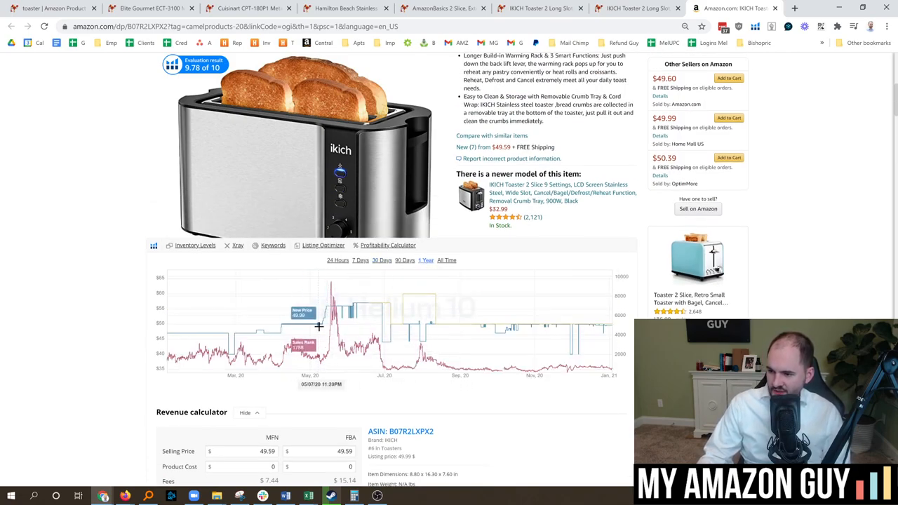
{"action": "mouse_move", "coordinate": [337, 322]}
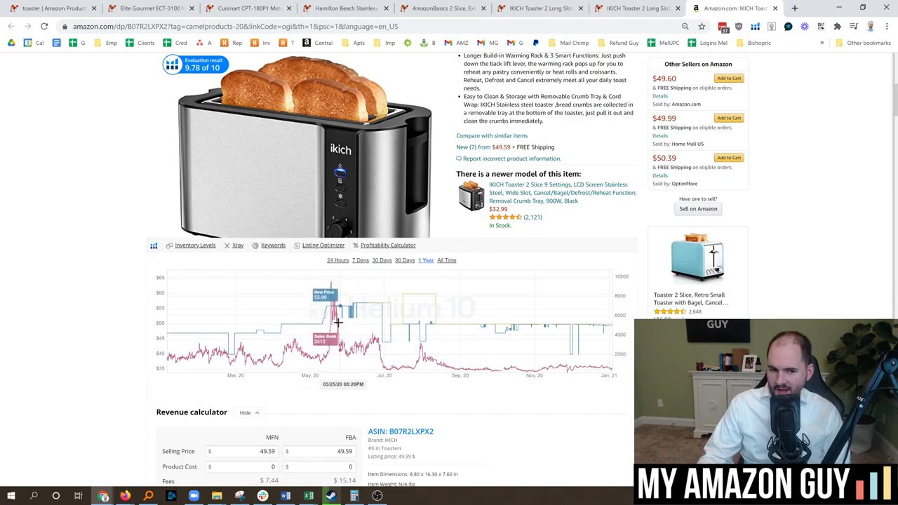
{"action": "mouse_move", "coordinate": [353, 328]}
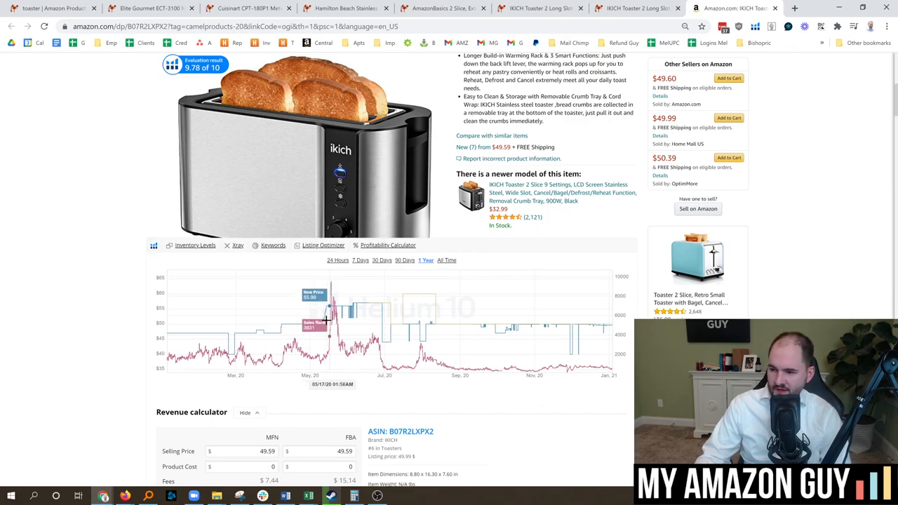
{"action": "mouse_move", "coordinate": [324, 325]}
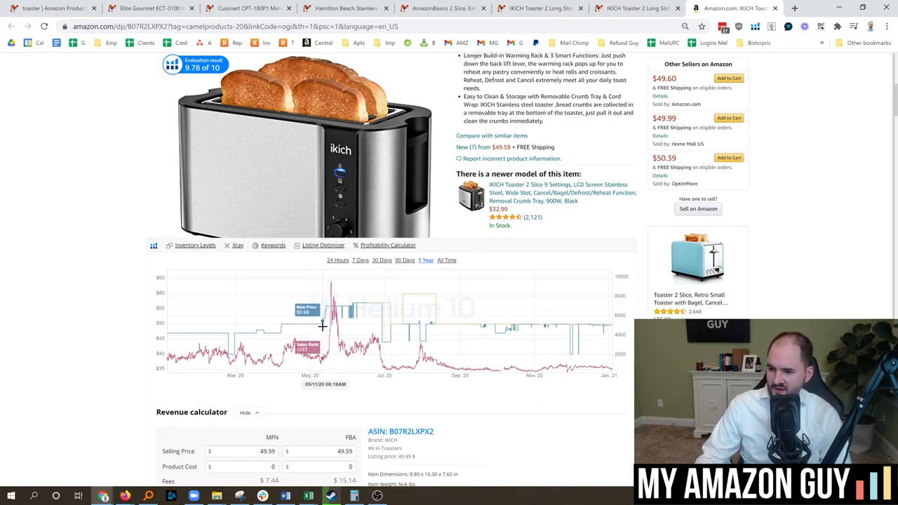
{"action": "mouse_move", "coordinate": [333, 339]}
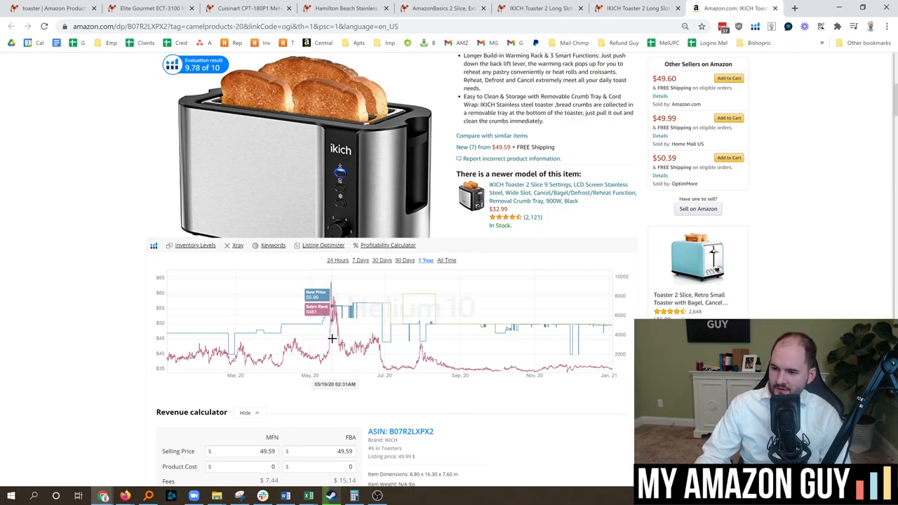
{"action": "mouse_move", "coordinate": [329, 338]}
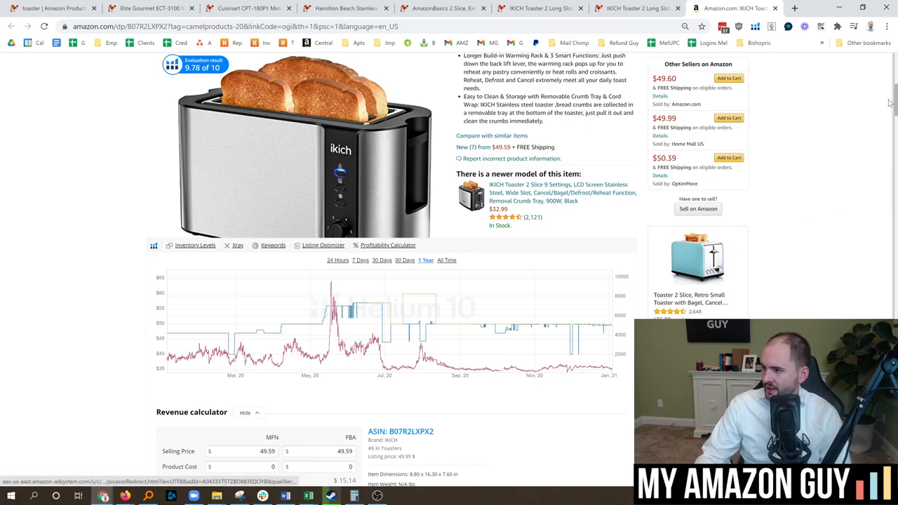
{"action": "scroll", "scroll_direction": "down", "scroll_amount": 3}
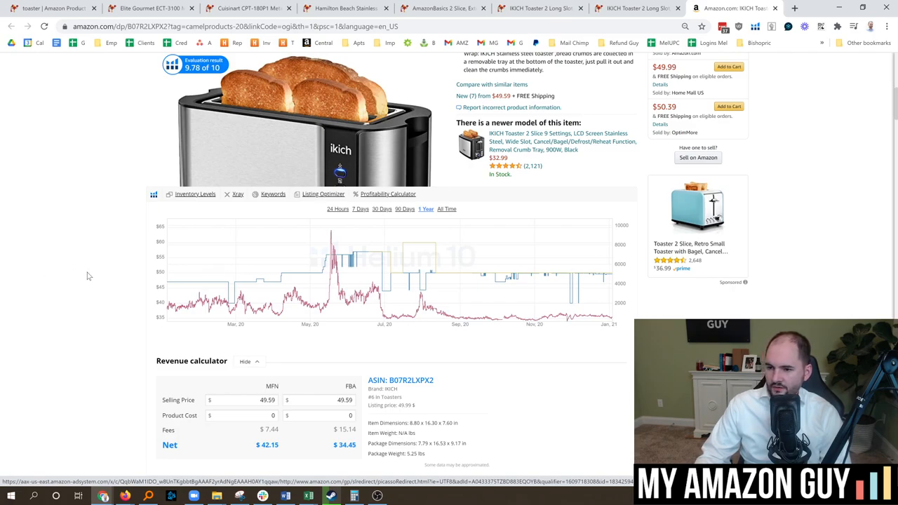
{"action": "scroll", "scroll_direction": "down", "scroll_amount": 3}
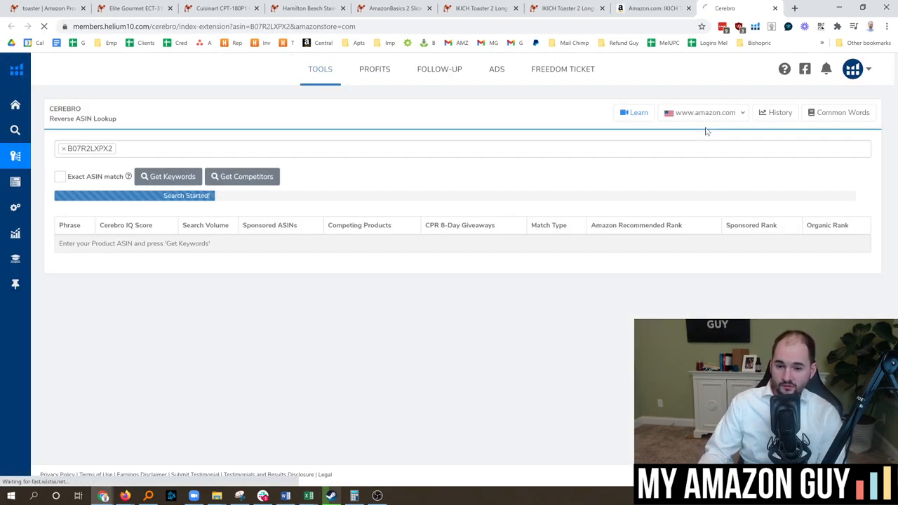
{"action": "mouse_move", "coordinate": [535, 127]}
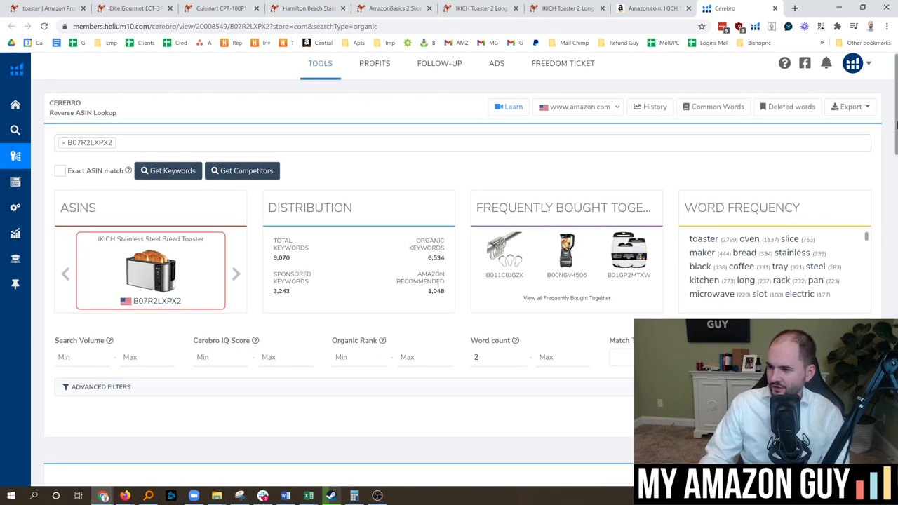
- Review the Cerebro results for B07R2LXPX2, highlighting the 6,534 organic keyword count
{"action": "scroll", "scroll_direction": "down", "scroll_amount": 3}
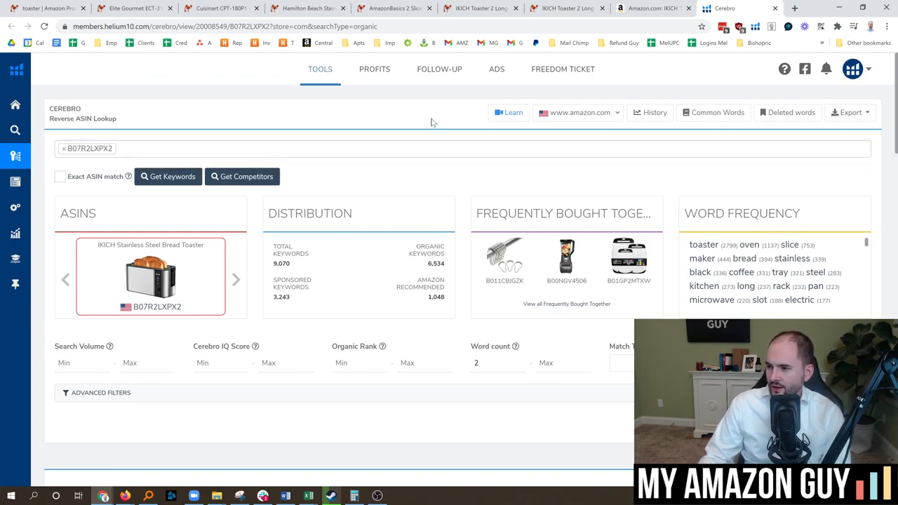
{"action": "mouse_move", "coordinate": [429, 144]}
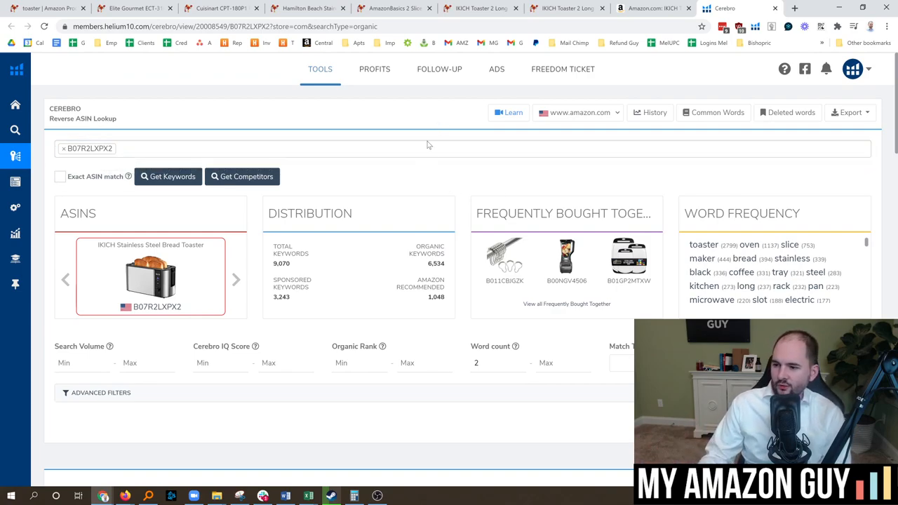
{"action": "mouse_move", "coordinate": [429, 267]}
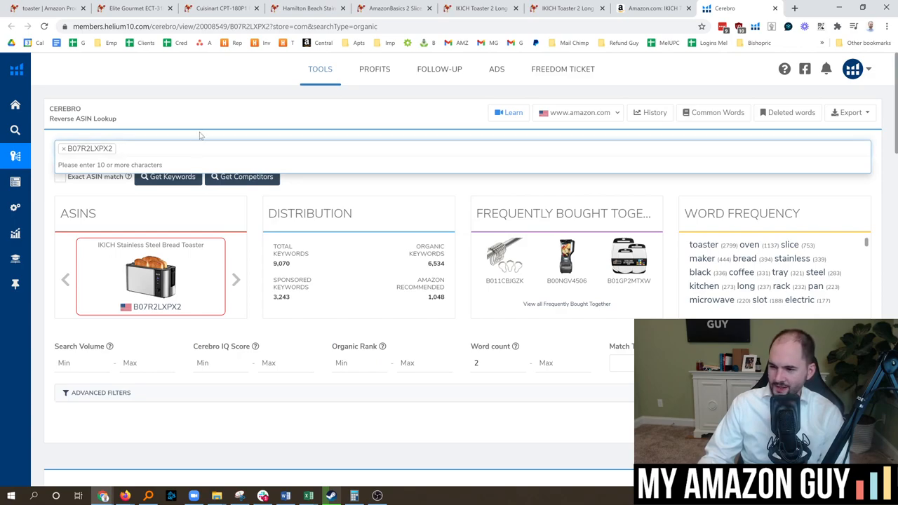
{"action": "mouse_move", "coordinate": [371, 174]}
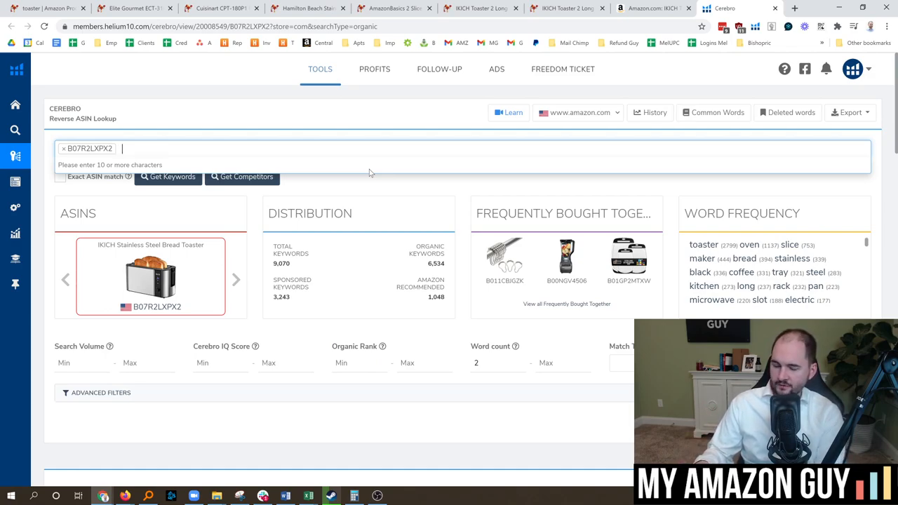
{"action": "mouse_move", "coordinate": [382, 132]}
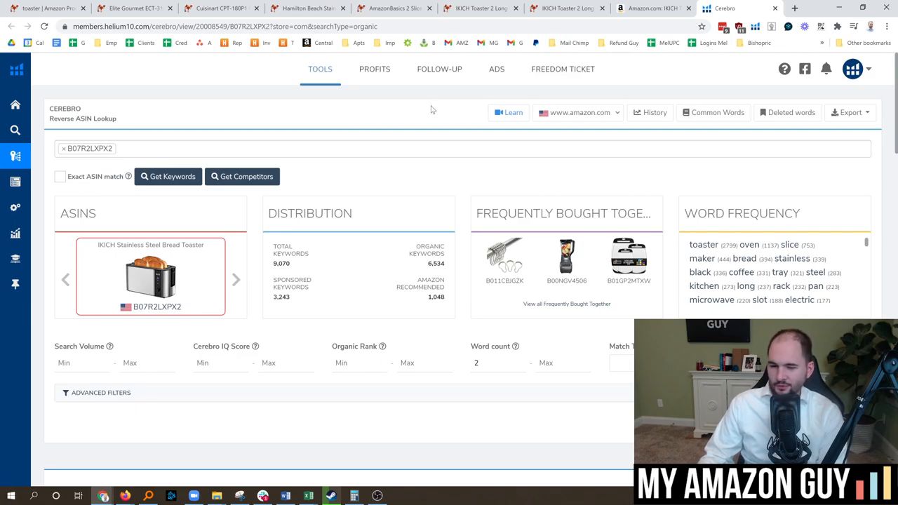
{"action": "mouse_move", "coordinate": [439, 117]}
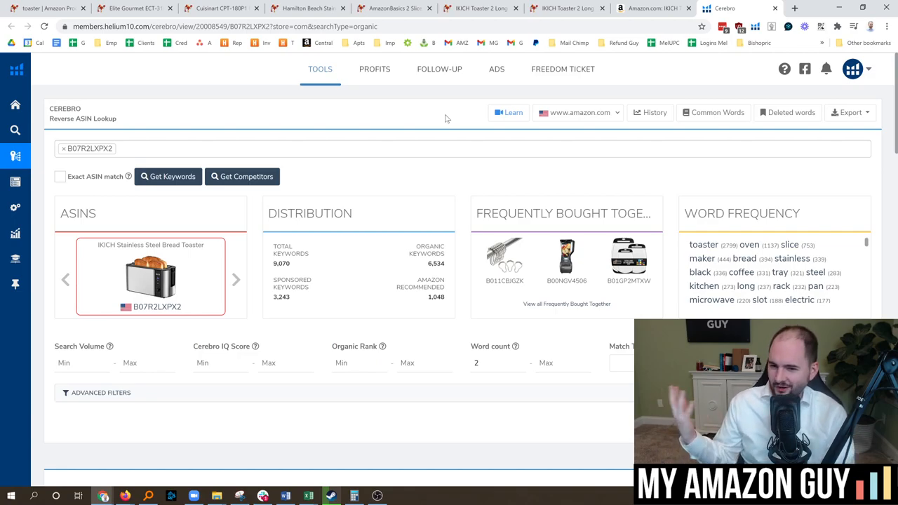
{"action": "mouse_move", "coordinate": [442, 169]}
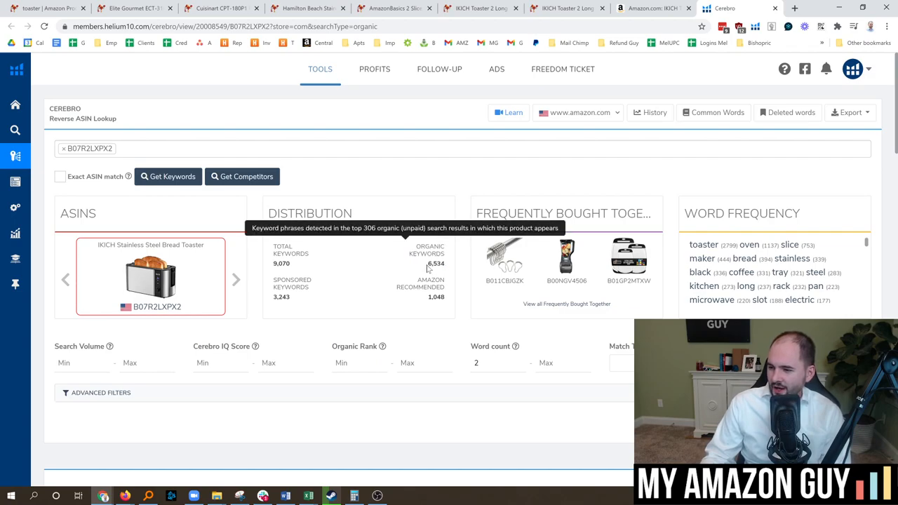
{"action": "double_click", "coordinate": [435, 264]}
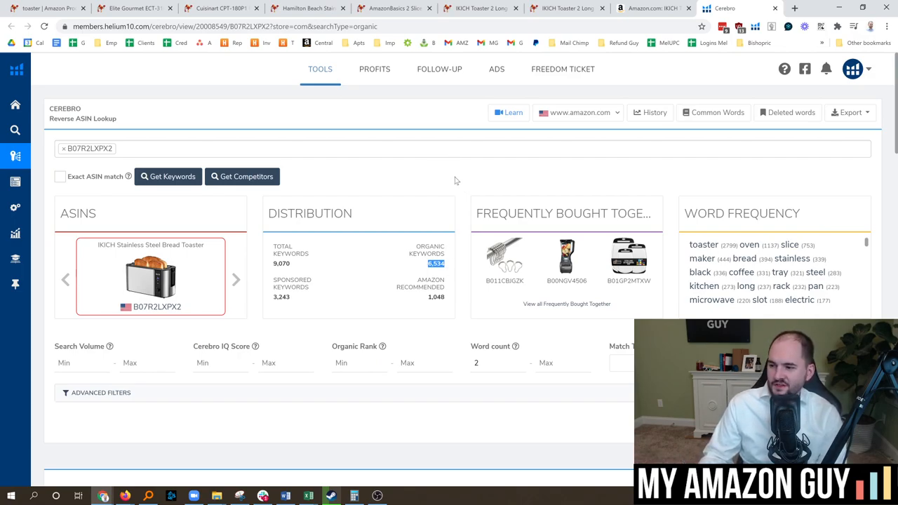
{"action": "mouse_move", "coordinate": [463, 184]}
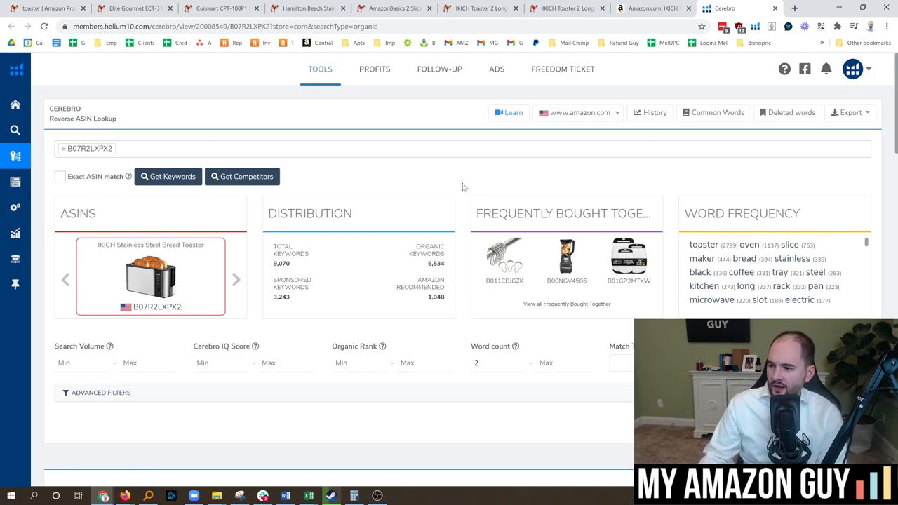
{"action": "mouse_move", "coordinate": [547, 133]}
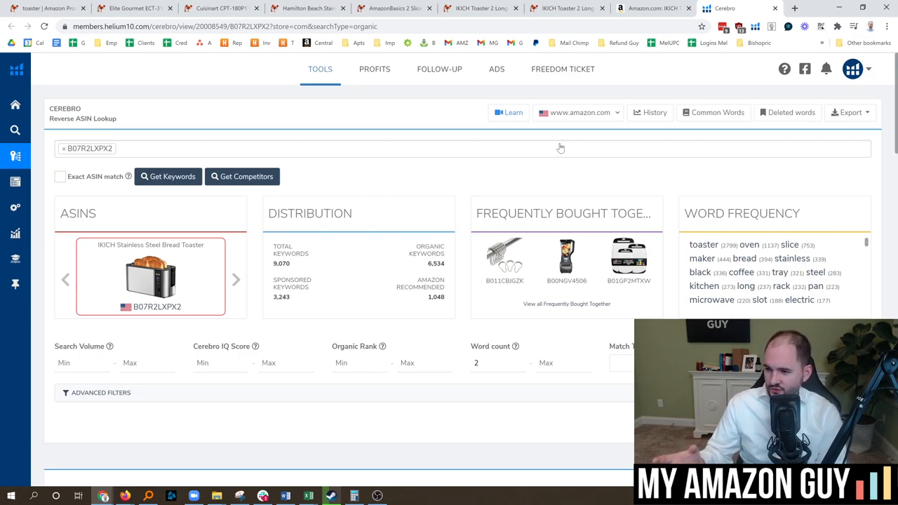
{"action": "double_click", "coordinate": [435, 264]}
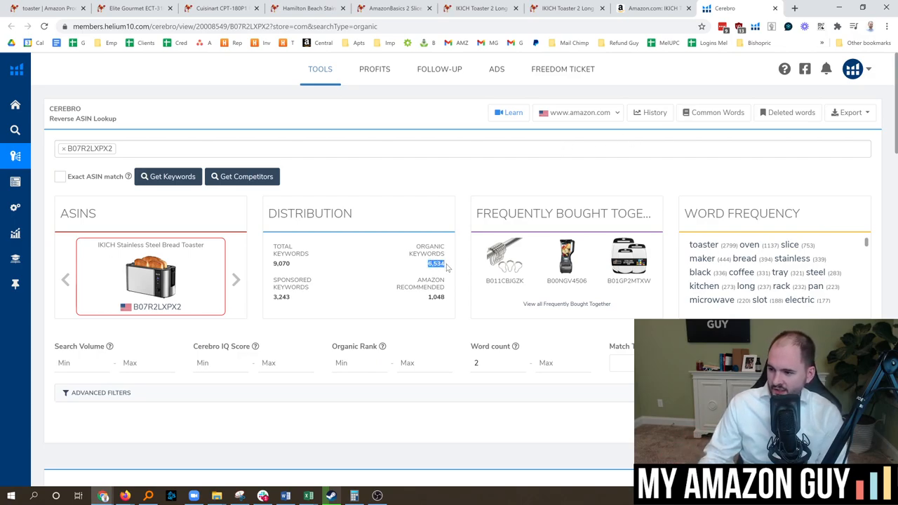
{"action": "mouse_move", "coordinate": [747, 226]}
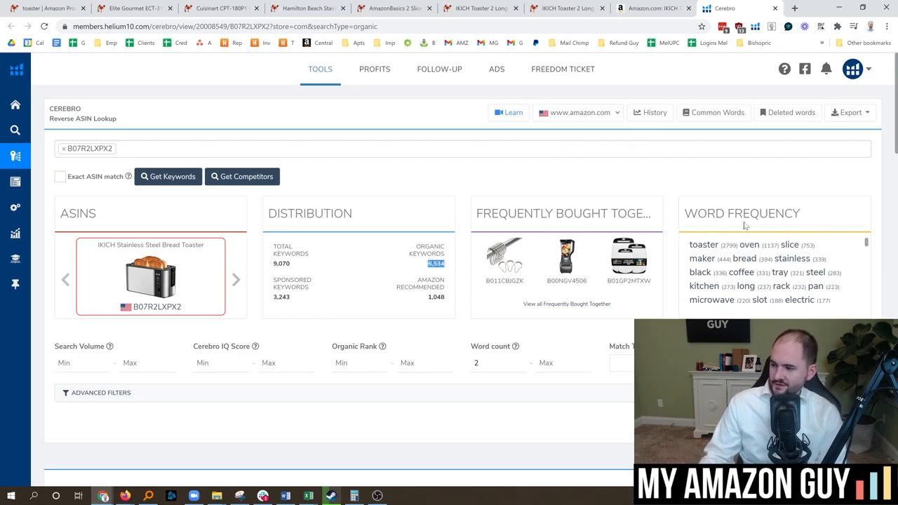
{"action": "mouse_move", "coordinate": [746, 226]}
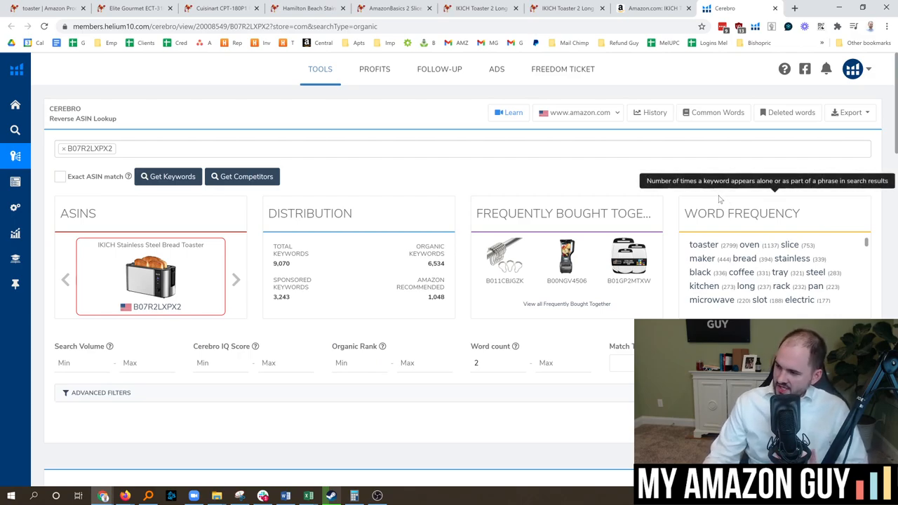
{"action": "mouse_move", "coordinate": [730, 247]}
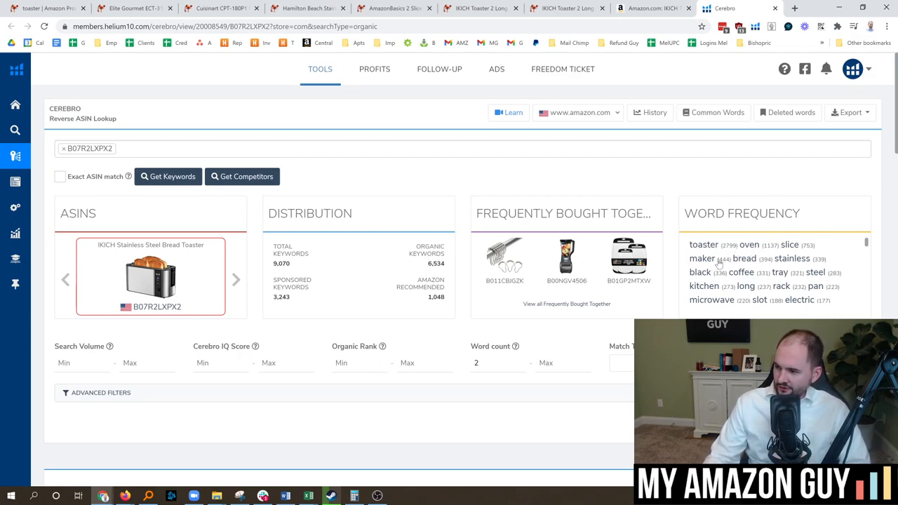
{"action": "mouse_move", "coordinate": [729, 264]}
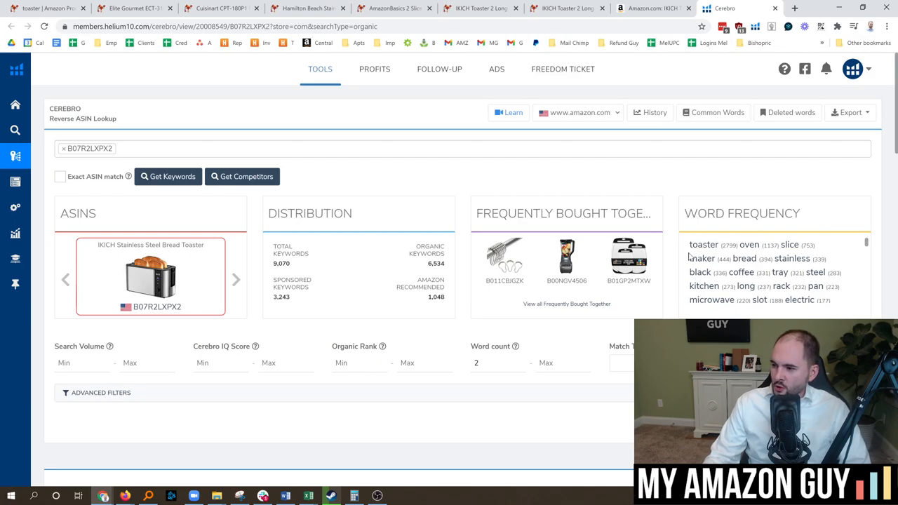
- Add 'maker' from Word Frequency as a 'Show phrases that contain' filter
{"action": "double_click", "coordinate": [702, 258]}
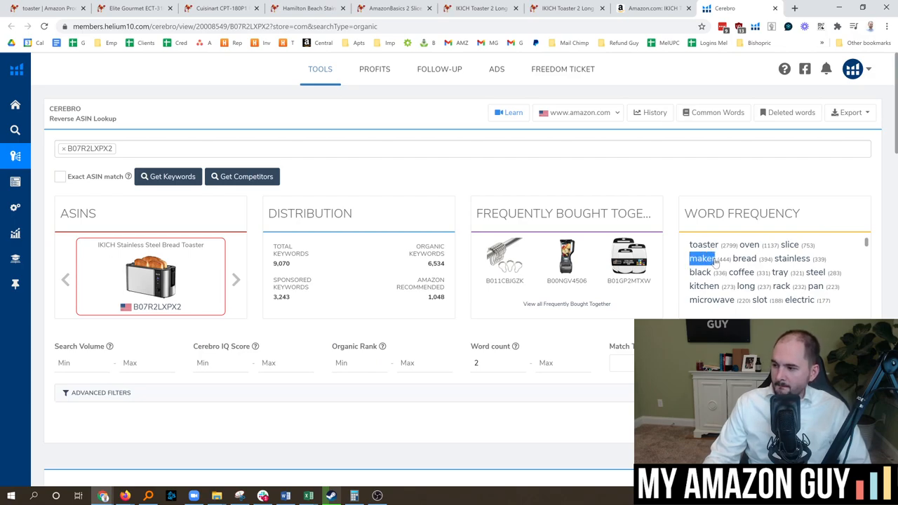
{"action": "left_click", "coordinate": [701, 258]}
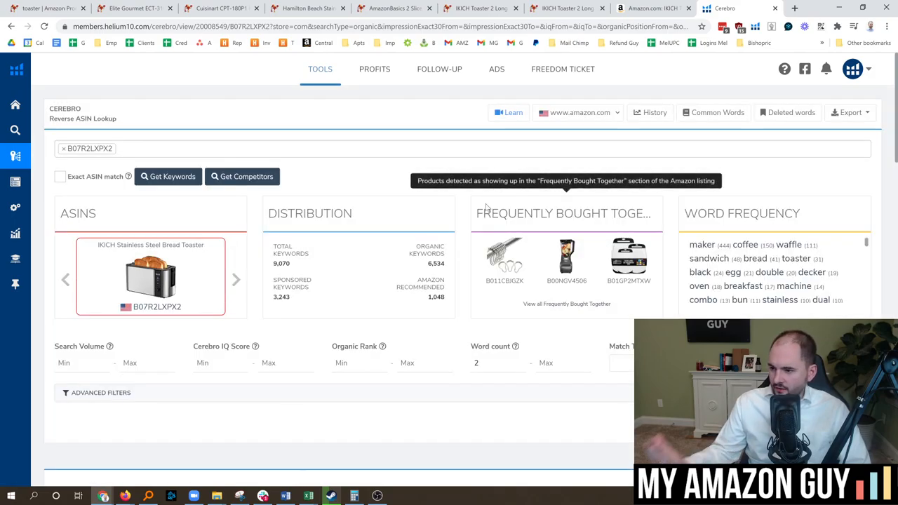
- Review the 444 maker phrases and open Amazon results for 'combination toaster oven coffee maker'
{"action": "scroll", "scroll_direction": "down", "scroll_amount": 3}
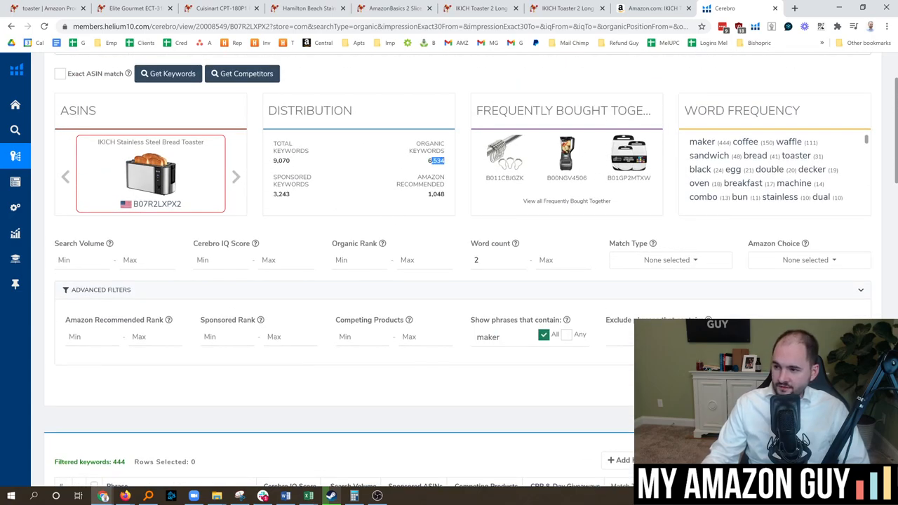
{"action": "scroll", "scroll_direction": "down", "scroll_amount": 3}
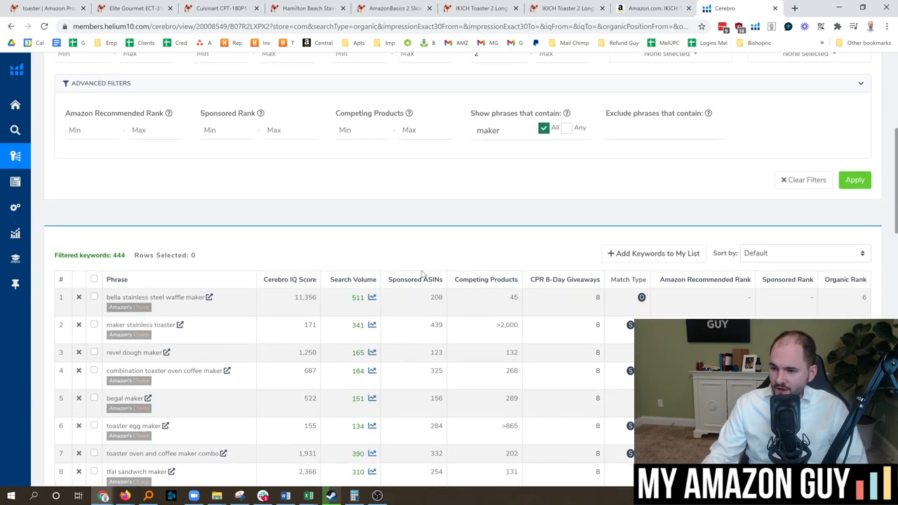
{"action": "scroll", "scroll_direction": "down", "scroll_amount": 3}
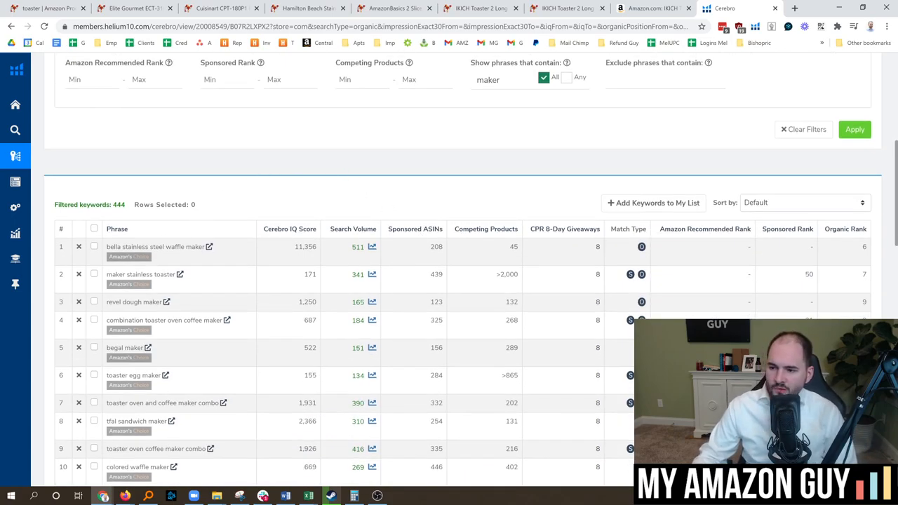
{"action": "double_click", "coordinate": [179, 247]}
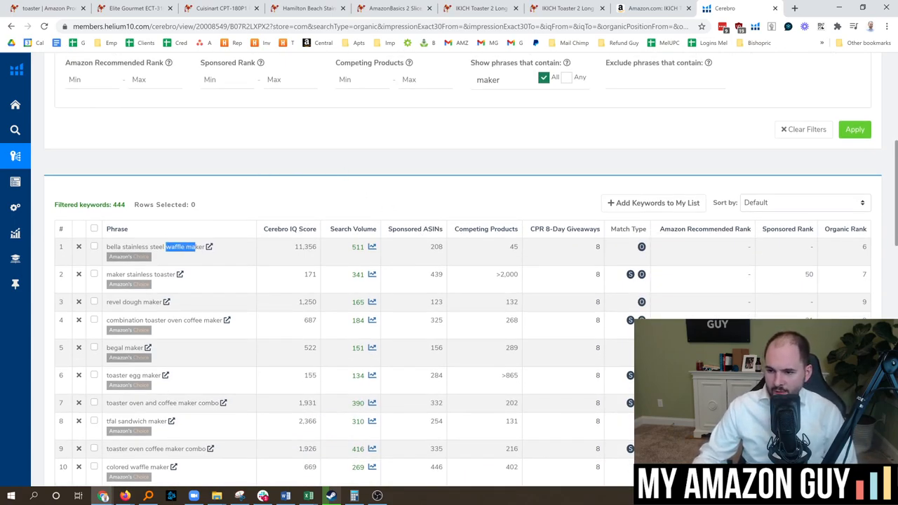
{"action": "scroll", "scroll_direction": "down", "scroll_amount": 3}
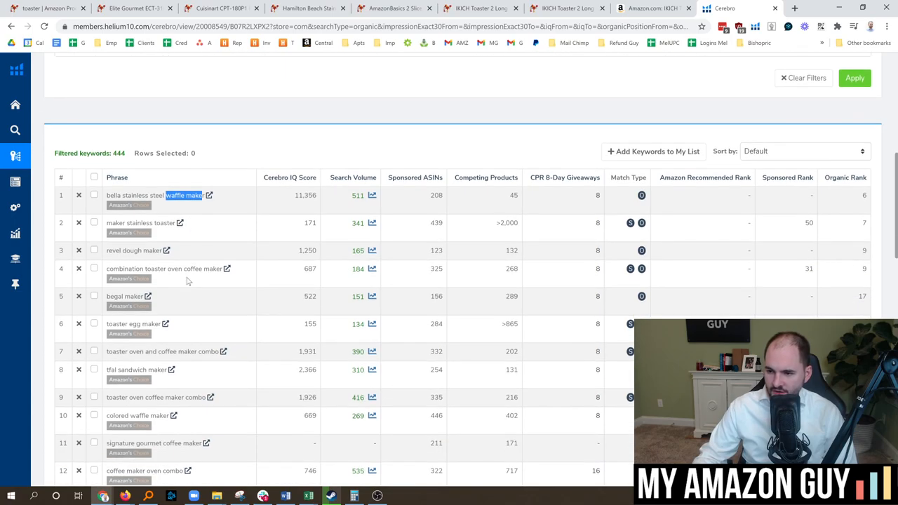
{"action": "mouse_move", "coordinate": [155, 221]}
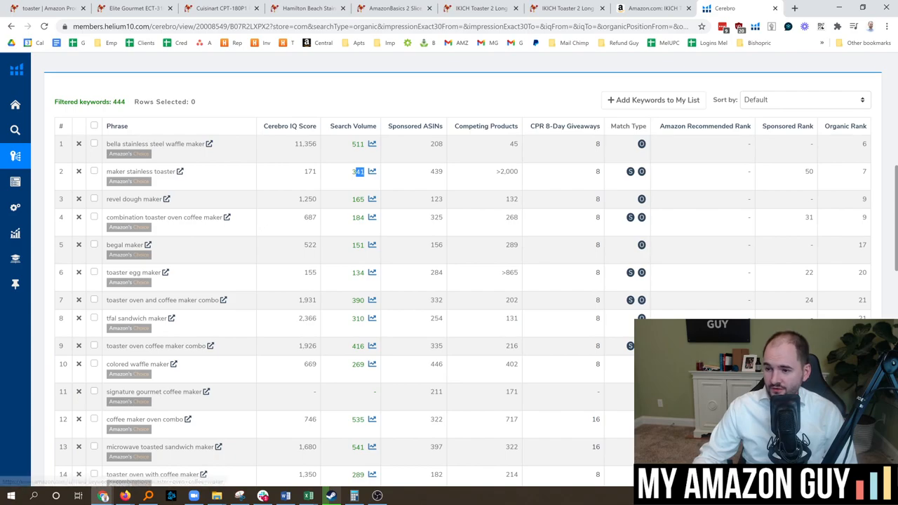
{"action": "left_click", "coordinate": [227, 216]}
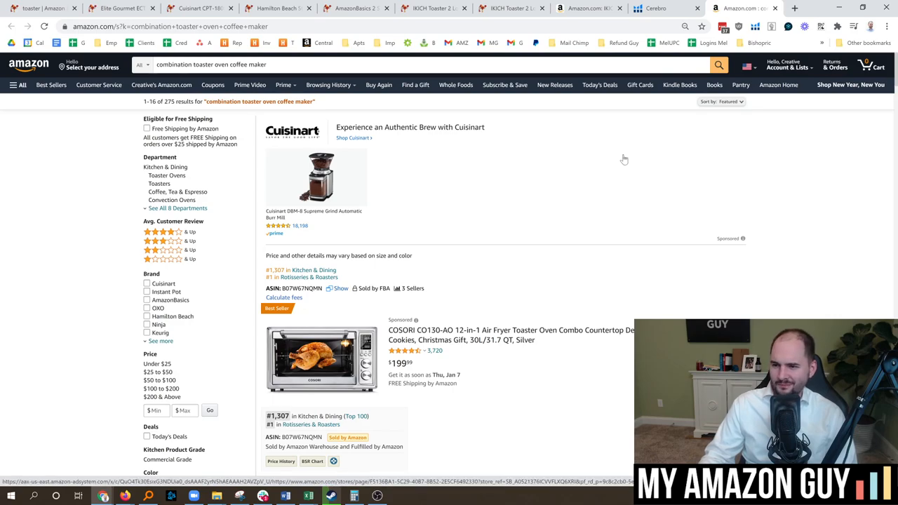
{"action": "scroll", "scroll_direction": "down", "scroll_amount": 3}
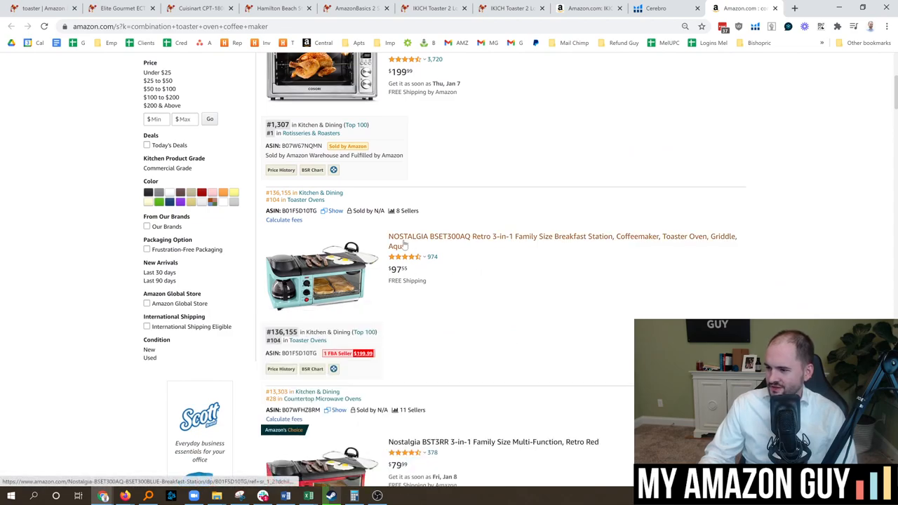
{"action": "left_click", "coordinate": [321, 274]}
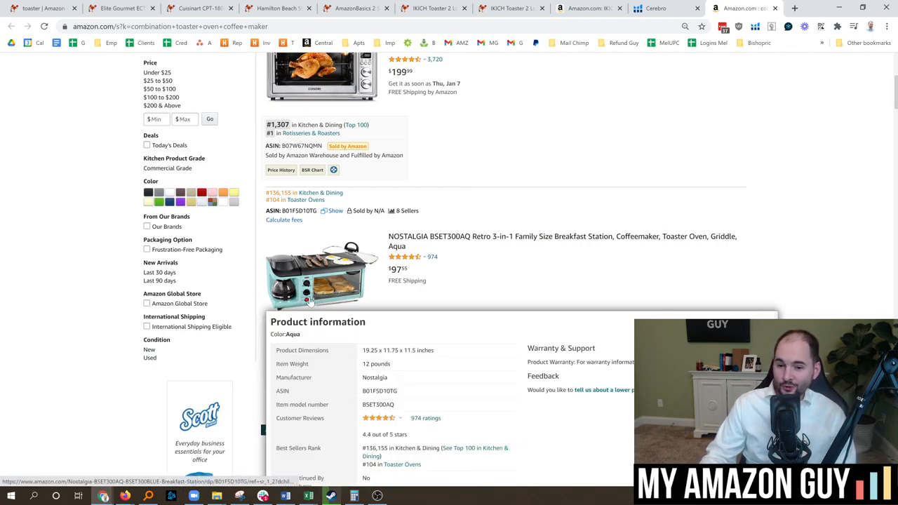
{"action": "scroll", "scroll_direction": "down", "scroll_amount": 3}
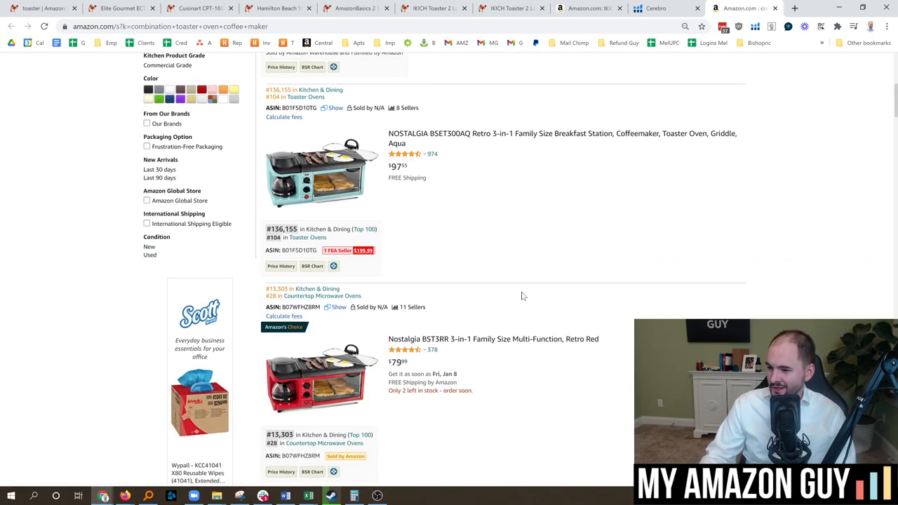
{"action": "scroll", "scroll_direction": "down", "scroll_amount": 3}
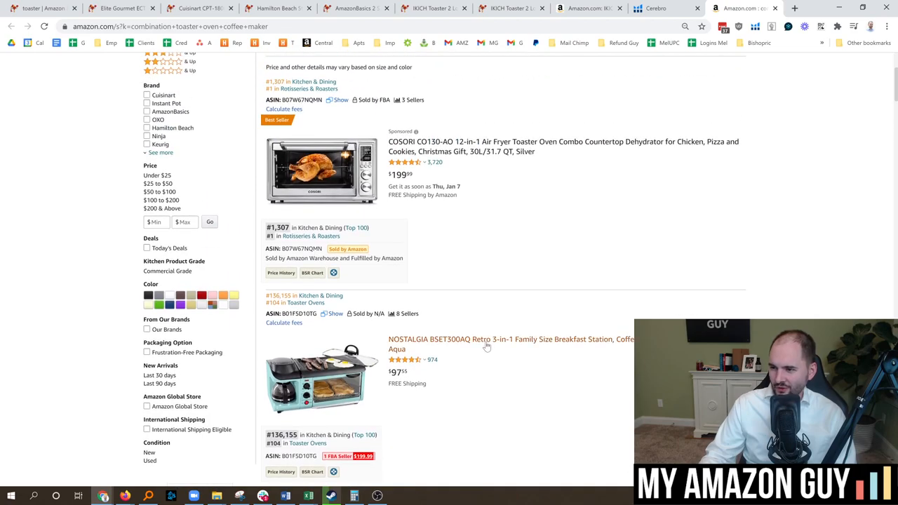
{"action": "scroll", "scroll_direction": "down", "scroll_amount": 3}
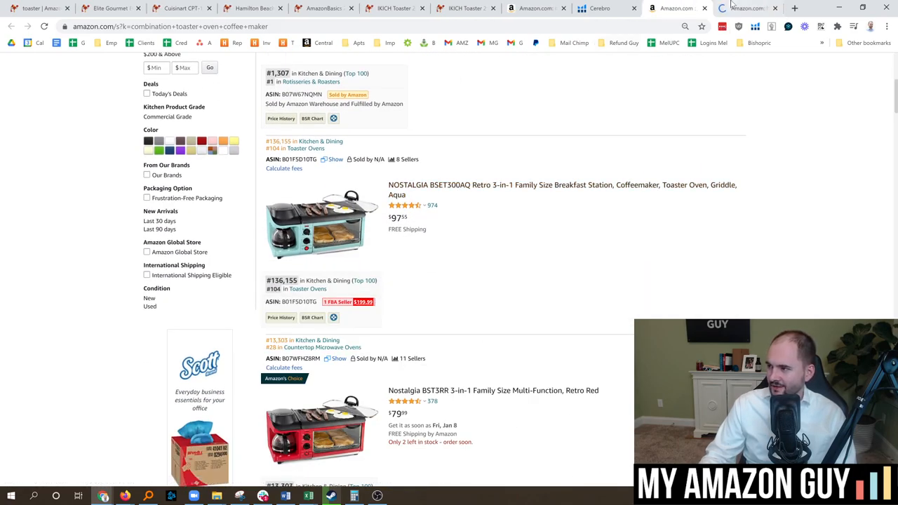
- Open the aqua Nostalgia BSET300AQ breakfast station in a new tab and highlight its sales rank in the results
{"action": "left_click", "coordinate": [561, 190]}
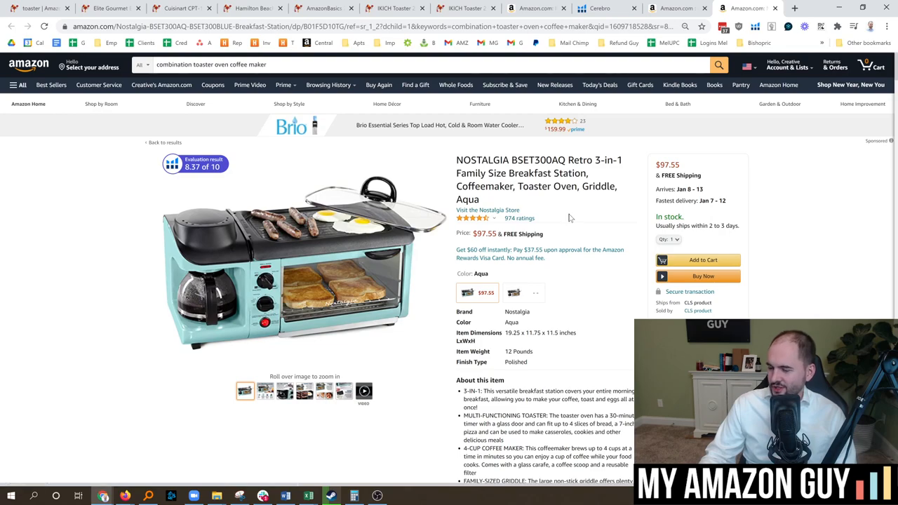
{"action": "scroll", "scroll_direction": "down", "scroll_amount": 3}
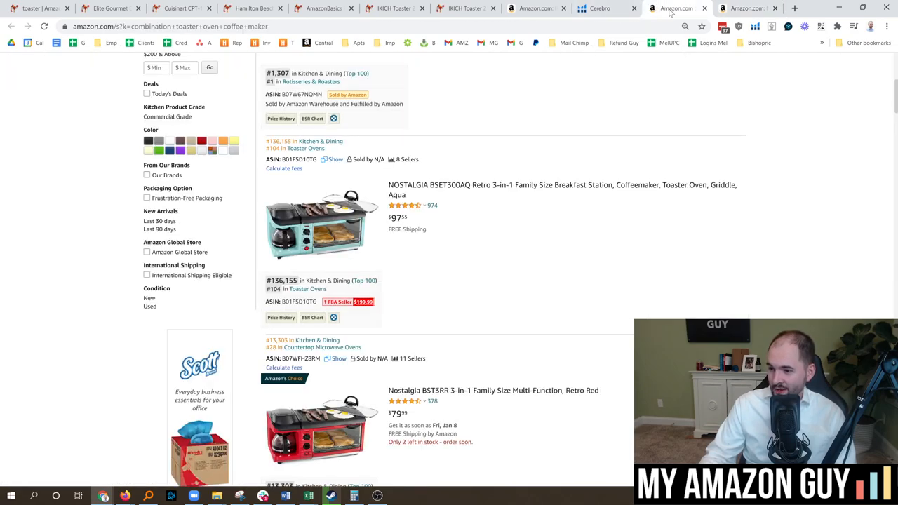
{"action": "double_click", "coordinate": [281, 280]}
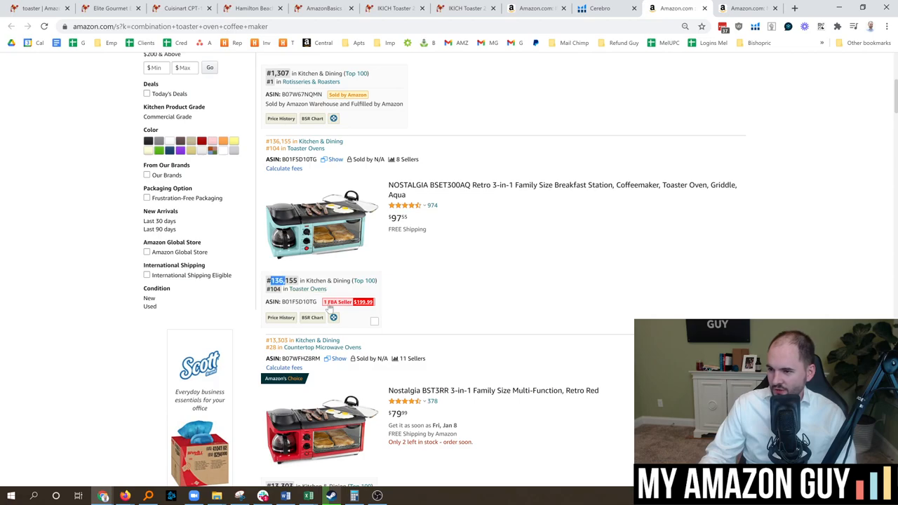
{"action": "scroll", "scroll_direction": "down", "scroll_amount": 3}
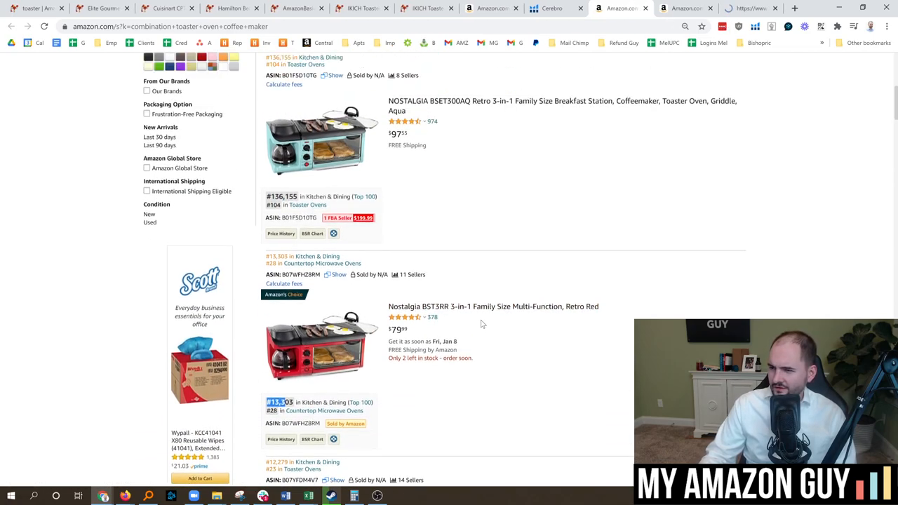
- Open the red Nostalgia BST3RR breakfast station listing at $79.99 and dismiss the Xray popup
{"action": "left_click", "coordinate": [493, 306]}
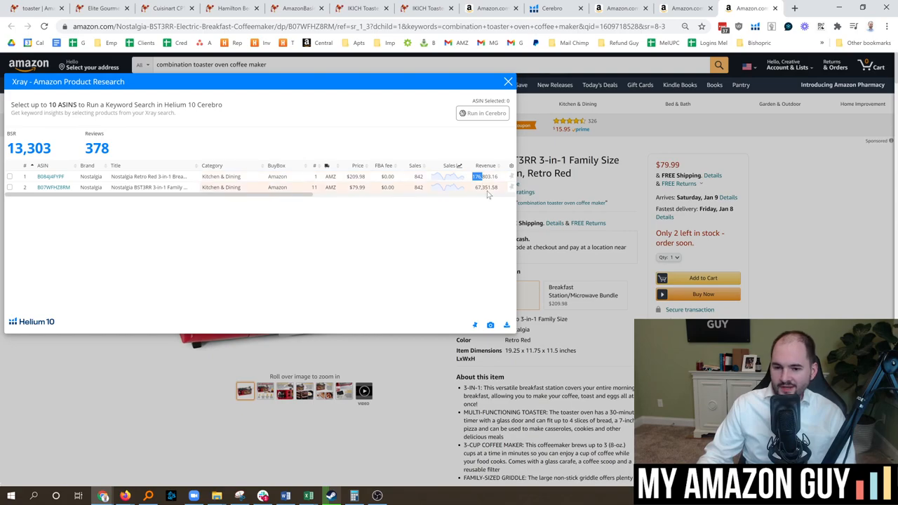
{"action": "left_click", "coordinate": [508, 81]}
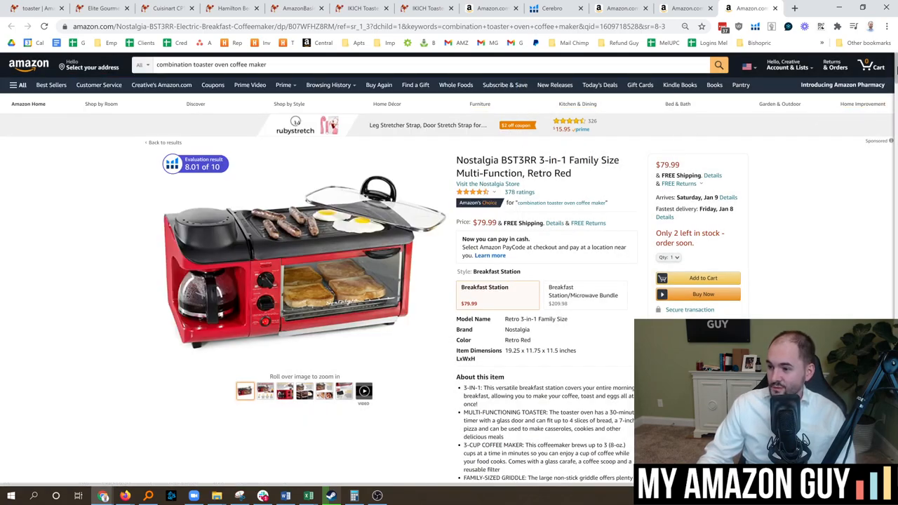
{"action": "scroll", "scroll_direction": "down", "scroll_amount": 3}
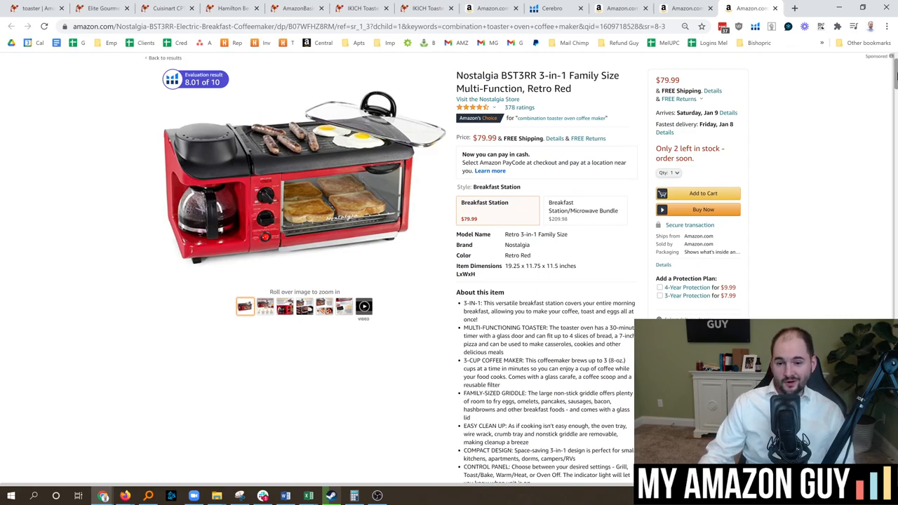
{"action": "scroll", "scroll_direction": "down", "scroll_amount": 3}
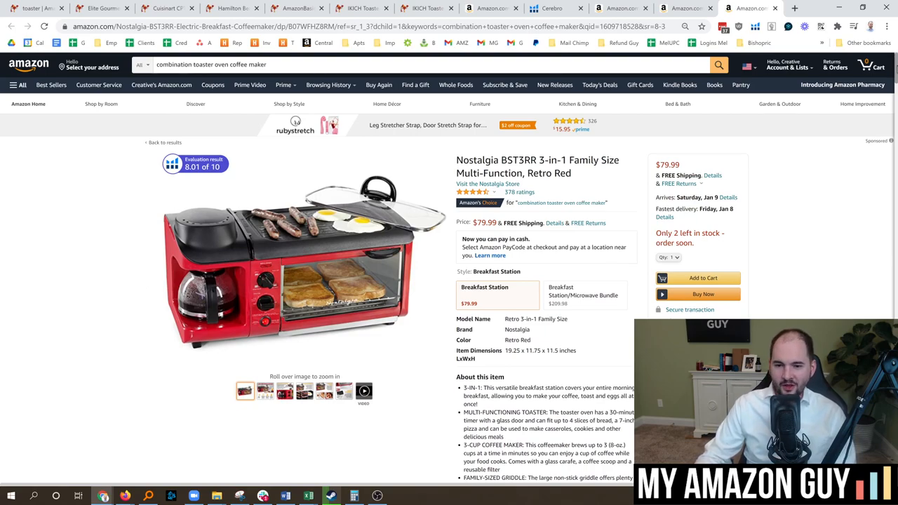
- Browse the BST3RR product photos, showing the family-size griddle image
{"action": "scroll", "scroll_direction": "down", "scroll_amount": 3}
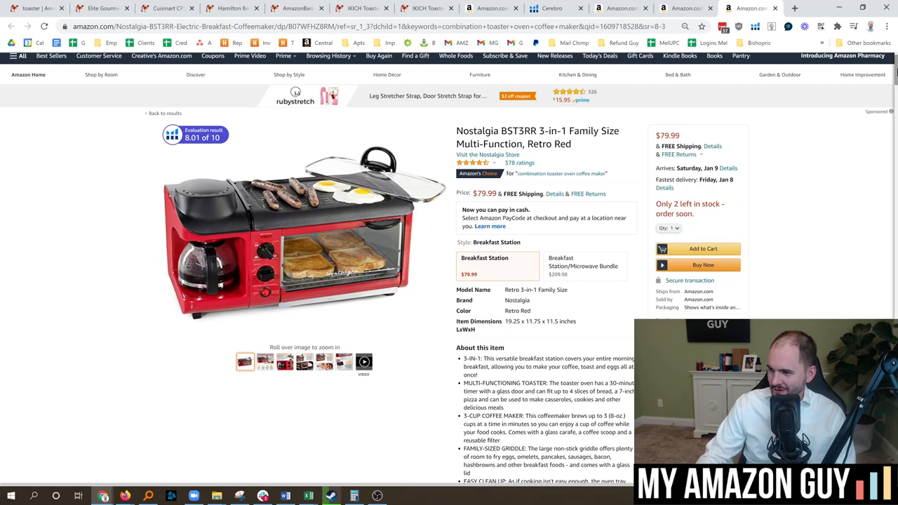
{"action": "scroll", "scroll_direction": "down", "scroll_amount": 3}
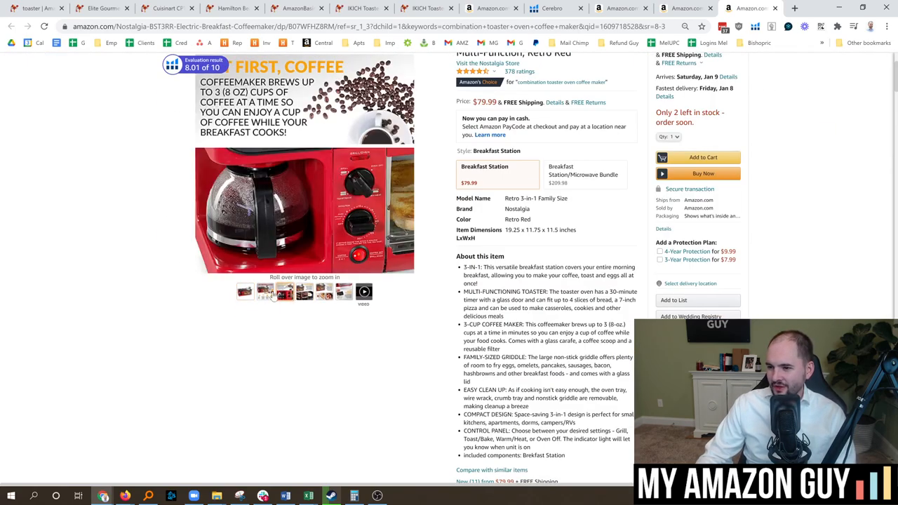
{"action": "left_click", "coordinate": [264, 290]}
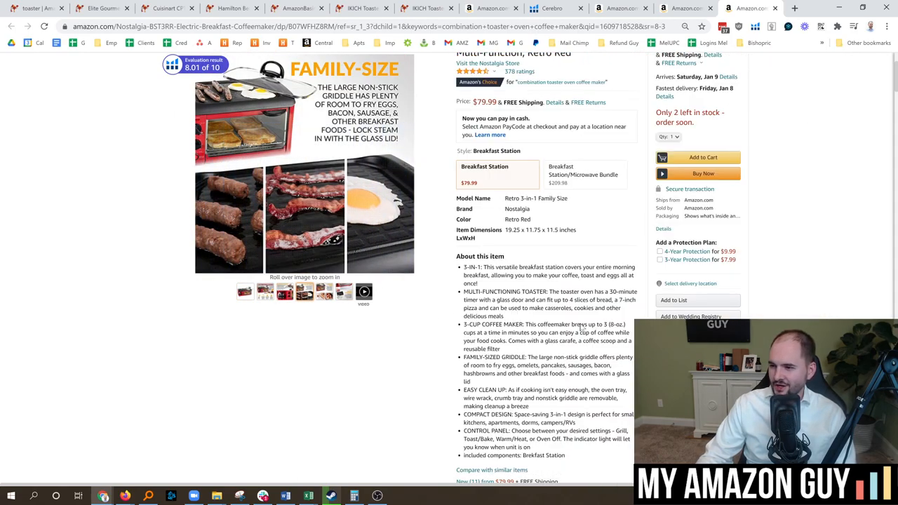
{"action": "scroll", "scroll_direction": "down", "scroll_amount": 3}
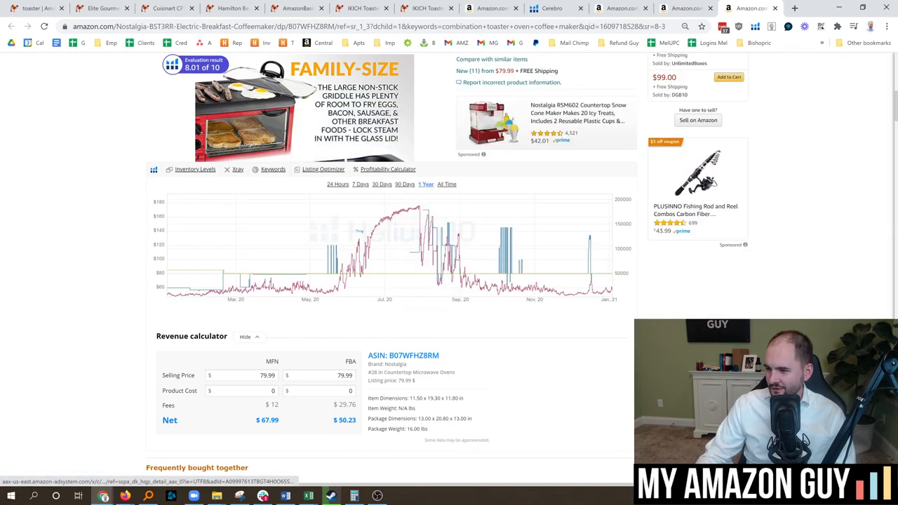
{"action": "mouse_move", "coordinate": [370, 269]}
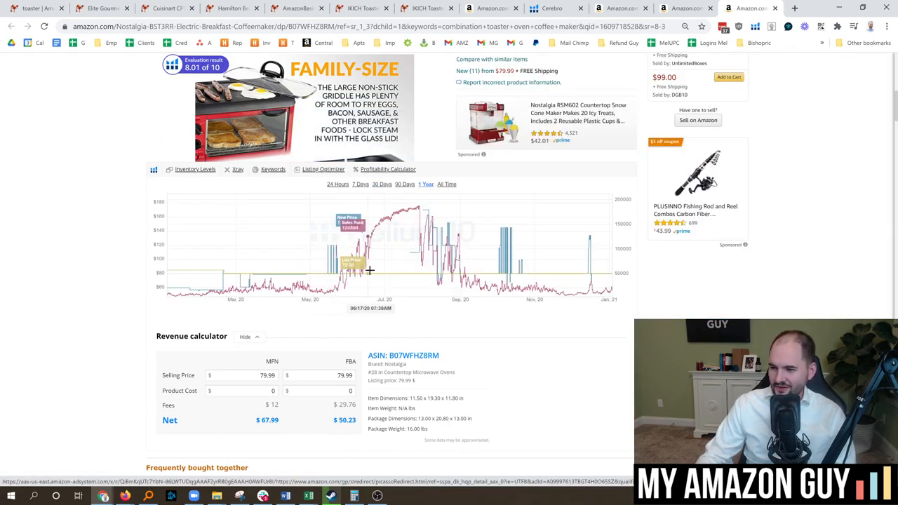
{"action": "mouse_move", "coordinate": [384, 252]}
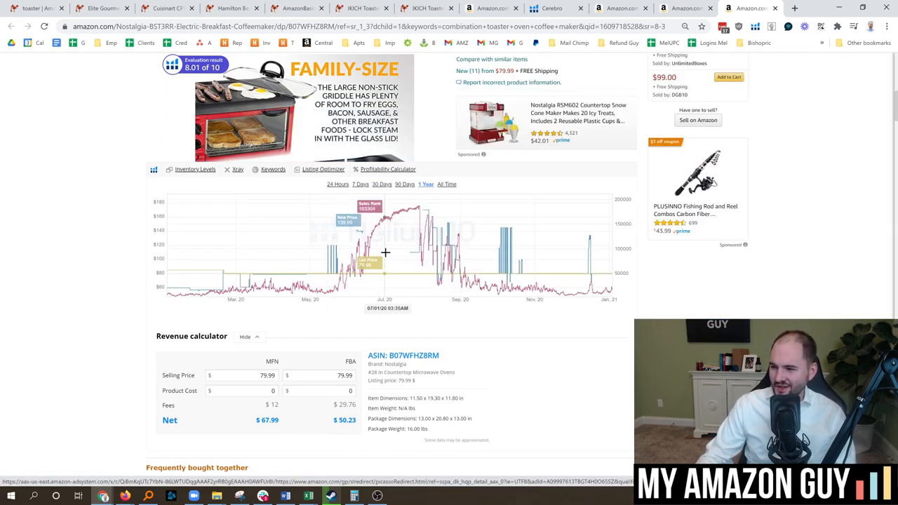
{"action": "mouse_move", "coordinate": [412, 247]}
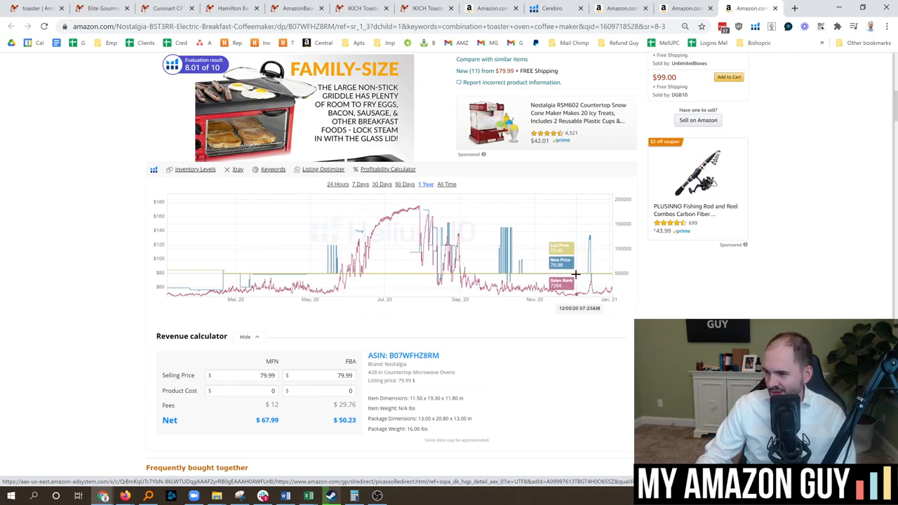
{"action": "mouse_move", "coordinate": [564, 274]}
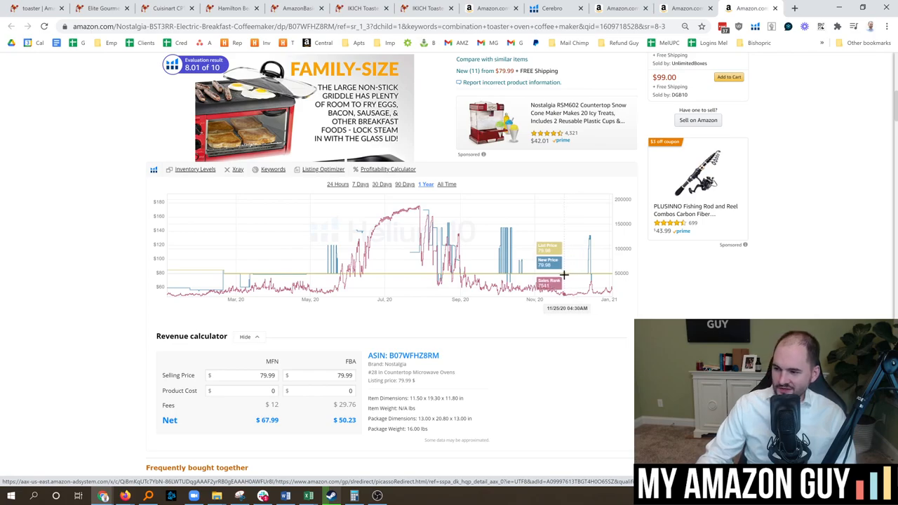
{"action": "scroll", "scroll_direction": "down", "scroll_amount": 3}
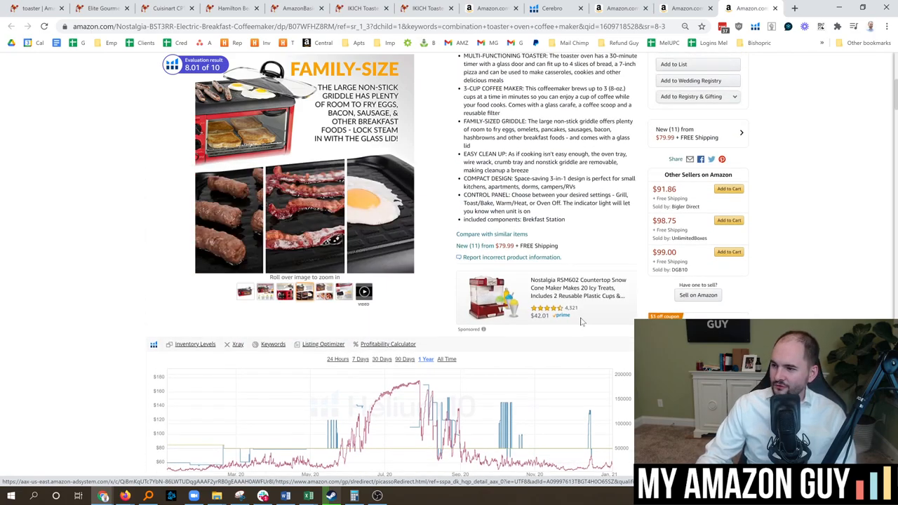
{"action": "scroll", "scroll_direction": "down", "scroll_amount": 3}
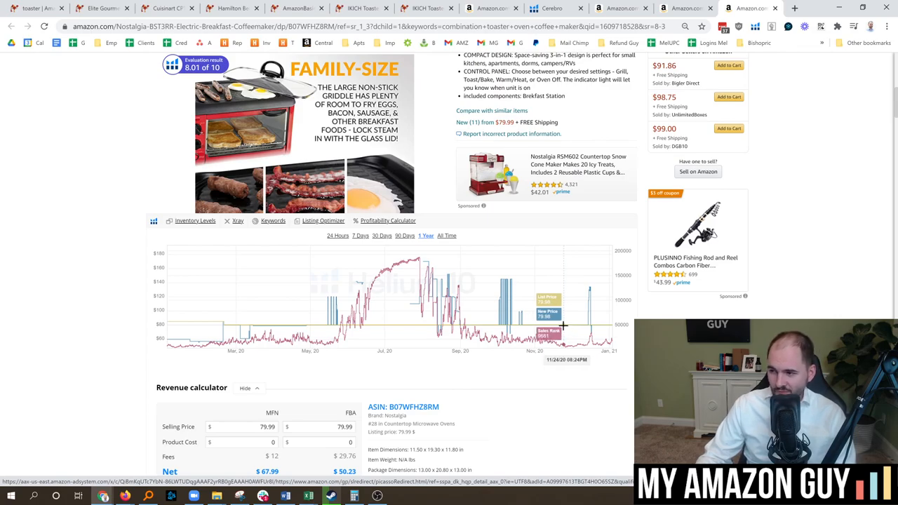
{"action": "mouse_move", "coordinate": [567, 321]}
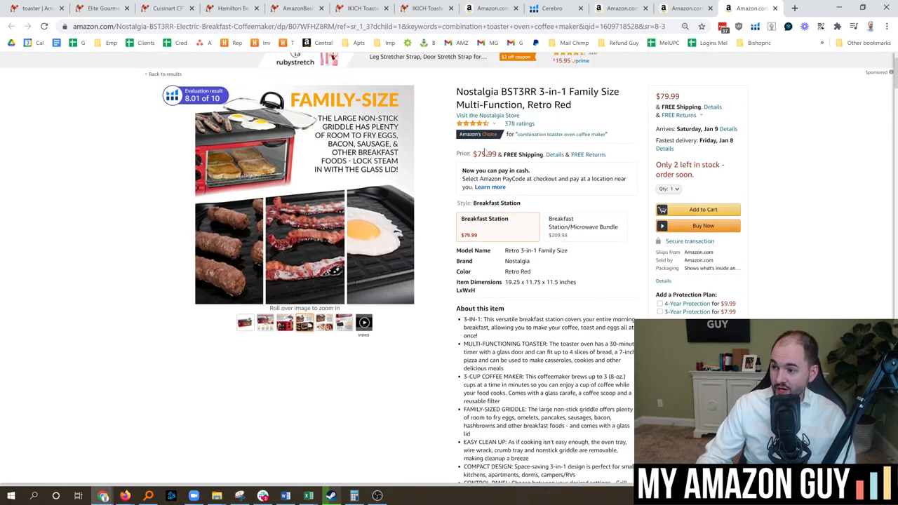
{"action": "scroll", "scroll_direction": "down", "scroll_amount": 3}
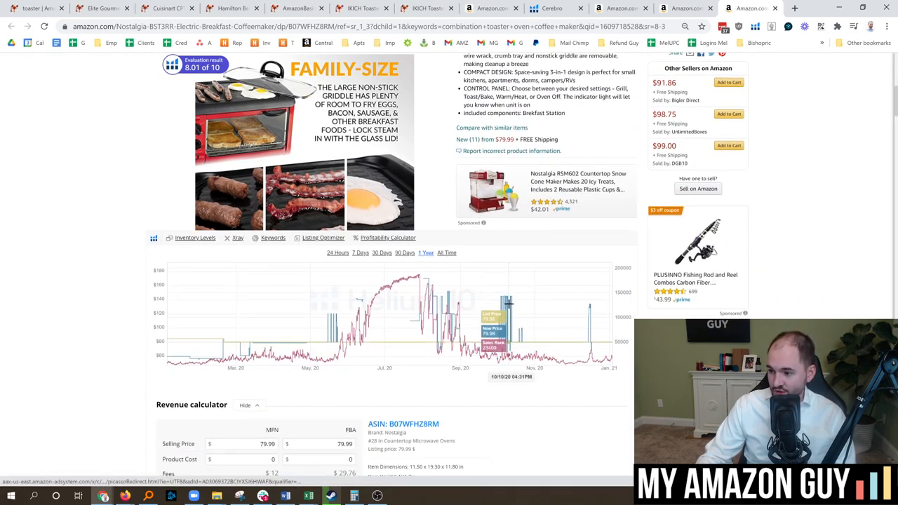
{"action": "mouse_move", "coordinate": [855, 139]}
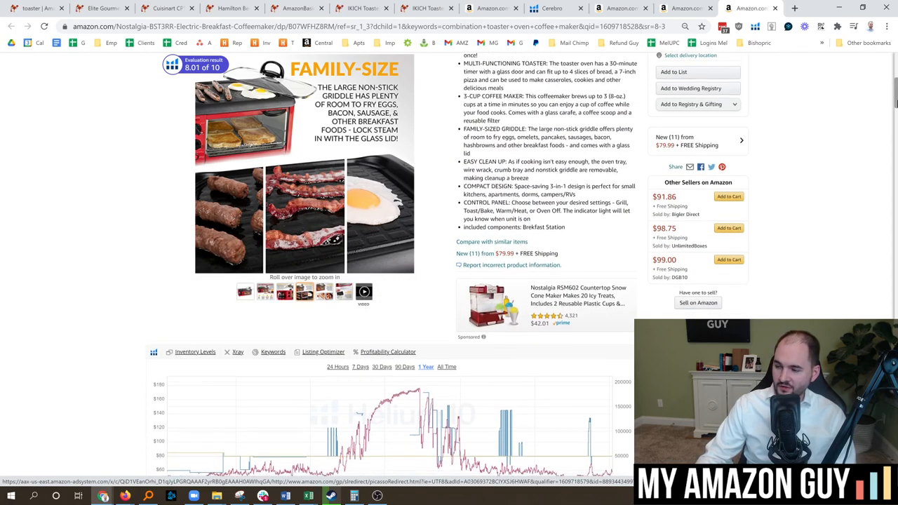
{"action": "scroll", "scroll_direction": "down", "scroll_amount": 3}
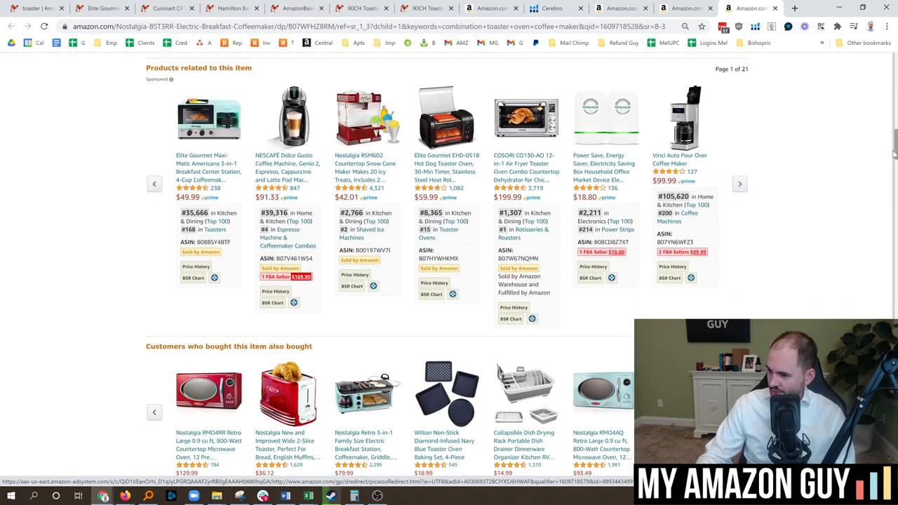
{"action": "scroll", "scroll_direction": "down", "scroll_amount": 3}
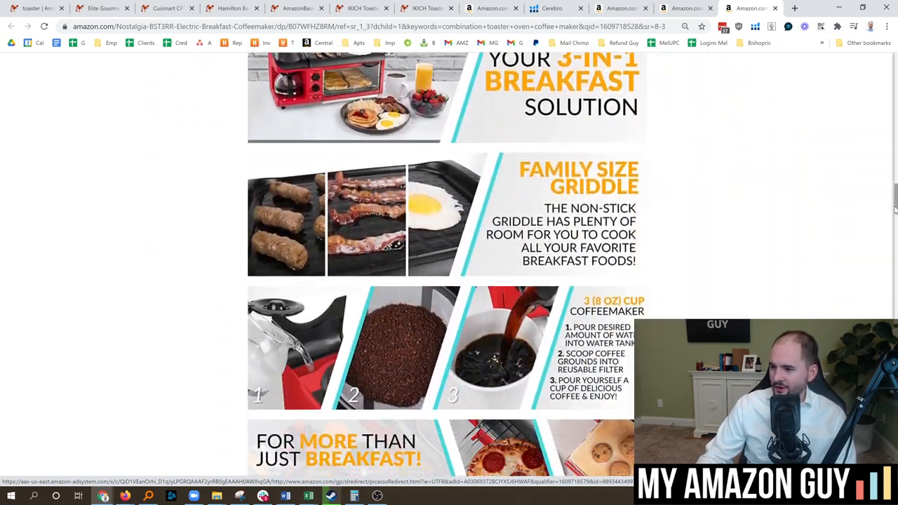
{"action": "scroll", "scroll_direction": "down", "scroll_amount": 3}
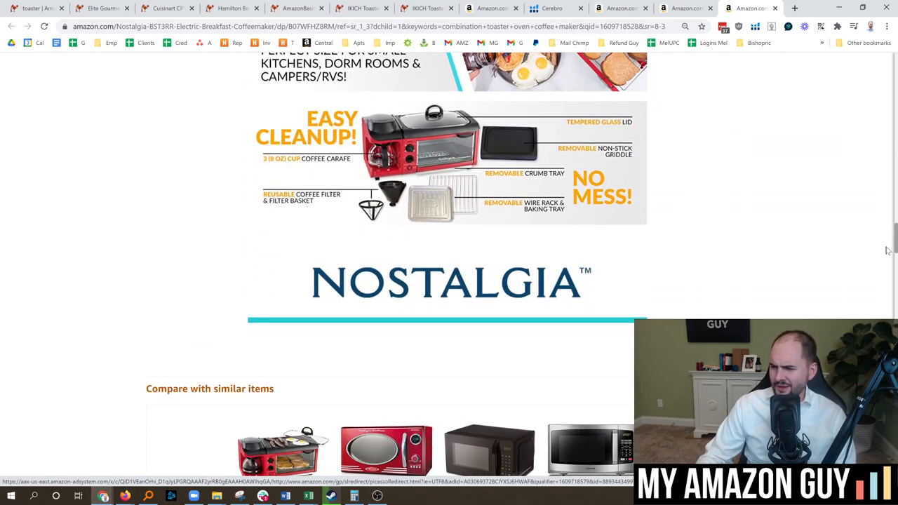
{"action": "scroll", "scroll_direction": "down", "scroll_amount": 3}
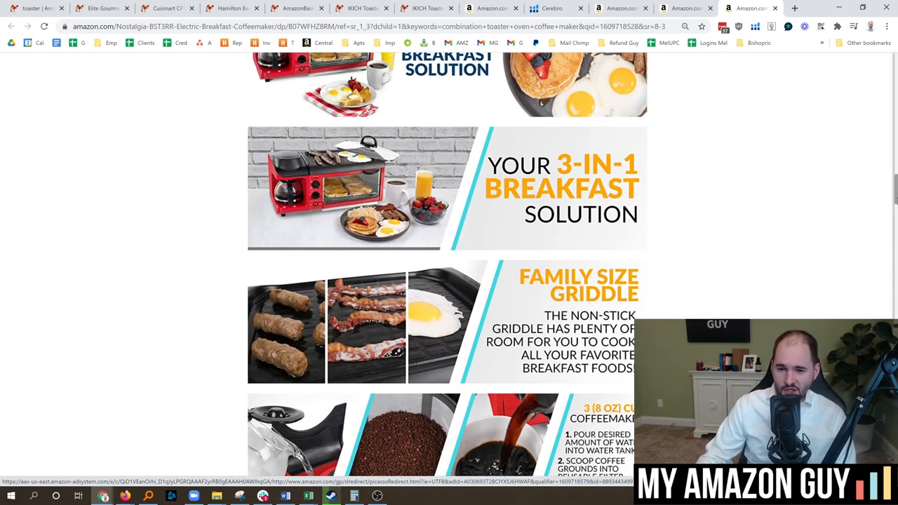
{"action": "scroll", "scroll_direction": "up", "scroll_amount": 3}
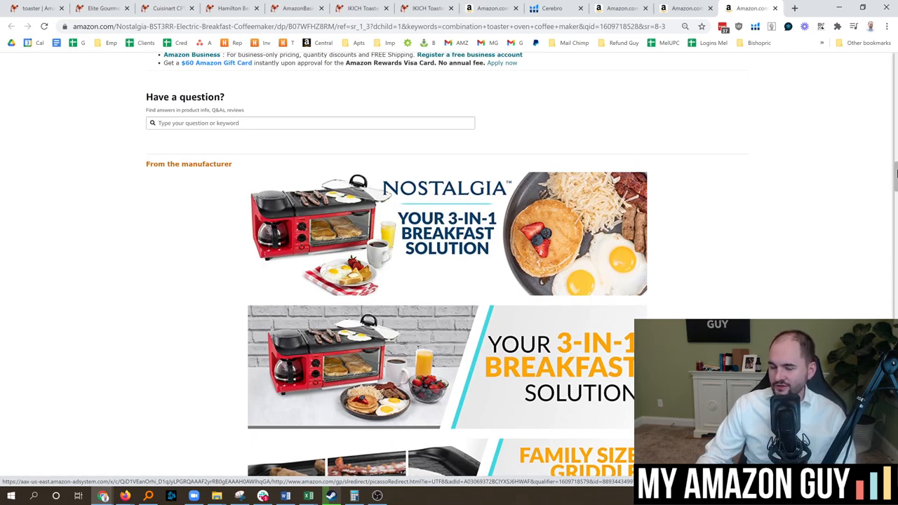
{"action": "scroll", "scroll_direction": "up", "scroll_amount": 3}
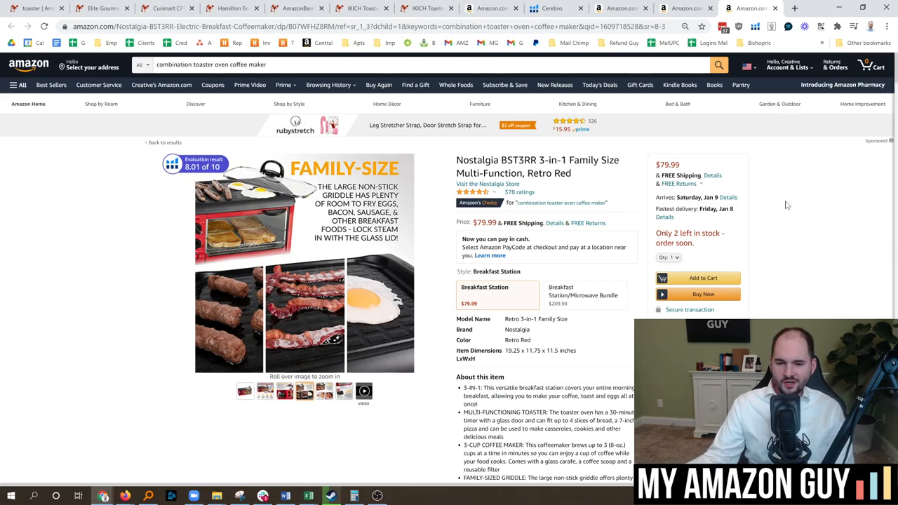
{"action": "scroll", "scroll_direction": "down", "scroll_amount": 3}
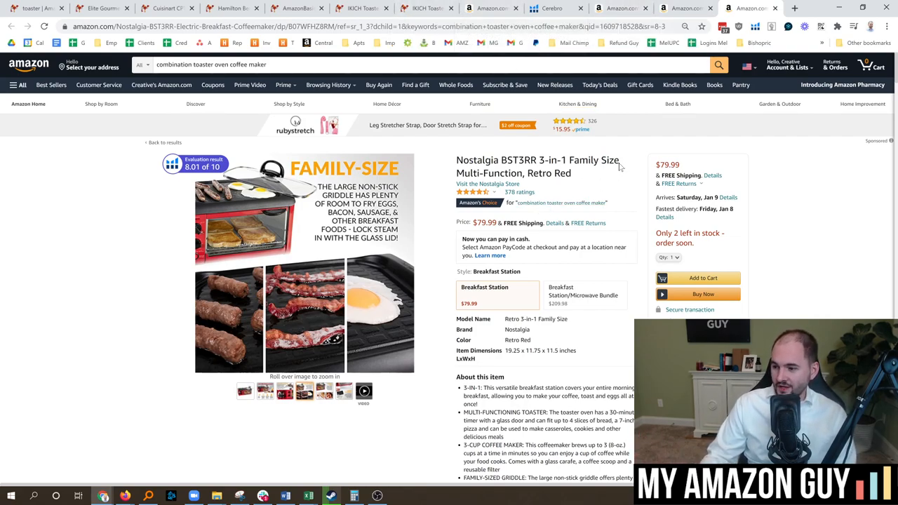
{"action": "scroll", "scroll_direction": "down", "scroll_amount": 3}
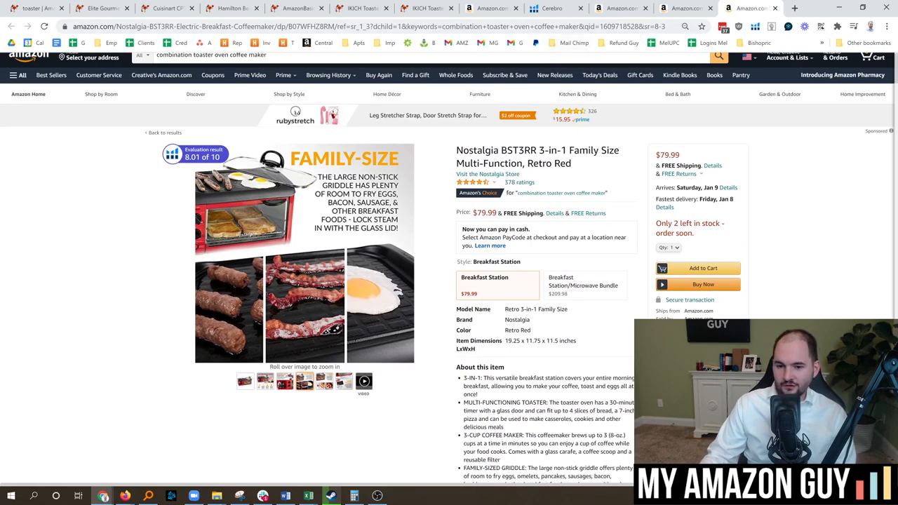
{"action": "mouse_move", "coordinate": [581, 179]}
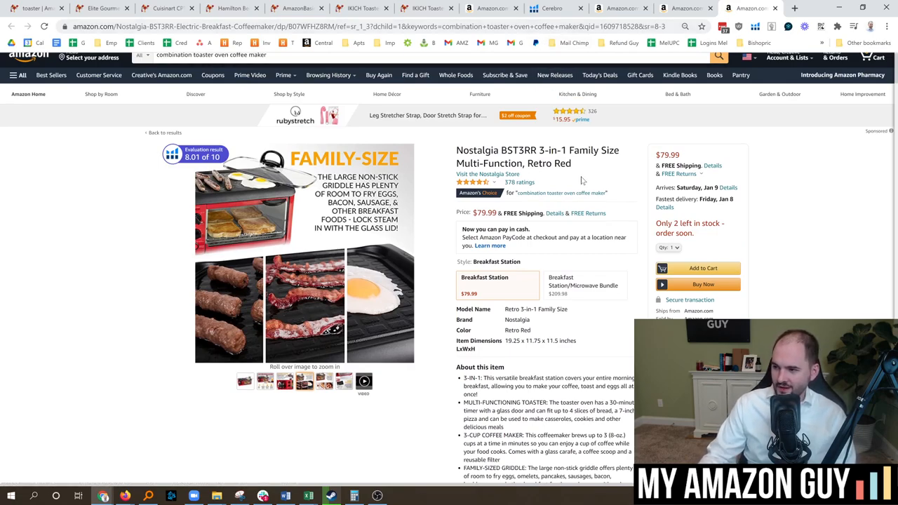
{"action": "mouse_move", "coordinate": [582, 180]}
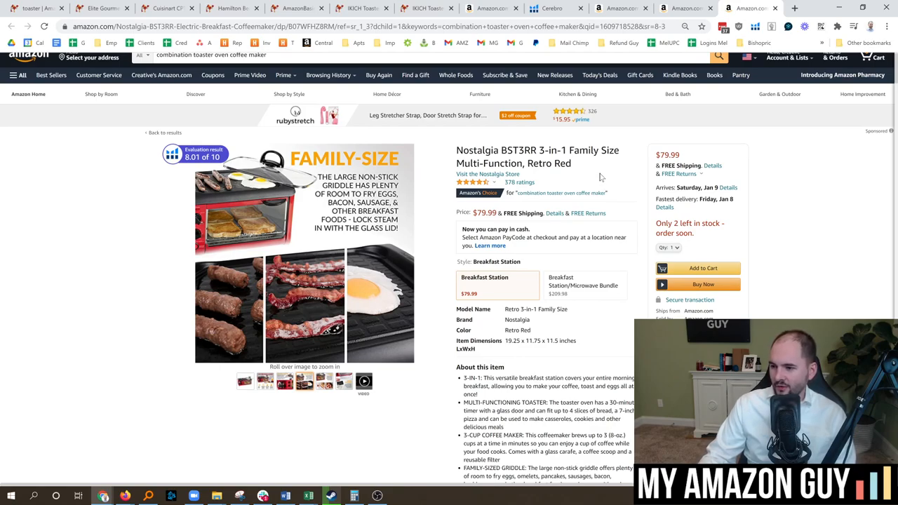
{"action": "scroll", "scroll_direction": "down", "scroll_amount": 3}
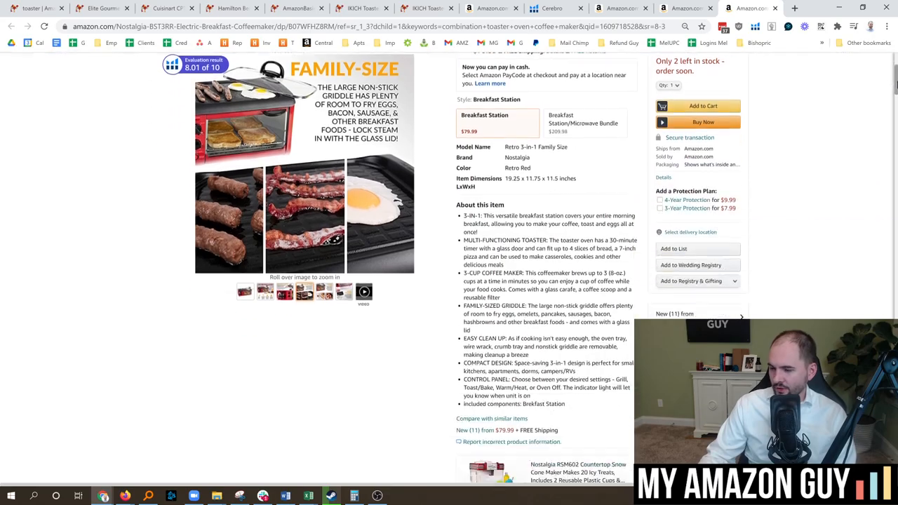
{"action": "scroll", "scroll_direction": "down", "scroll_amount": 3}
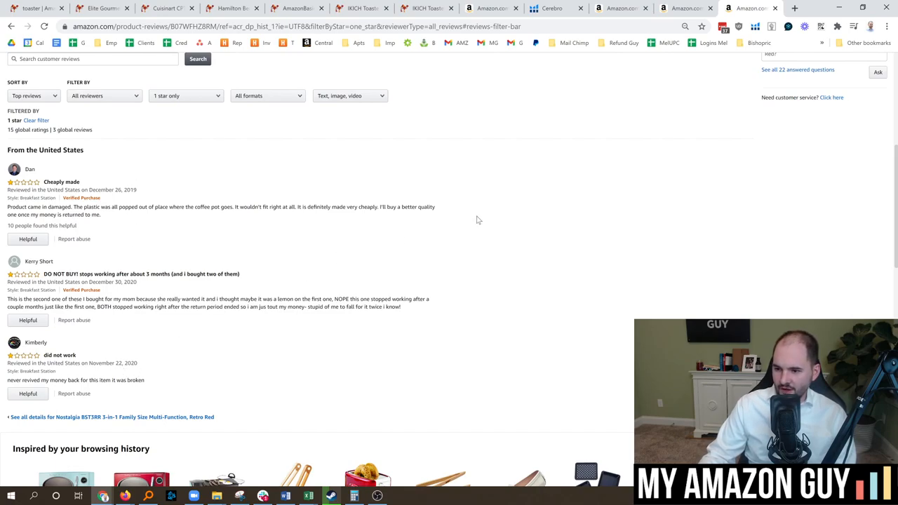
{"action": "scroll", "scroll_direction": "up", "scroll_amount": 3}
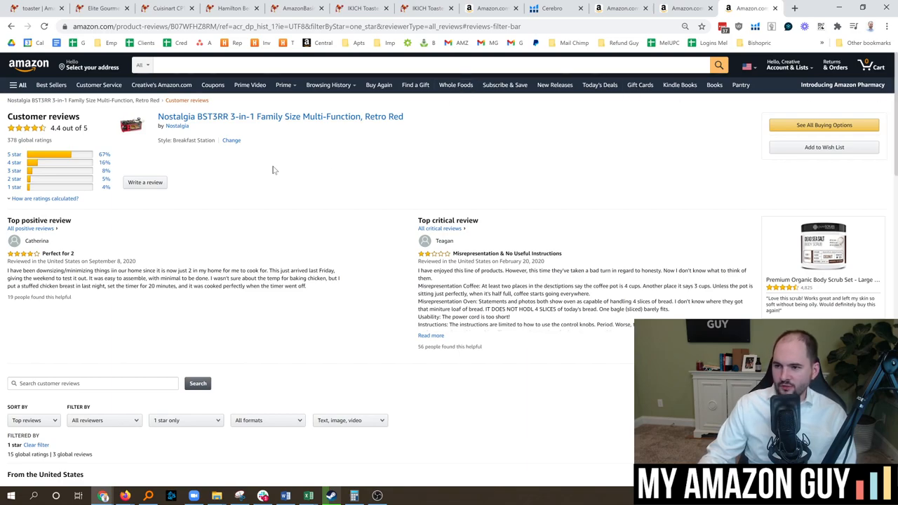
{"action": "mouse_move", "coordinate": [217, 150]}
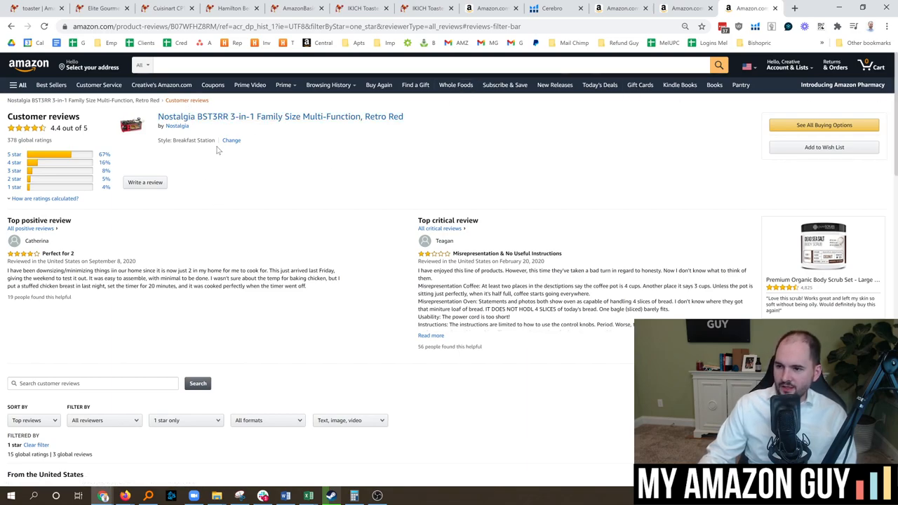
{"action": "left_click", "coordinate": [279, 115]}
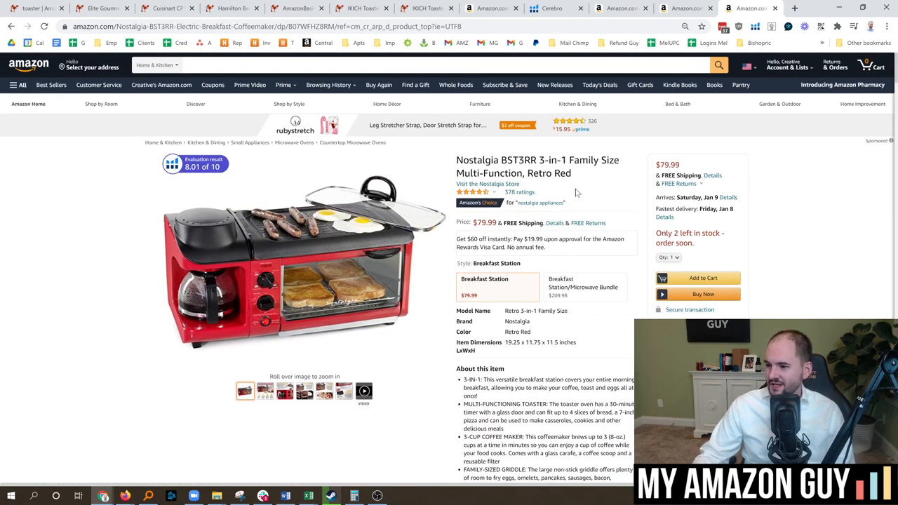
{"action": "mouse_move", "coordinate": [540, 202]}
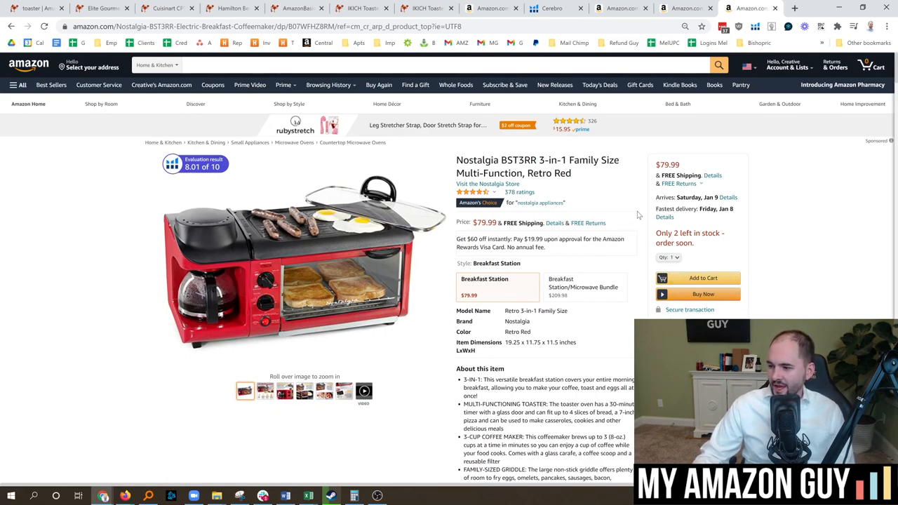
{"action": "mouse_move", "coordinate": [600, 205]}
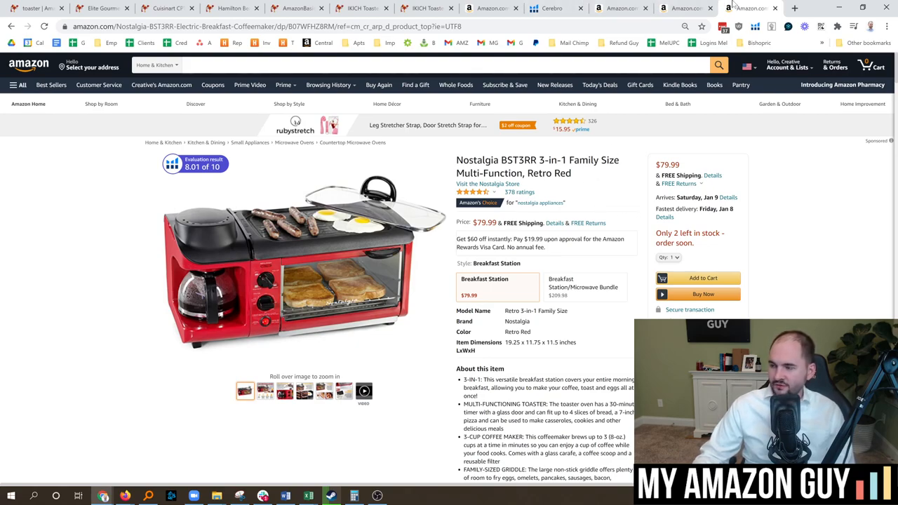
{"action": "mouse_move", "coordinate": [751, 9]}
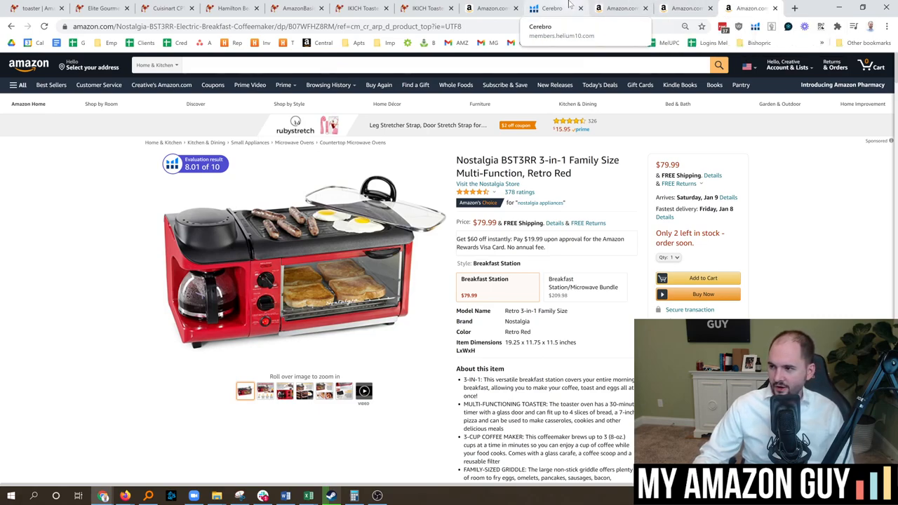
- Revisit the IKICH long-slot toaster listing and its main photo, then go back to the 'toaster' search results
{"action": "left_click", "coordinate": [552, 9]}
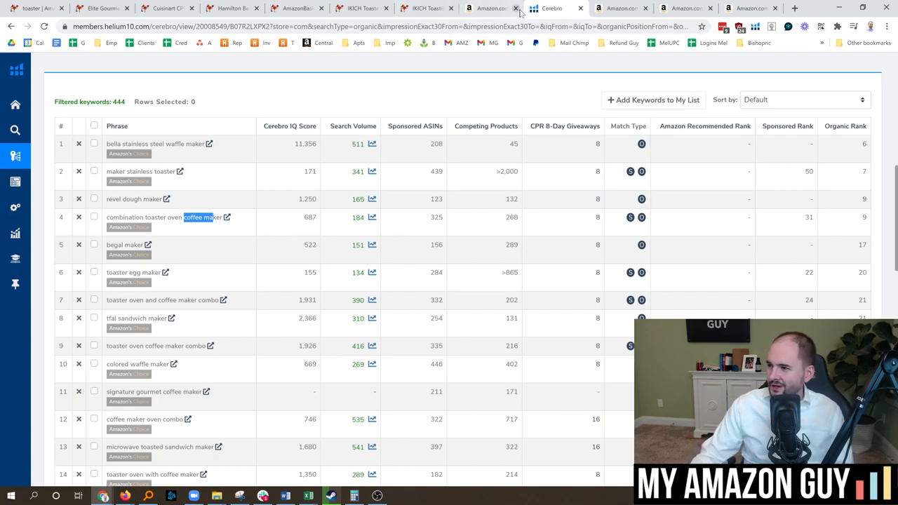
{"action": "left_click", "coordinate": [491, 9]}
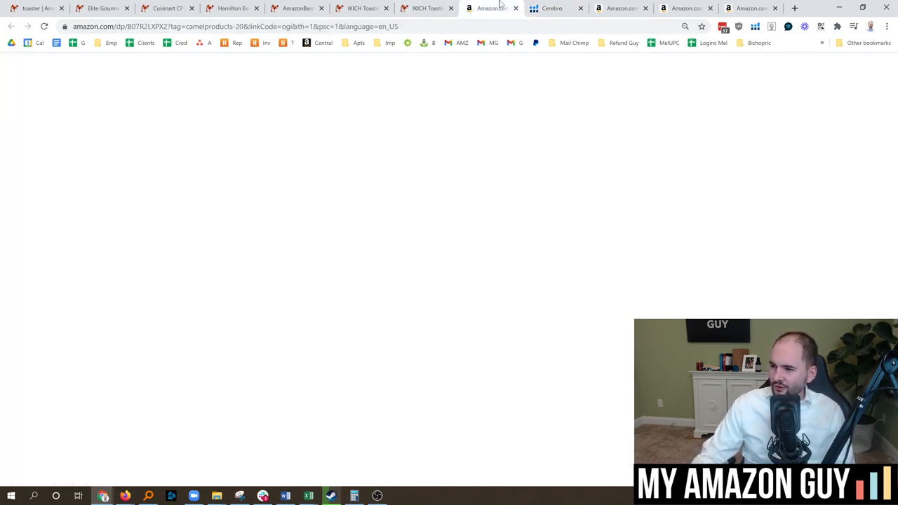
{"action": "left_click", "coordinate": [421, 8]}
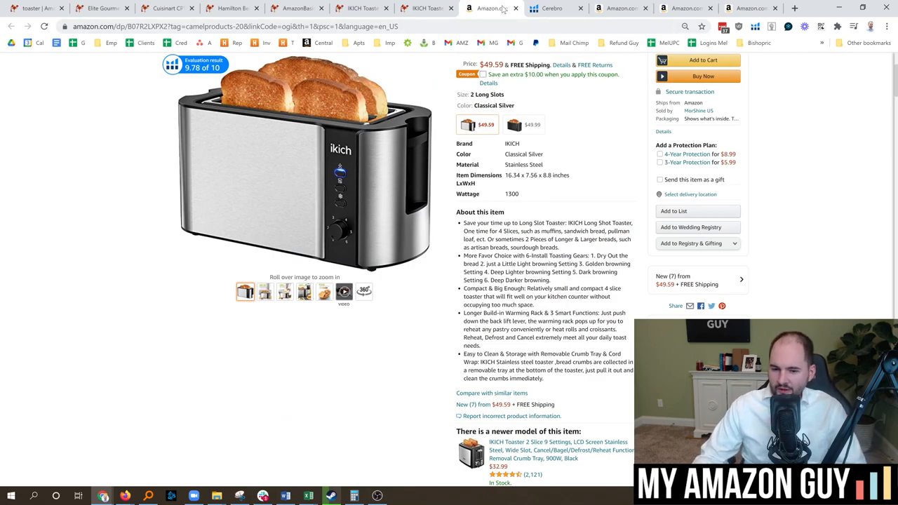
{"action": "mouse_move", "coordinate": [491, 8]}
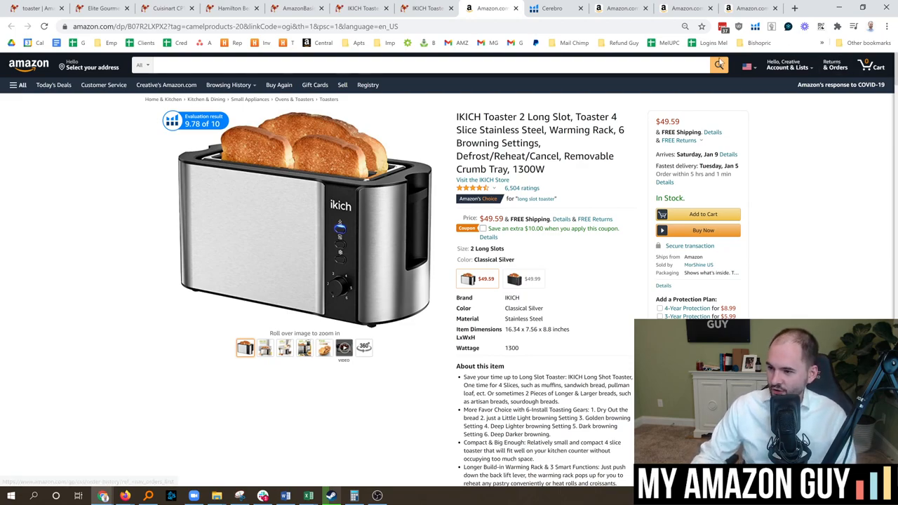
{"action": "mouse_move", "coordinate": [580, 143]}
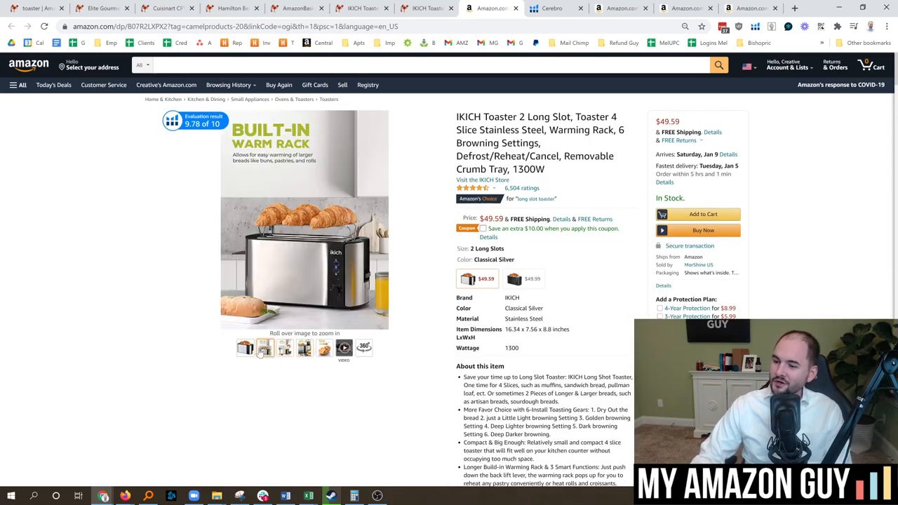
{"action": "left_click", "coordinate": [264, 347]}
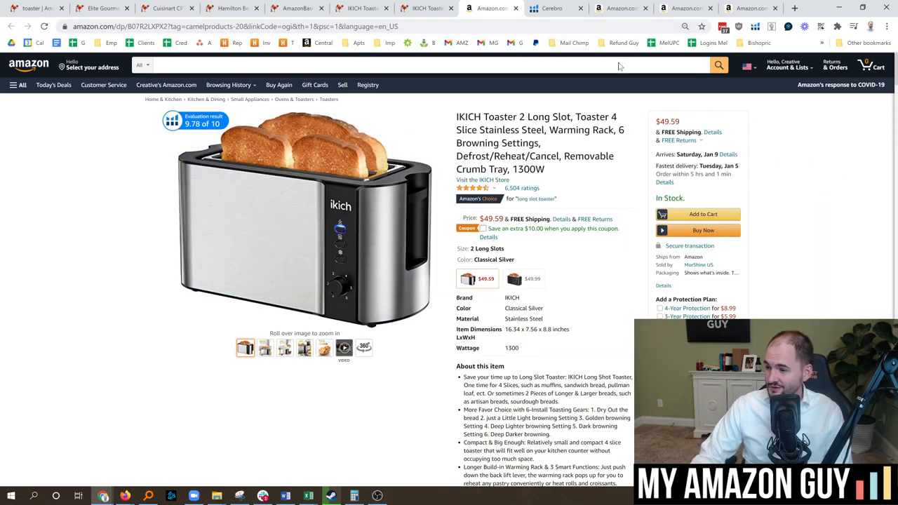
{"action": "mouse_move", "coordinate": [291, 151]}
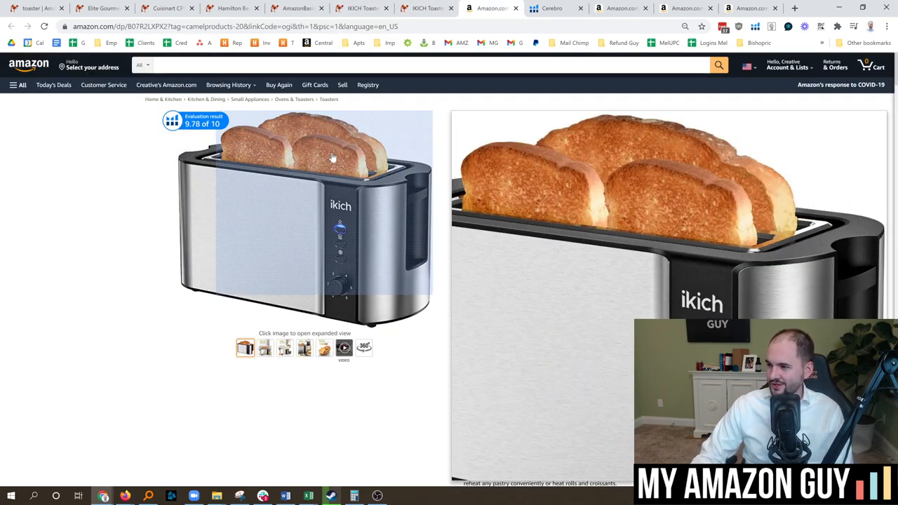
{"action": "left_click", "coordinate": [362, 9]}
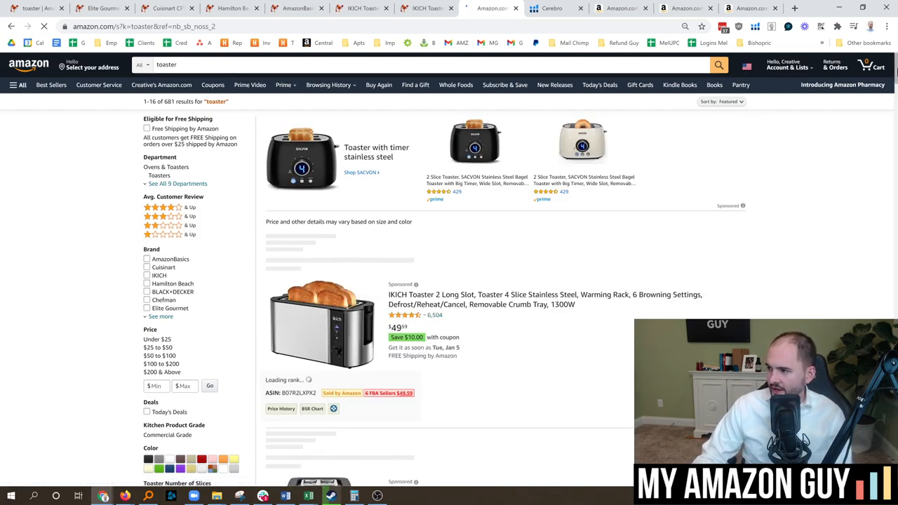
{"action": "scroll", "scroll_direction": "down", "scroll_amount": 3}
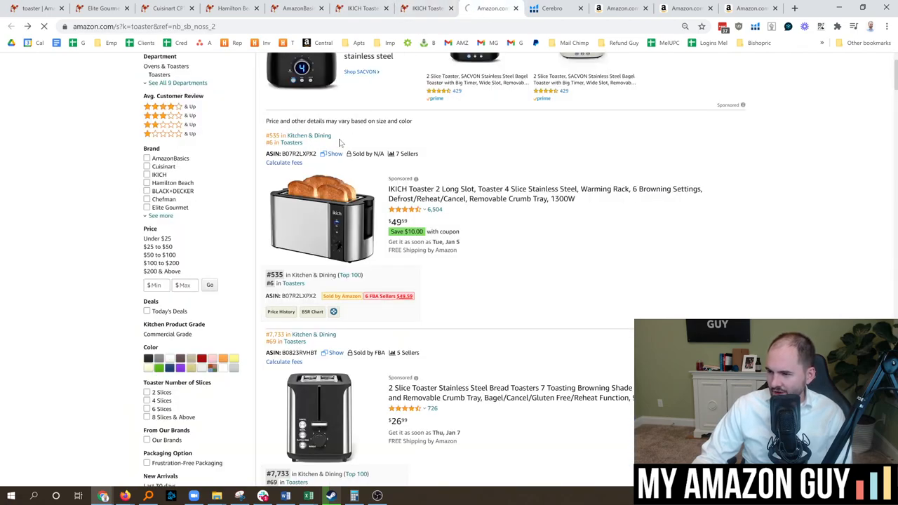
{"action": "left_click", "coordinate": [545, 188]}
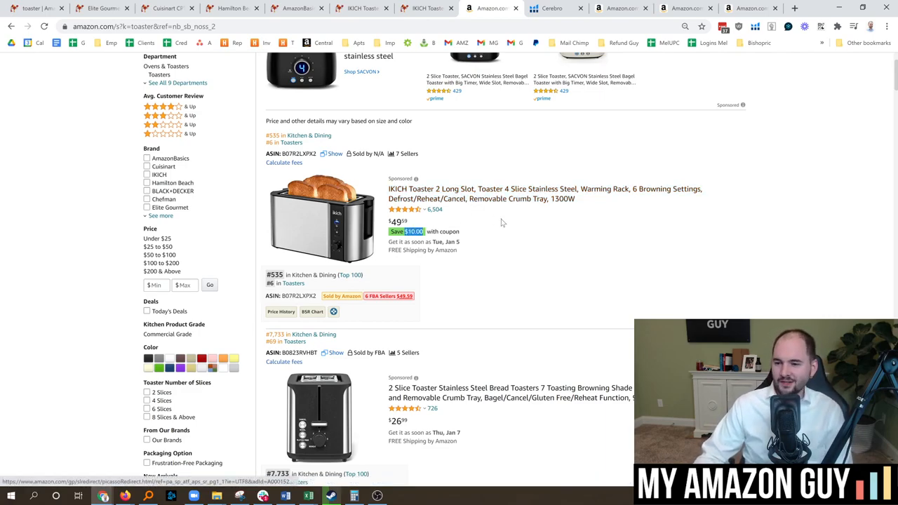
{"action": "scroll", "scroll_direction": "down", "scroll_amount": 3}
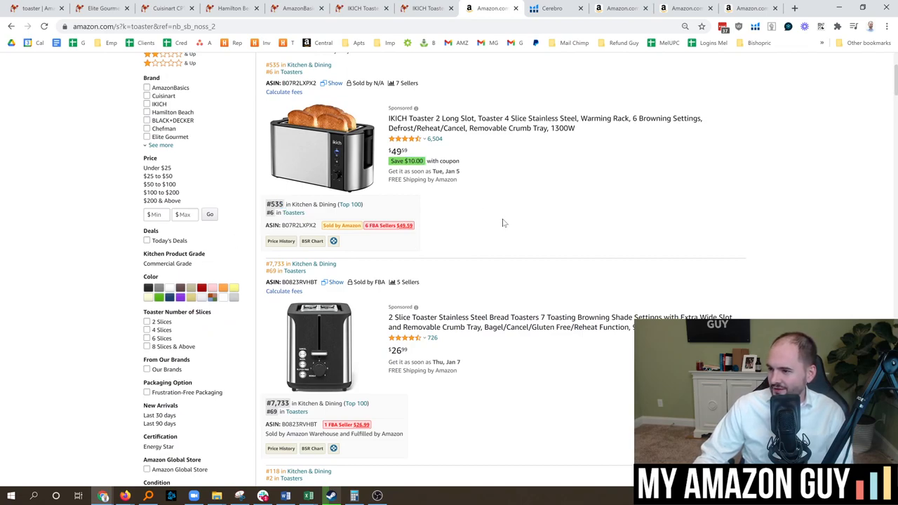
{"action": "mouse_move", "coordinate": [488, 127]}
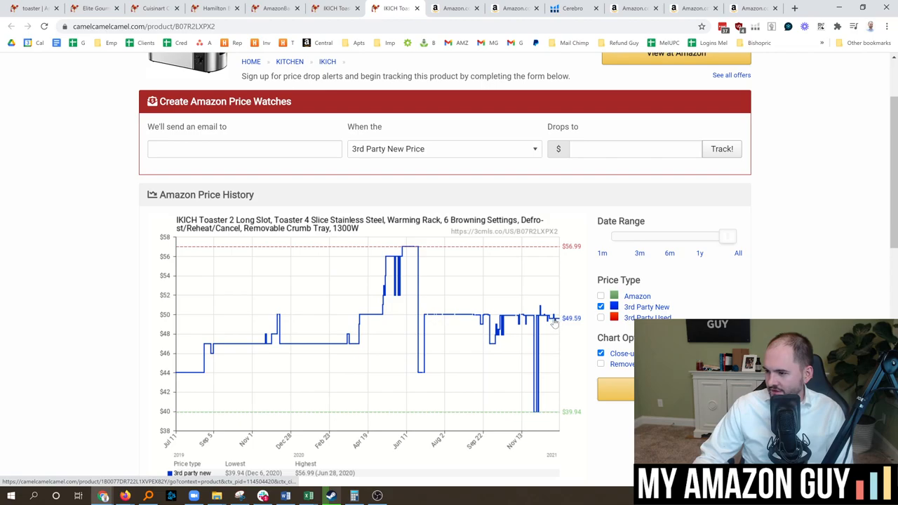
{"action": "mouse_move", "coordinate": [549, 371]}
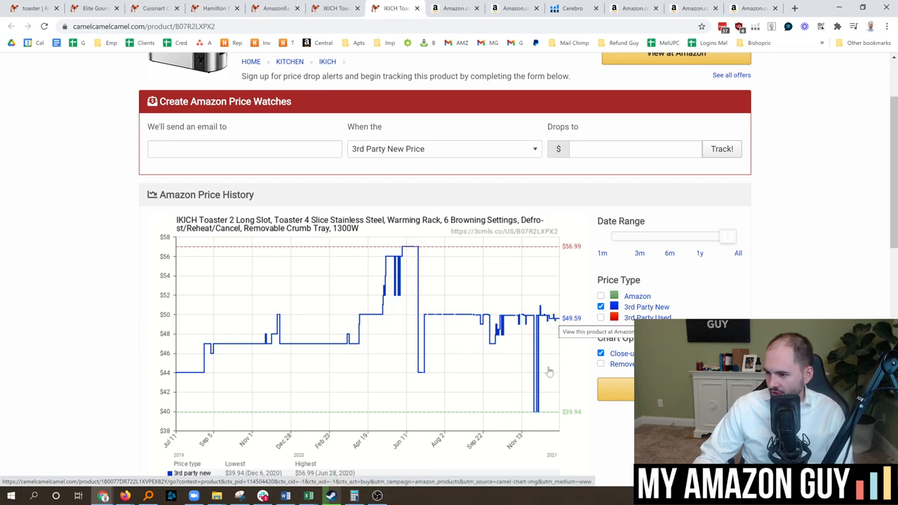
{"action": "mouse_move", "coordinate": [568, 421]}
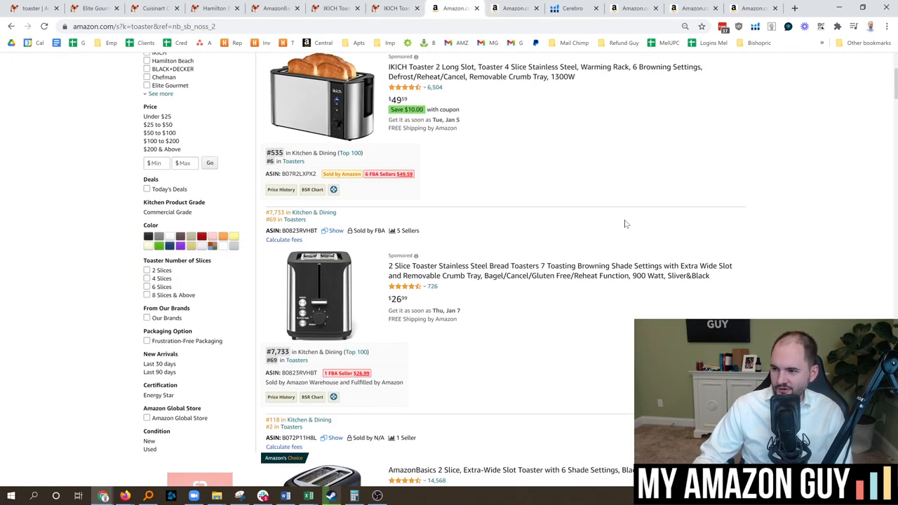
- Scroll down the toaster results past the Amazon's Choice rows to the BUYDEEM DT-6883 4-slice toaster
{"action": "scroll", "scroll_direction": "down", "scroll_amount": 3}
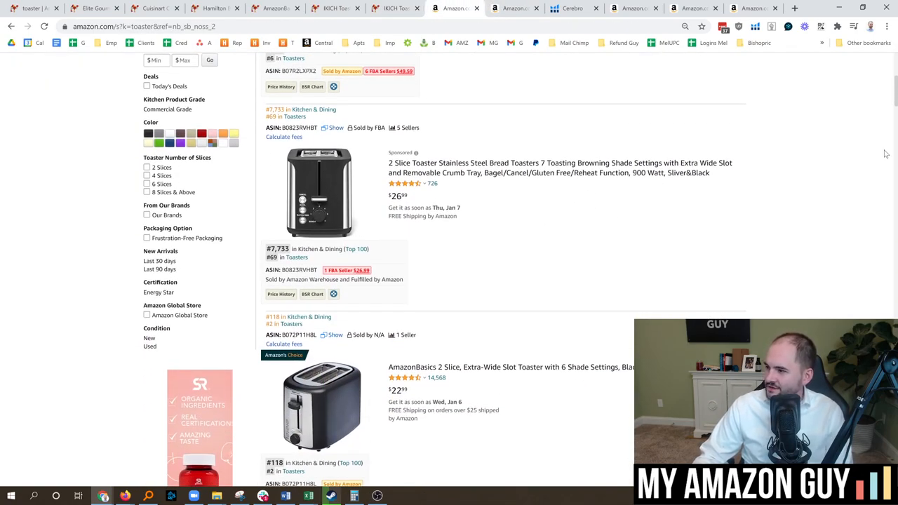
{"action": "scroll", "scroll_direction": "down", "scroll_amount": 3}
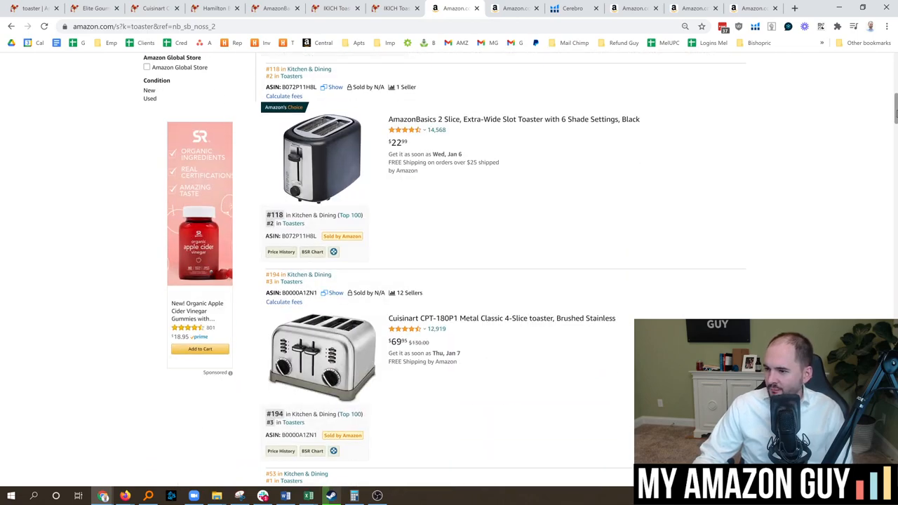
{"action": "scroll", "scroll_direction": "down", "scroll_amount": 3}
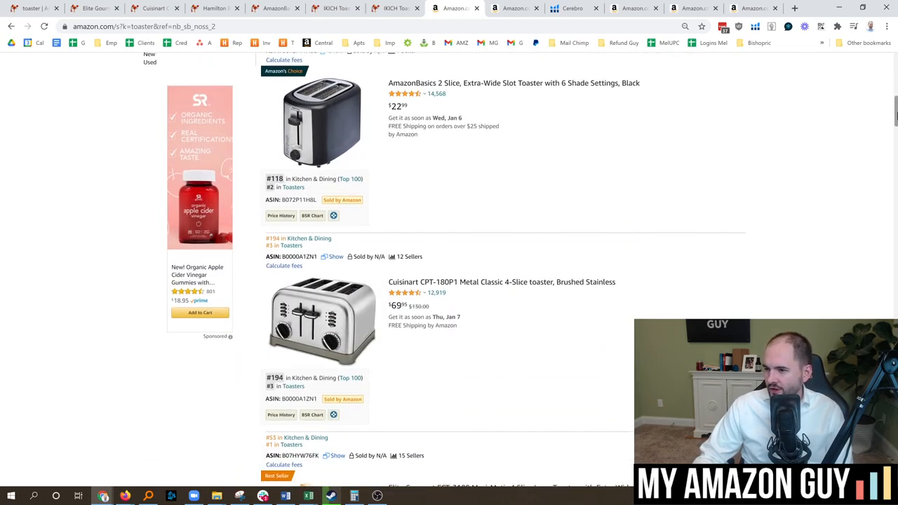
{"action": "scroll", "scroll_direction": "down", "scroll_amount": 3}
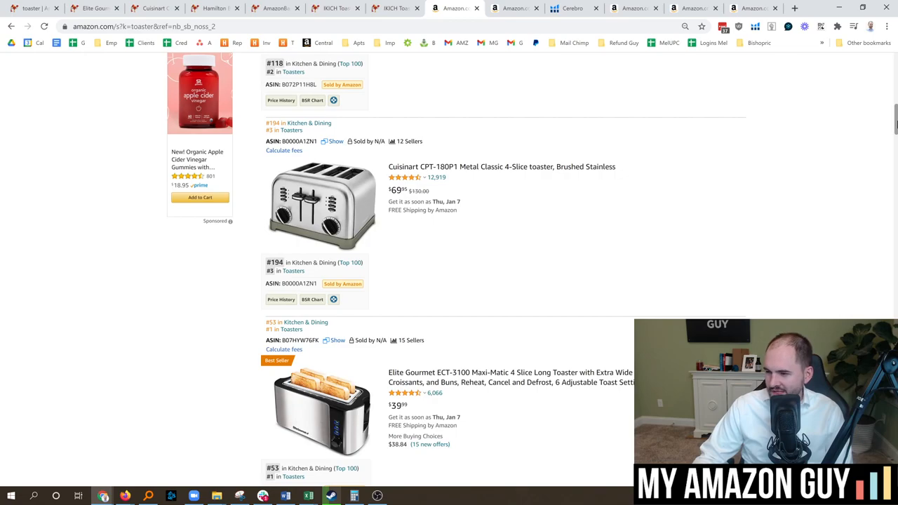
{"action": "scroll", "scroll_direction": "down", "scroll_amount": 3}
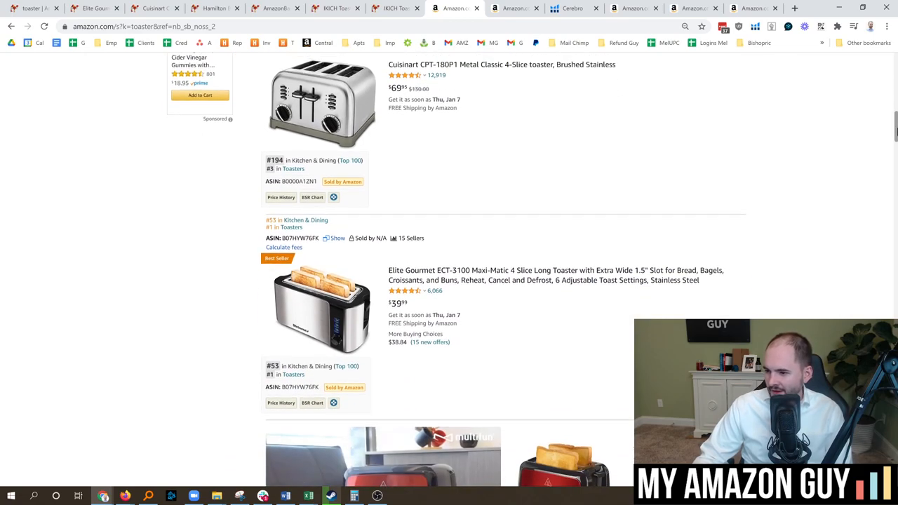
{"action": "scroll", "scroll_direction": "down", "scroll_amount": 3}
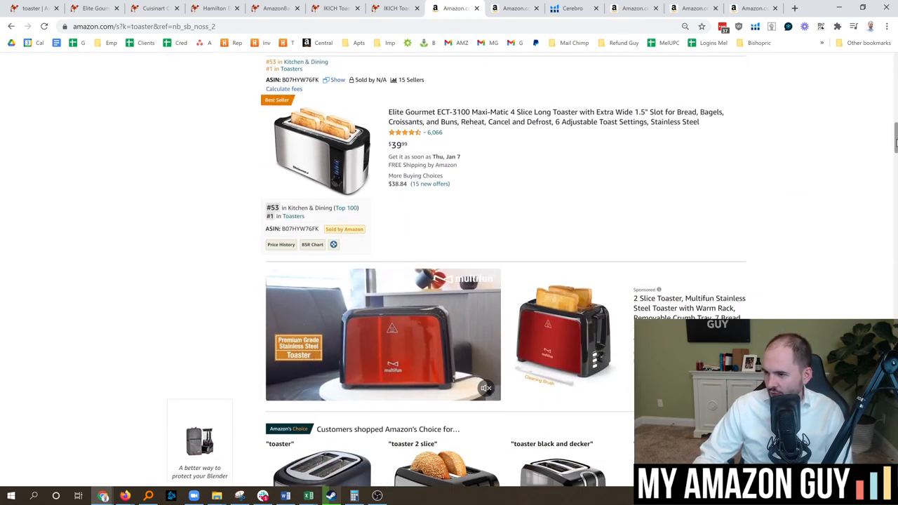
{"action": "scroll", "scroll_direction": "down", "scroll_amount": 3}
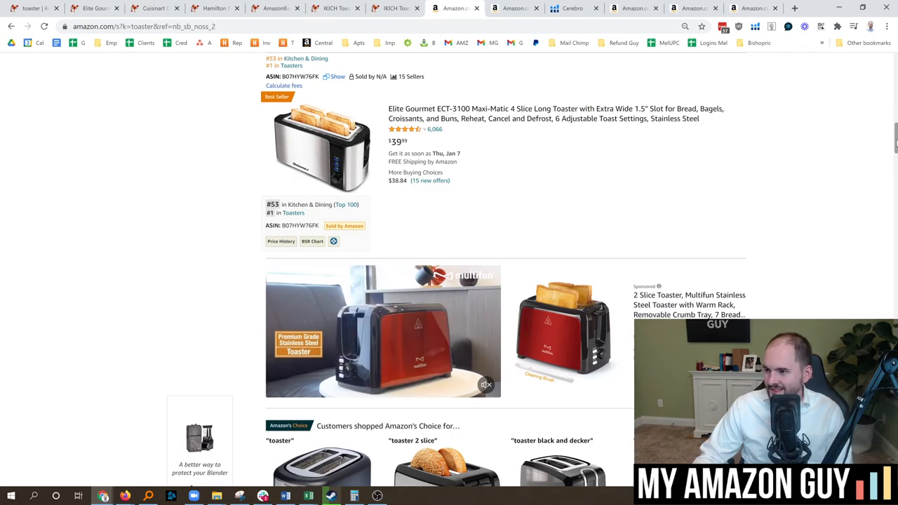
{"action": "scroll", "scroll_direction": "down", "scroll_amount": 3}
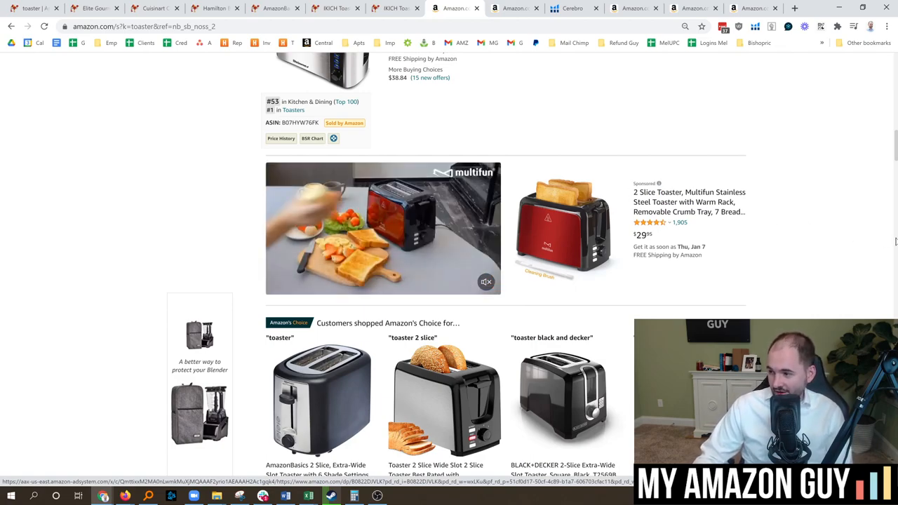
{"action": "scroll", "scroll_direction": "down", "scroll_amount": 3}
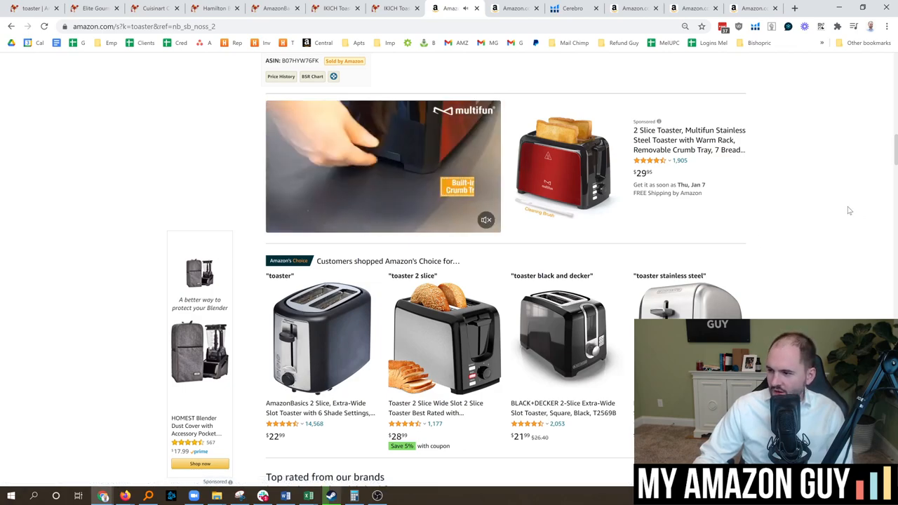
{"action": "scroll", "scroll_direction": "down", "scroll_amount": 3}
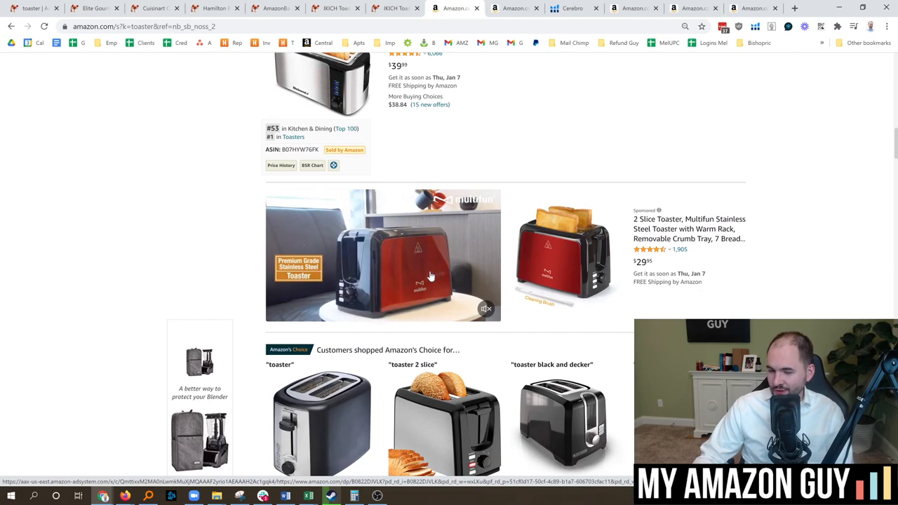
{"action": "scroll", "scroll_direction": "down", "scroll_amount": 3}
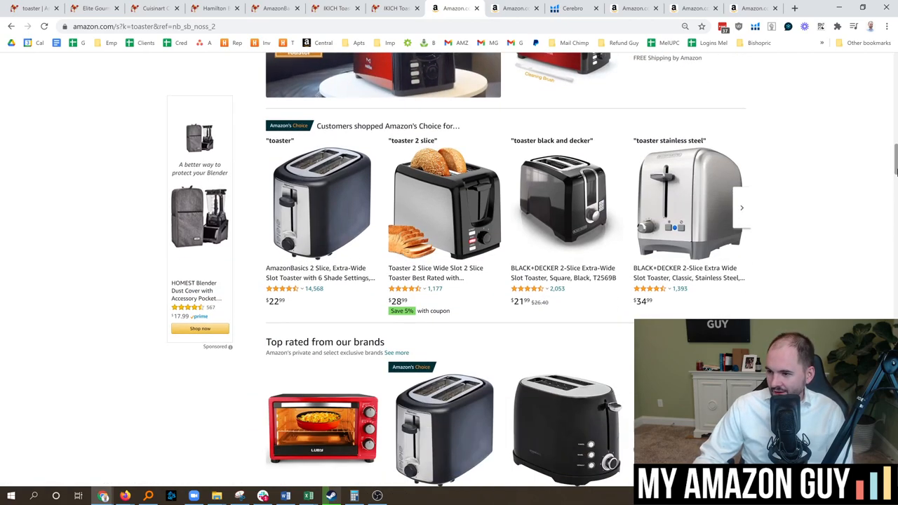
{"action": "scroll", "scroll_direction": "down", "scroll_amount": 3}
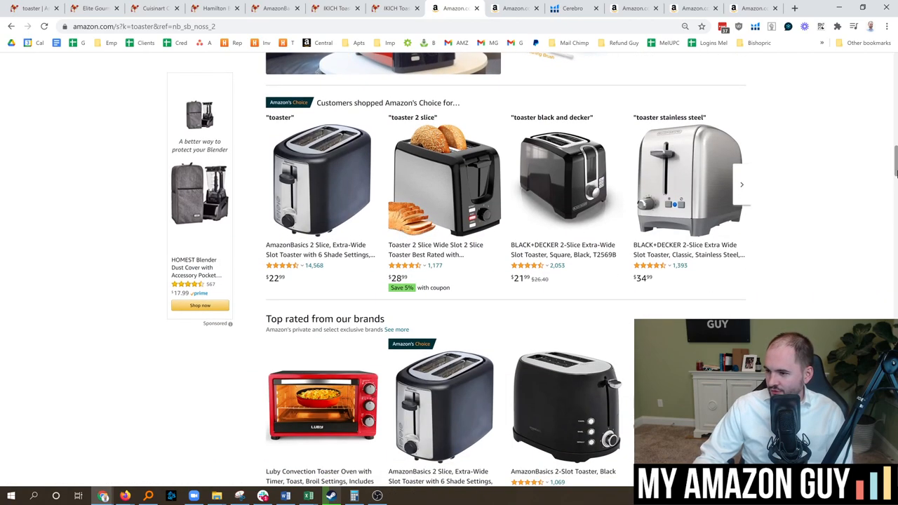
{"action": "scroll", "scroll_direction": "down", "scroll_amount": 3}
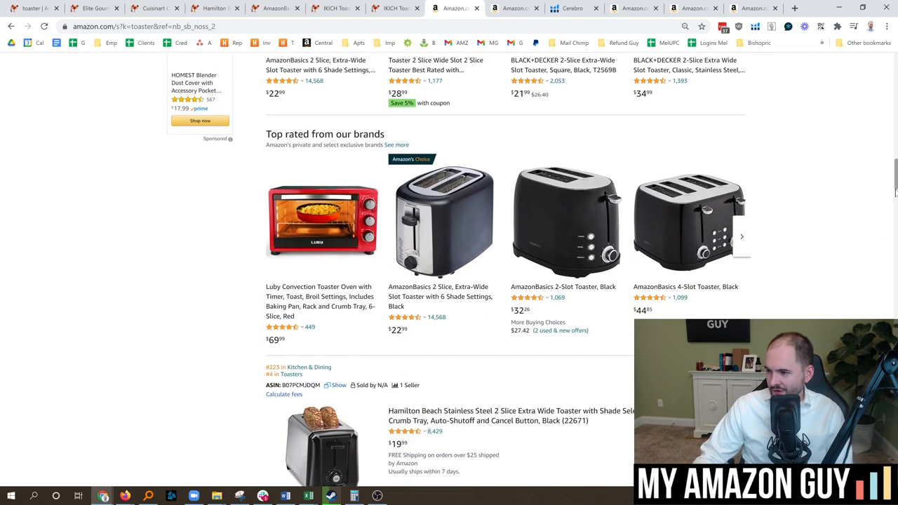
{"action": "scroll", "scroll_direction": "down", "scroll_amount": 3}
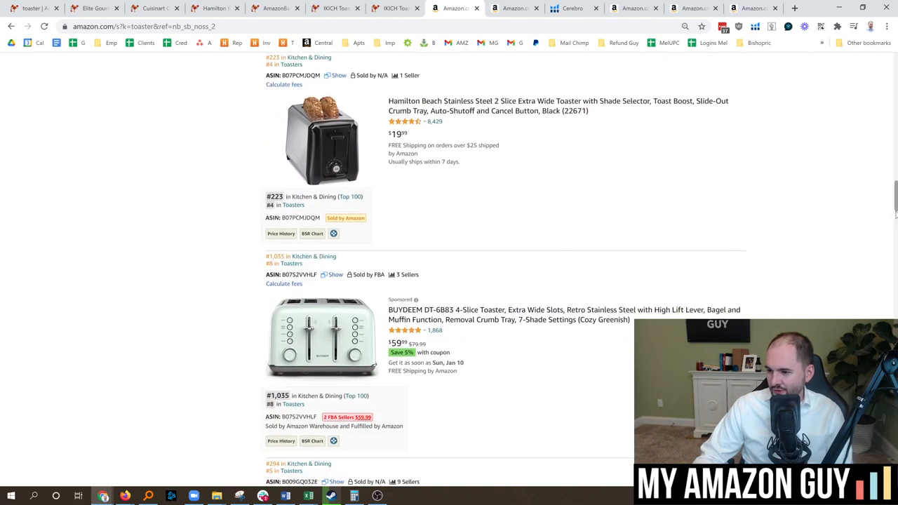
{"action": "scroll", "scroll_direction": "down", "scroll_amount": 3}
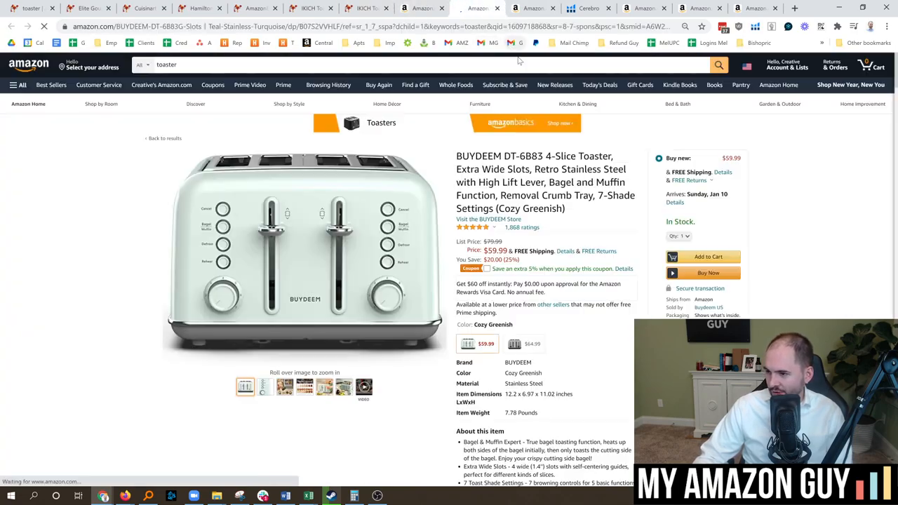
- Show the BUYDEEM DT-6883's 7 browning levels product photo
{"action": "left_click", "coordinate": [264, 387]}
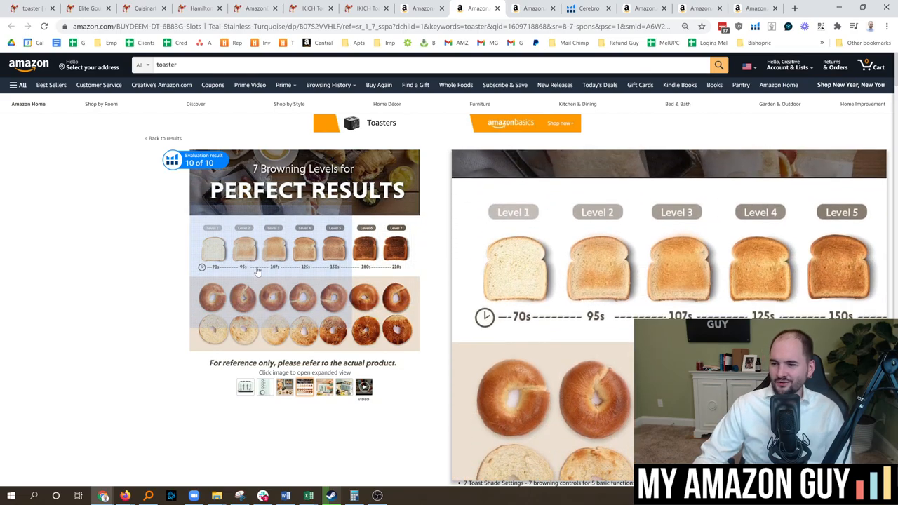
{"action": "scroll", "scroll_direction": "down", "scroll_amount": 3}
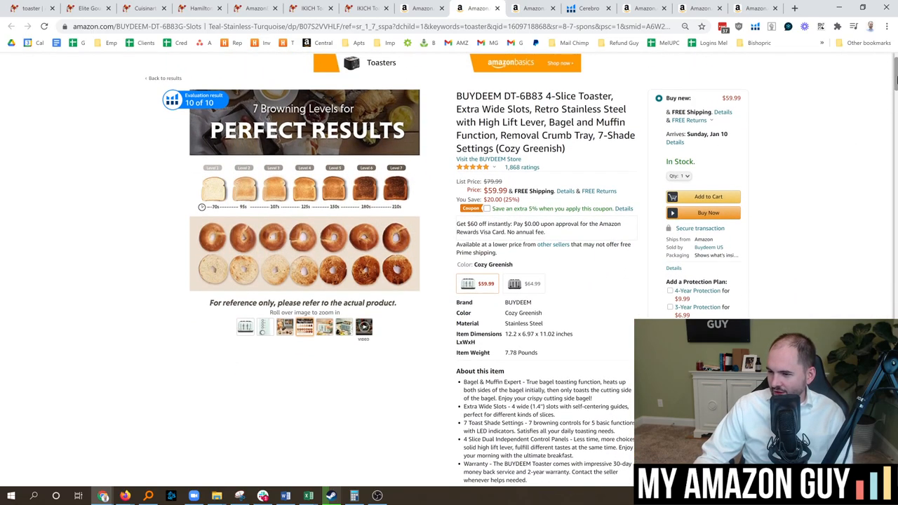
- Bring the BUYDEEM toaster's Helium 10 price and sales history chart into view
{"action": "scroll", "scroll_direction": "down", "scroll_amount": 3}
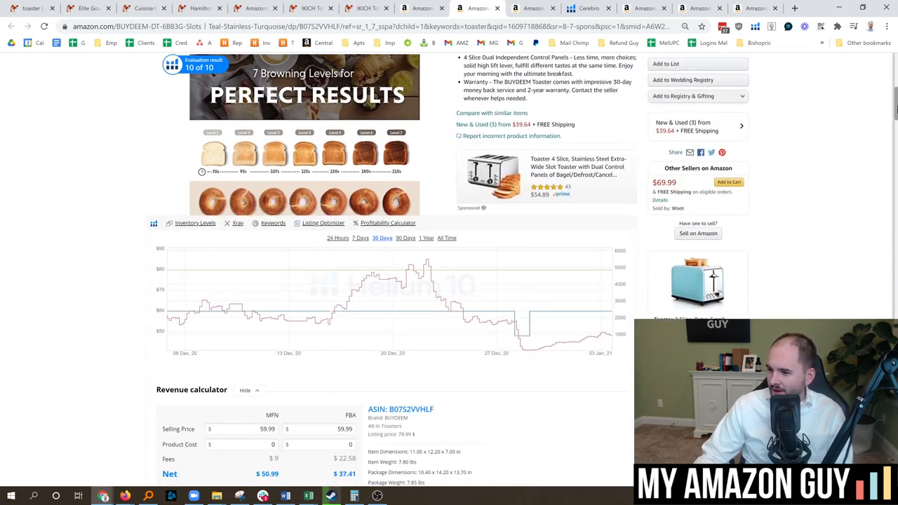
{"action": "scroll", "scroll_direction": "up", "scroll_amount": 3}
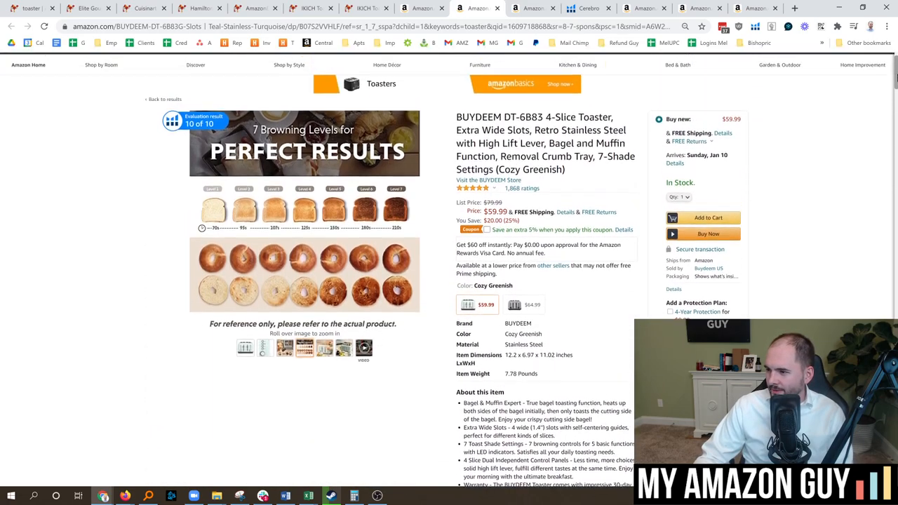
{"action": "scroll", "scroll_direction": "down", "scroll_amount": 3}
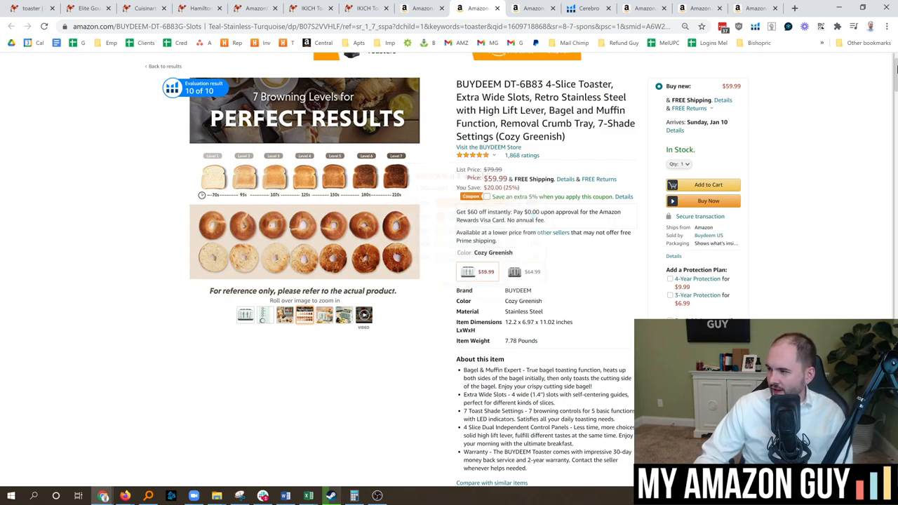
{"action": "scroll", "scroll_direction": "down", "scroll_amount": 3}
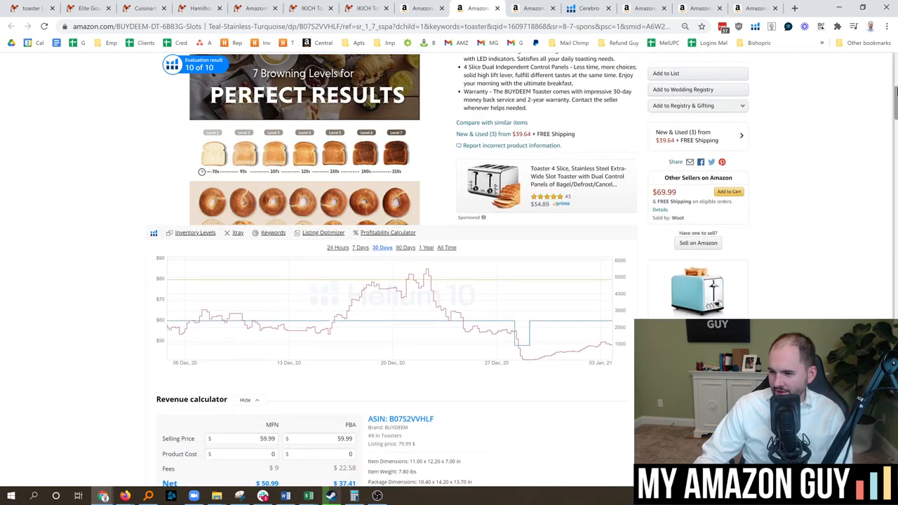
{"action": "left_click", "coordinate": [427, 247]}
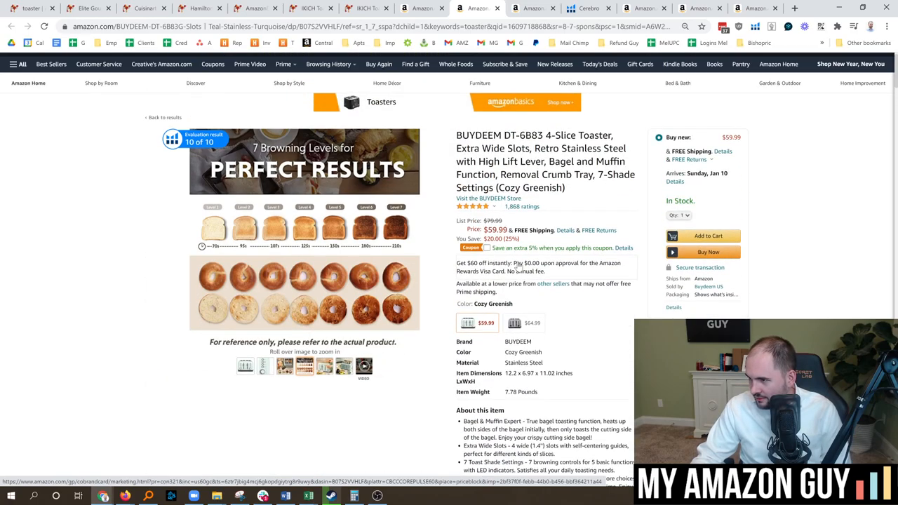
- Trace the price history lines down to the revenue calculator showing $37.41 FBA net
{"action": "scroll", "scroll_direction": "down", "scroll_amount": 3}
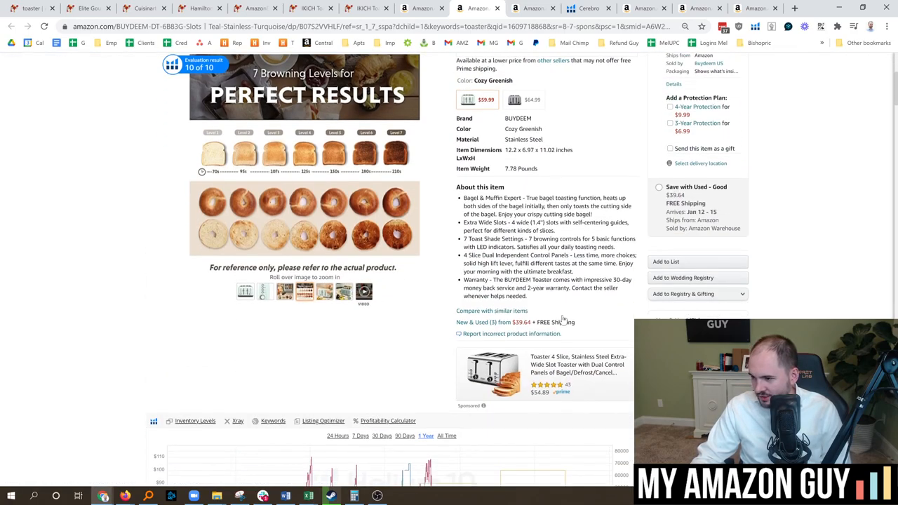
{"action": "scroll", "scroll_direction": "down", "scroll_amount": 3}
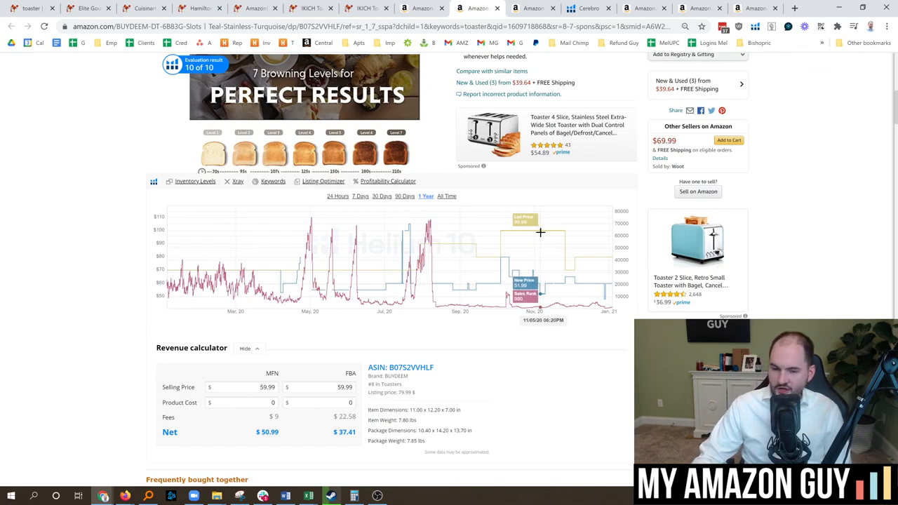
{"action": "mouse_move", "coordinate": [521, 249]}
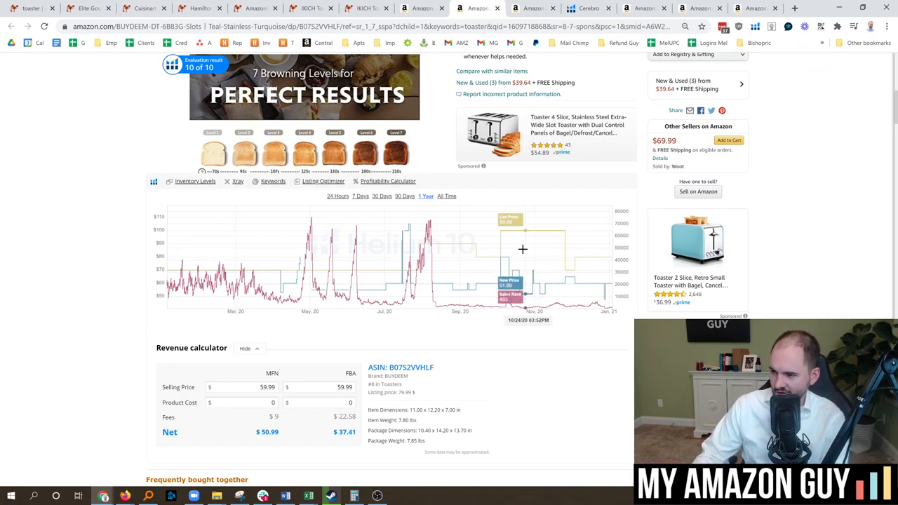
{"action": "mouse_move", "coordinate": [508, 260]}
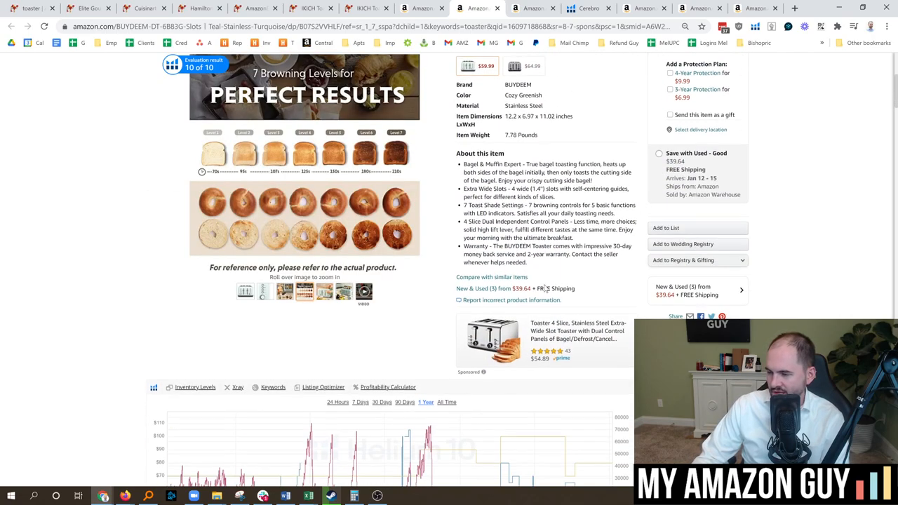
{"action": "scroll", "scroll_direction": "down", "scroll_amount": 3}
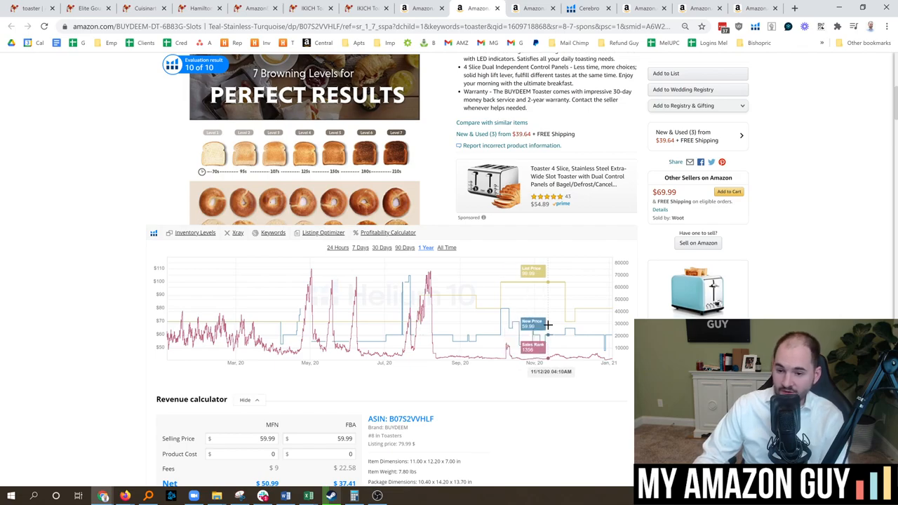
{"action": "mouse_move", "coordinate": [367, 334]}
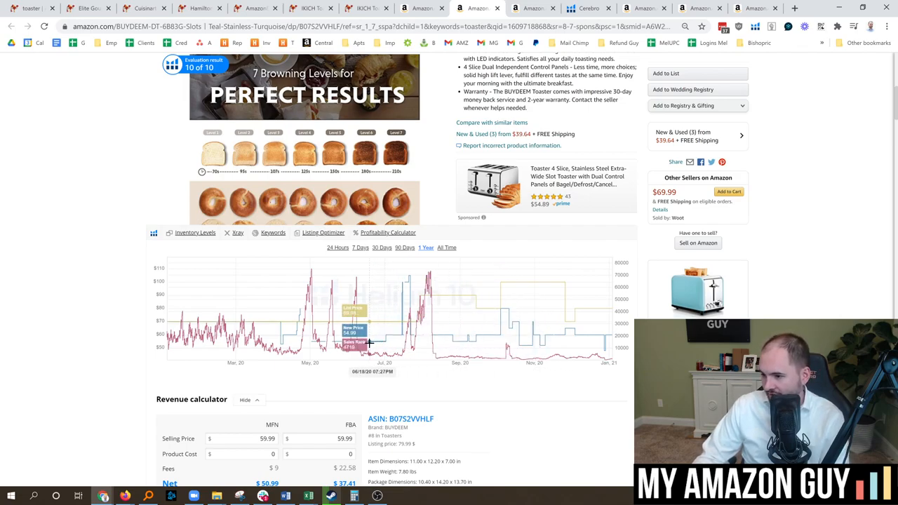
{"action": "mouse_move", "coordinate": [334, 342]}
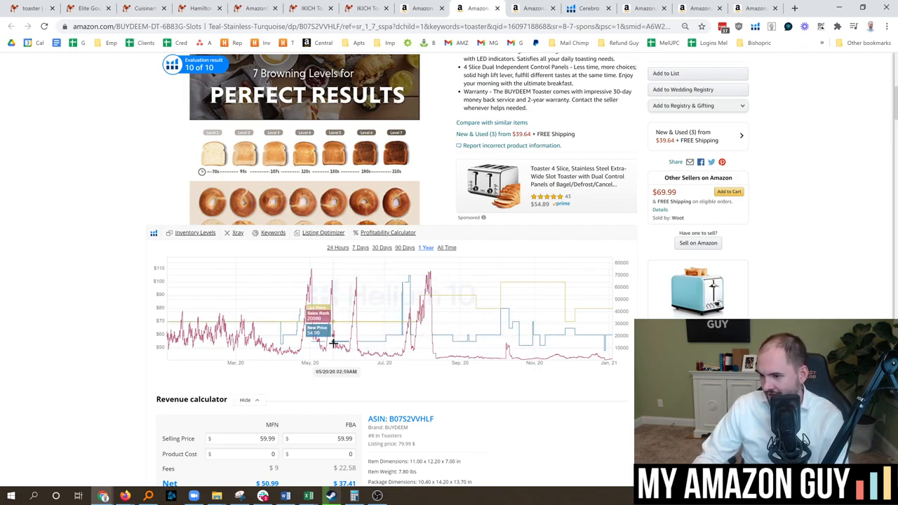
{"action": "mouse_move", "coordinate": [309, 344]}
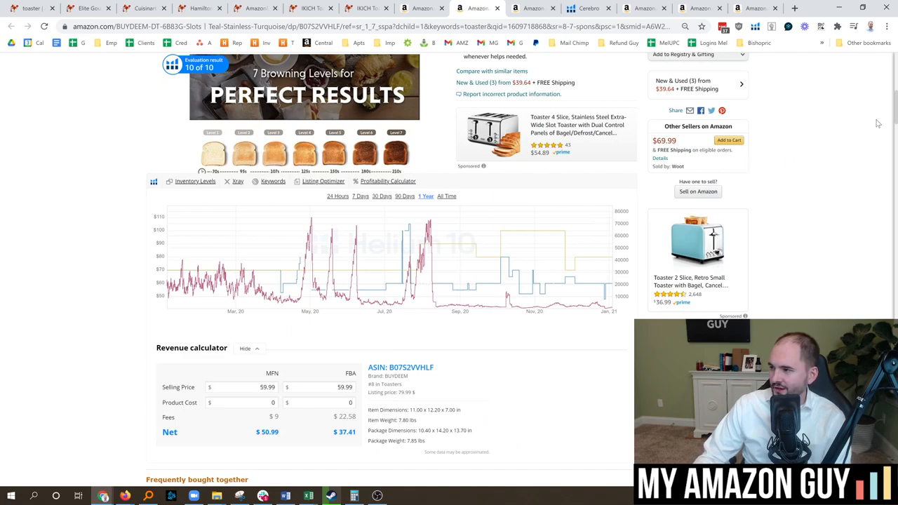
{"action": "scroll", "scroll_direction": "down", "scroll_amount": 3}
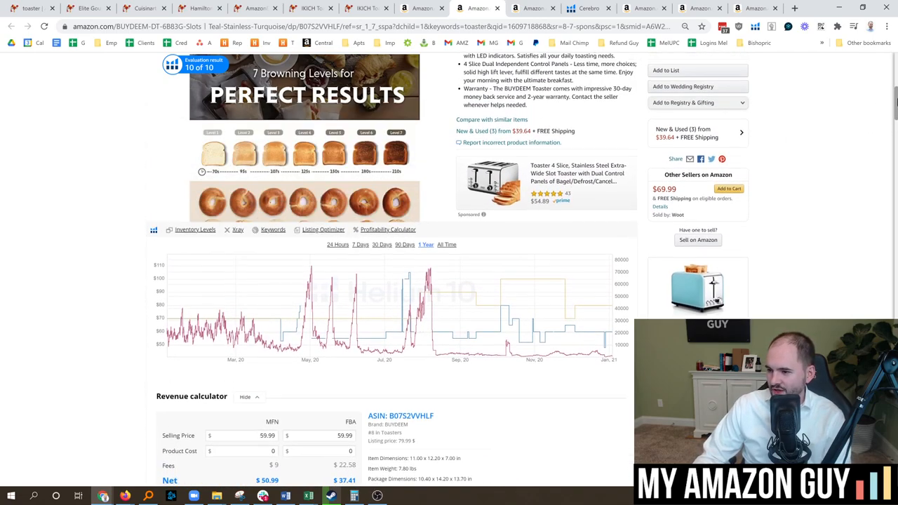
{"action": "scroll", "scroll_direction": "down", "scroll_amount": 3}
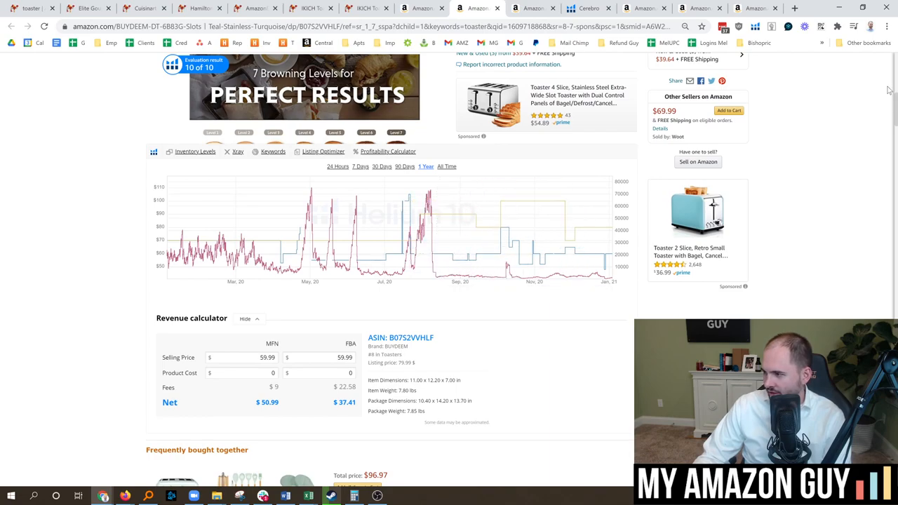
- Scroll to the BUYDEEM A+ comparison chart and the 'Compare with similar items' toasters
{"action": "scroll", "scroll_direction": "down", "scroll_amount": 3}
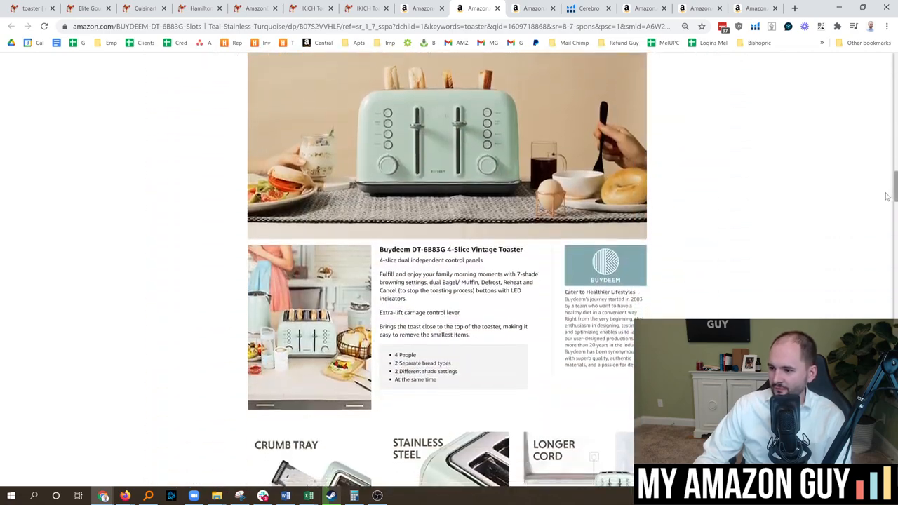
{"action": "scroll", "scroll_direction": "down", "scroll_amount": 3}
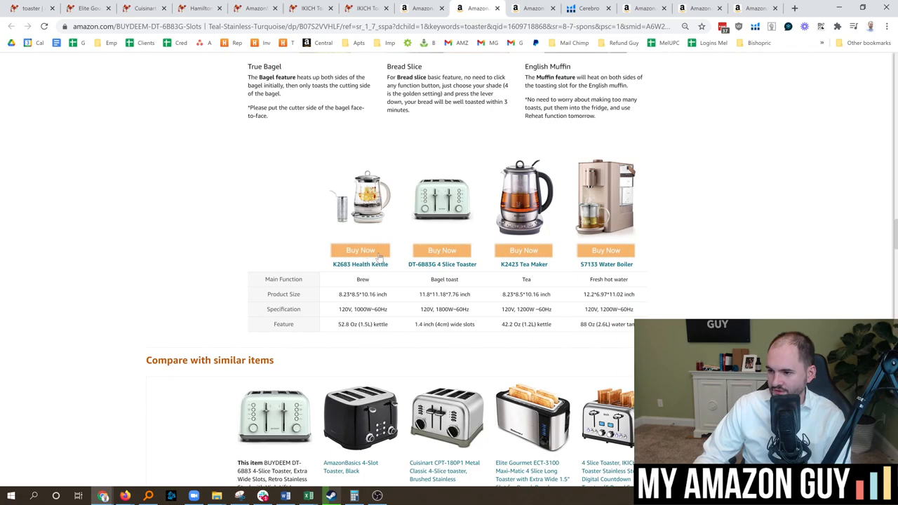
{"action": "mouse_move", "coordinate": [443, 261]}
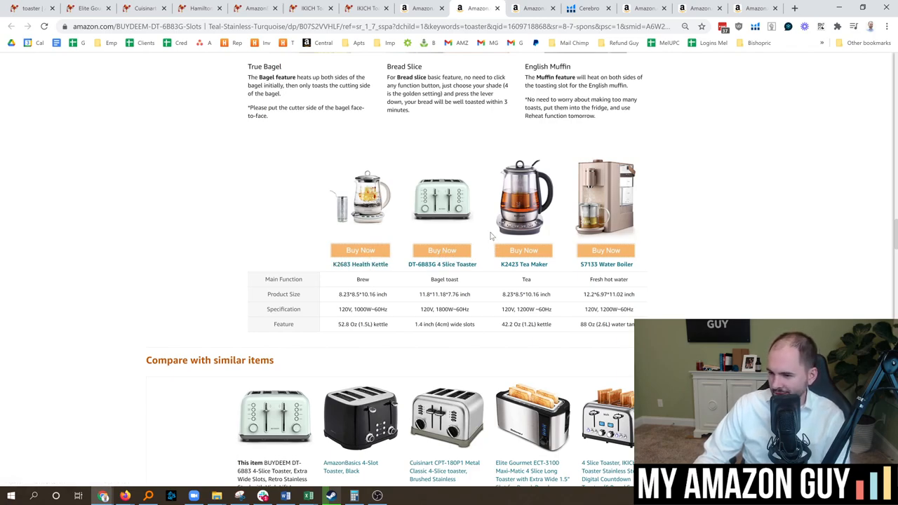
{"action": "mouse_move", "coordinate": [435, 264]}
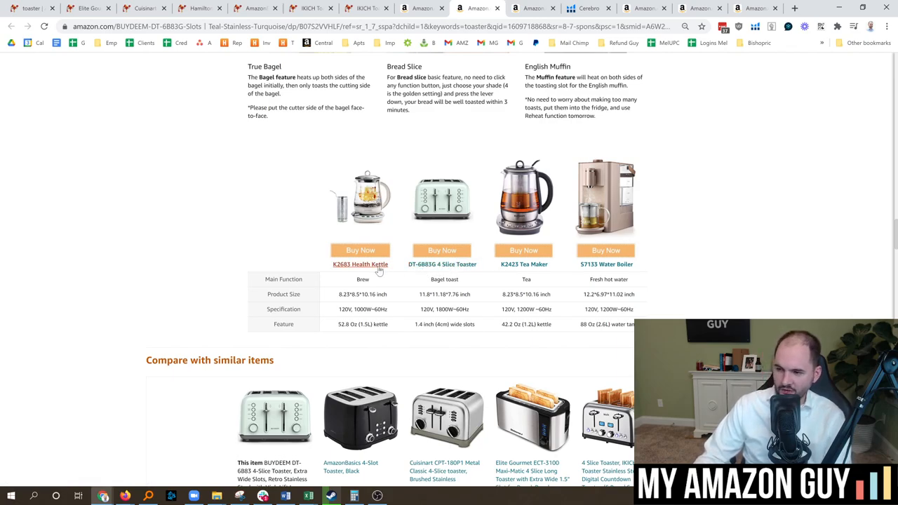
{"action": "mouse_move", "coordinate": [361, 264]}
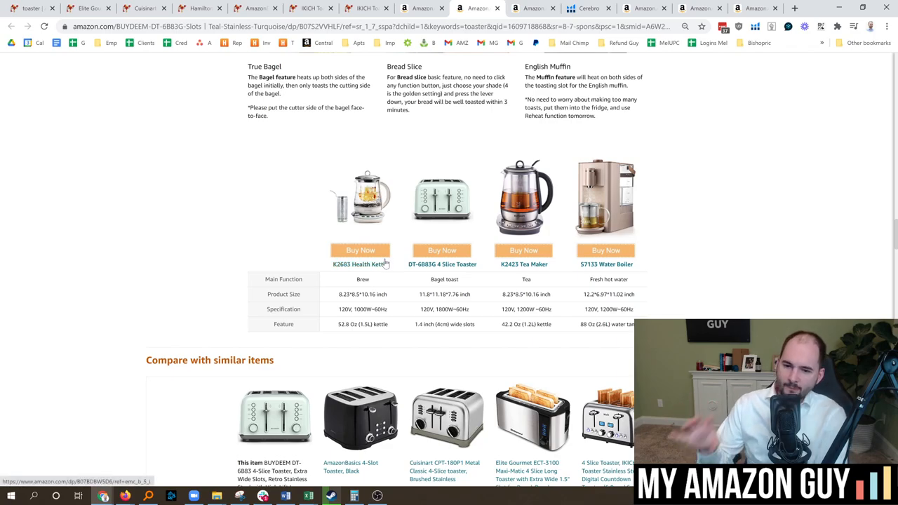
{"action": "mouse_move", "coordinate": [457, 224]}
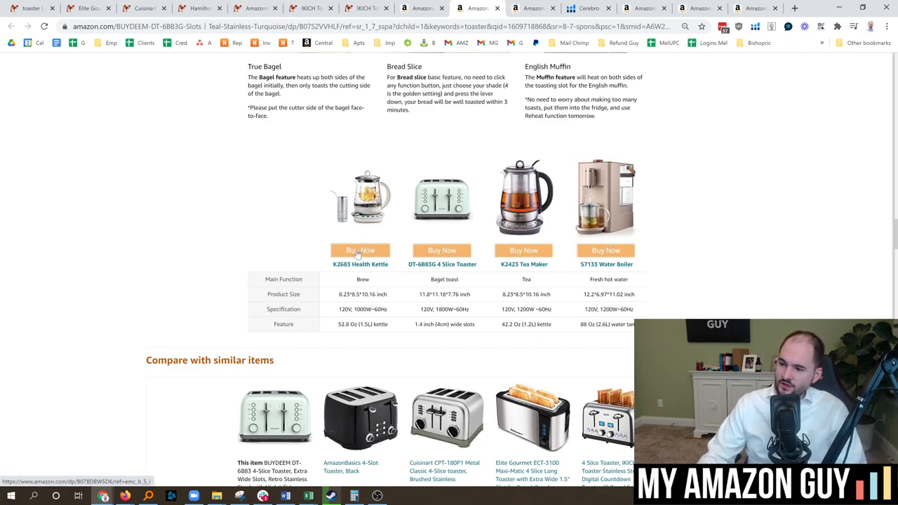
{"action": "scroll", "scroll_direction": "down", "scroll_amount": 3}
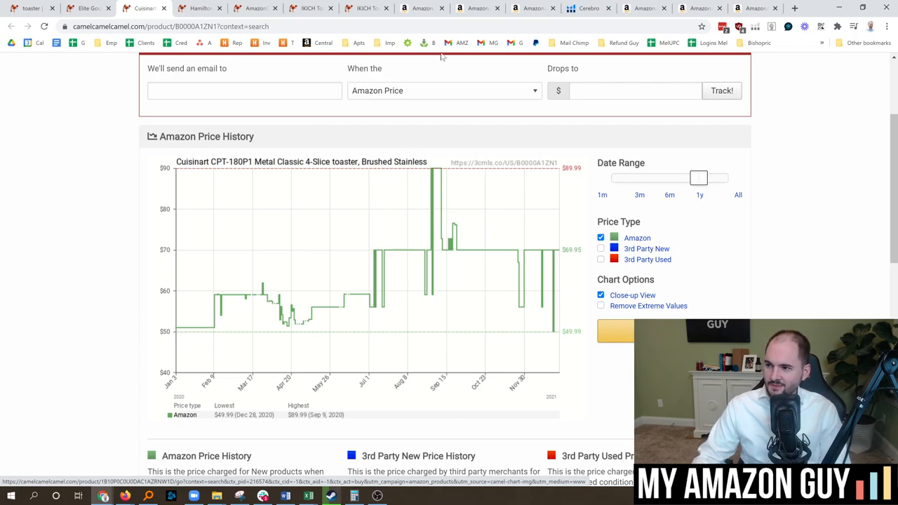
{"action": "mouse_move", "coordinate": [477, 8]}
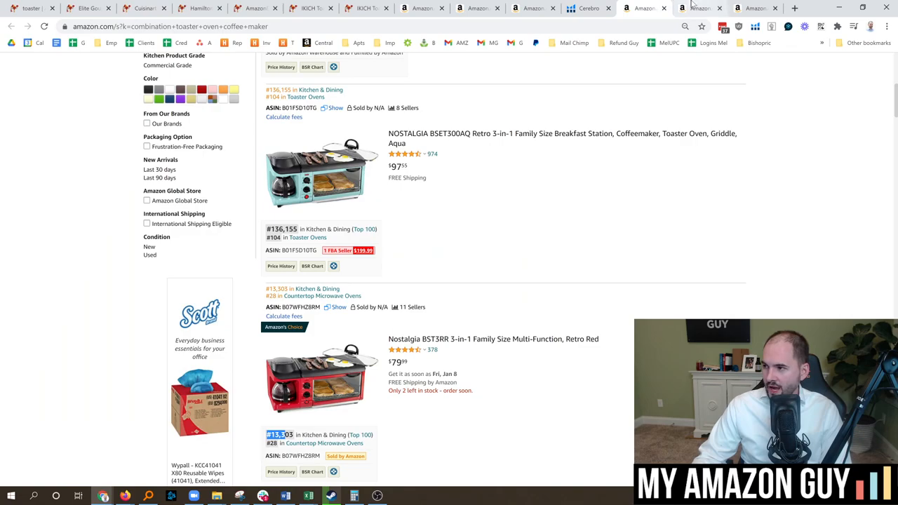
- Leave the Cuisinart CamelCamelCamel price history and switch back to the BUYDEEM Amazon listing
{"action": "left_click", "coordinate": [492, 338]}
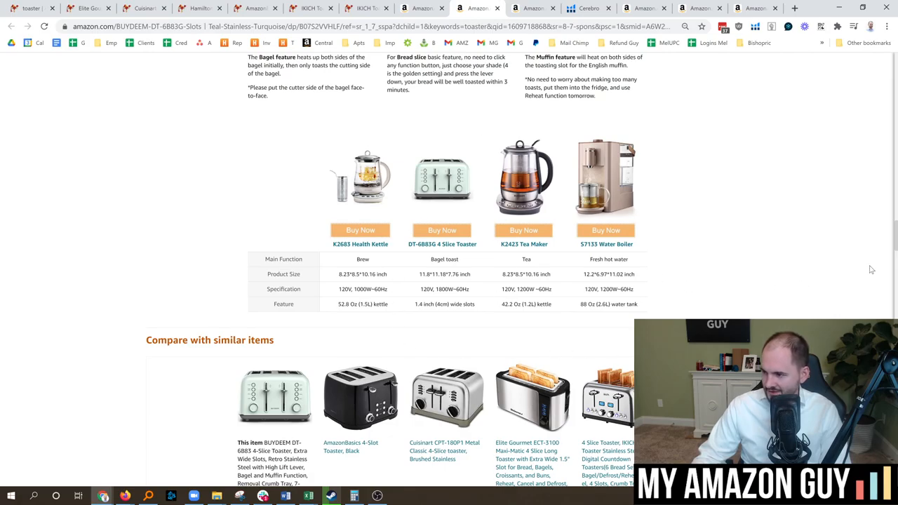
{"action": "scroll", "scroll_direction": "down", "scroll_amount": 3}
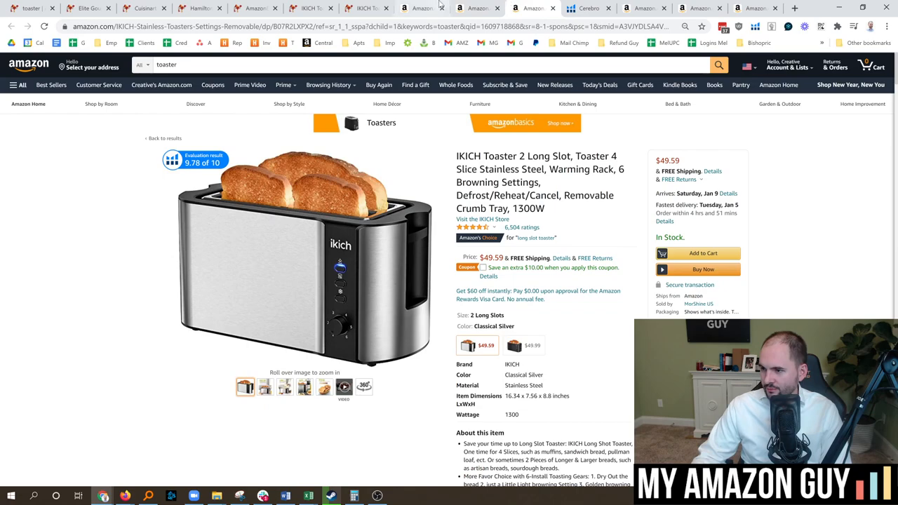
{"action": "mouse_move", "coordinate": [530, 8]}
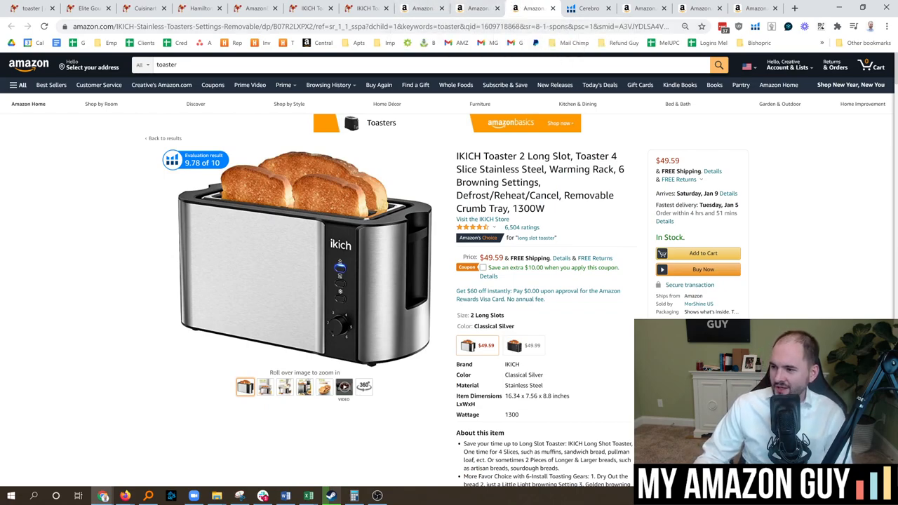
- Clip the IKICH long-slot toaster's 'Apply $10.00 coupon' so it applies at checkout at $49.59
{"action": "scroll", "scroll_direction": "down", "scroll_amount": 3}
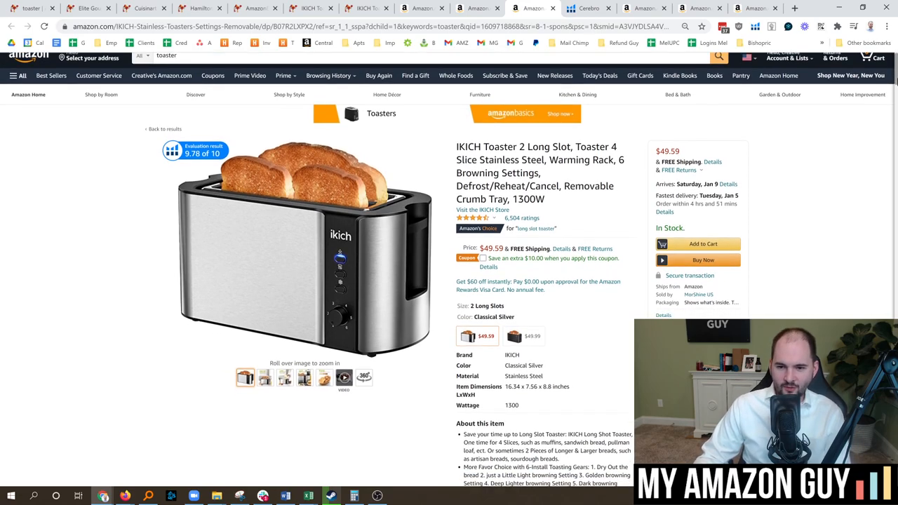
{"action": "scroll", "scroll_direction": "down", "scroll_amount": 3}
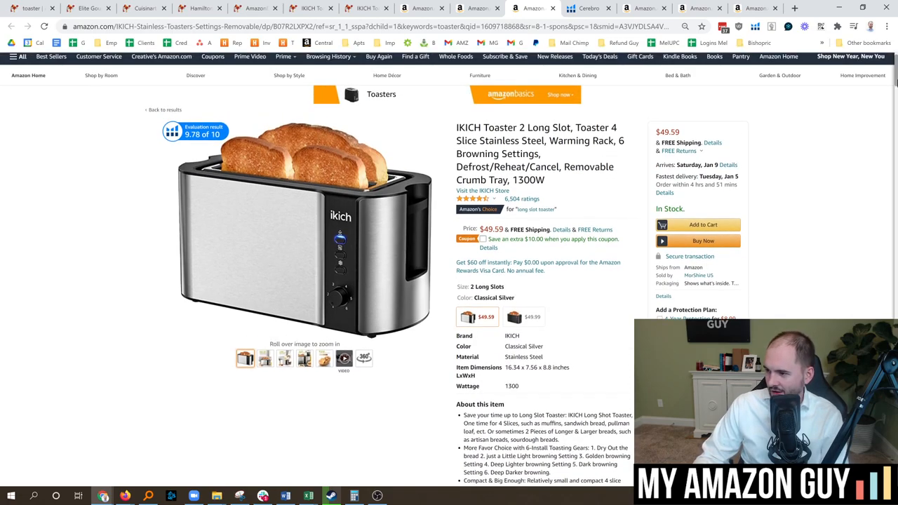
{"action": "scroll", "scroll_direction": "down", "scroll_amount": 3}
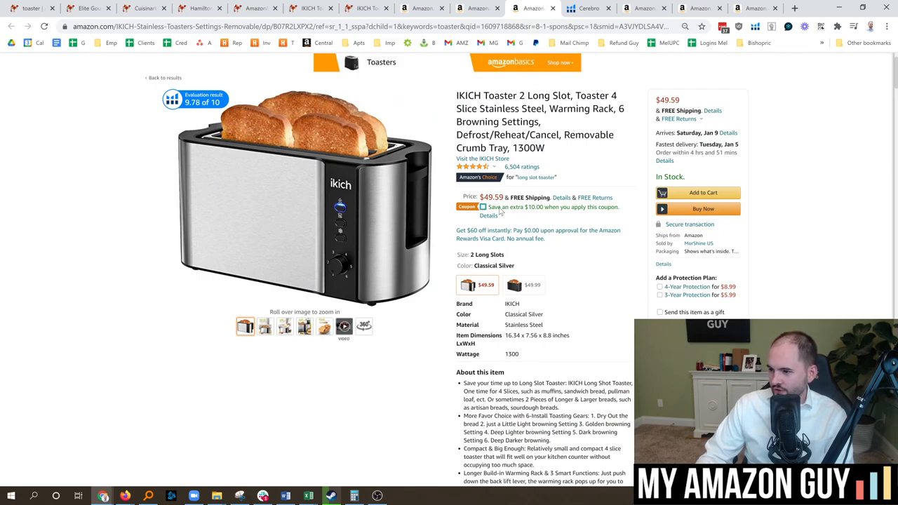
{"action": "double_click", "coordinate": [536, 207]}
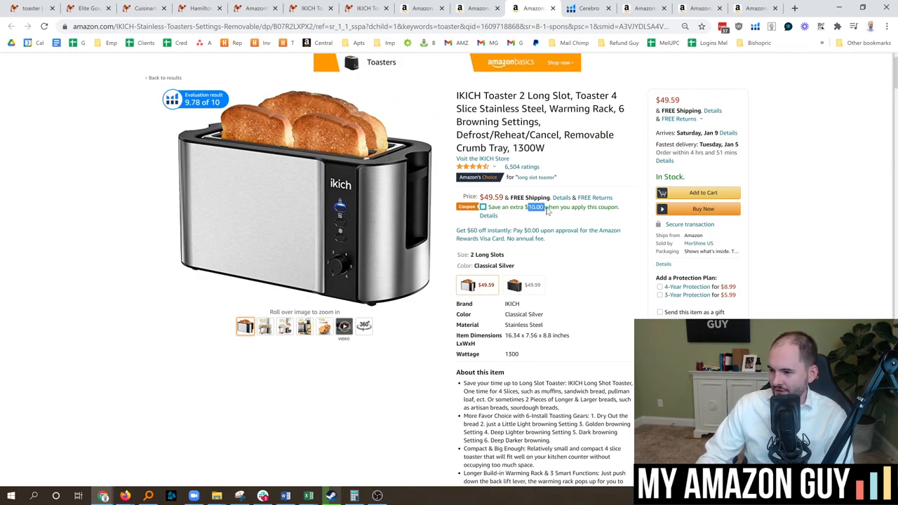
{"action": "left_click", "coordinate": [483, 207]}
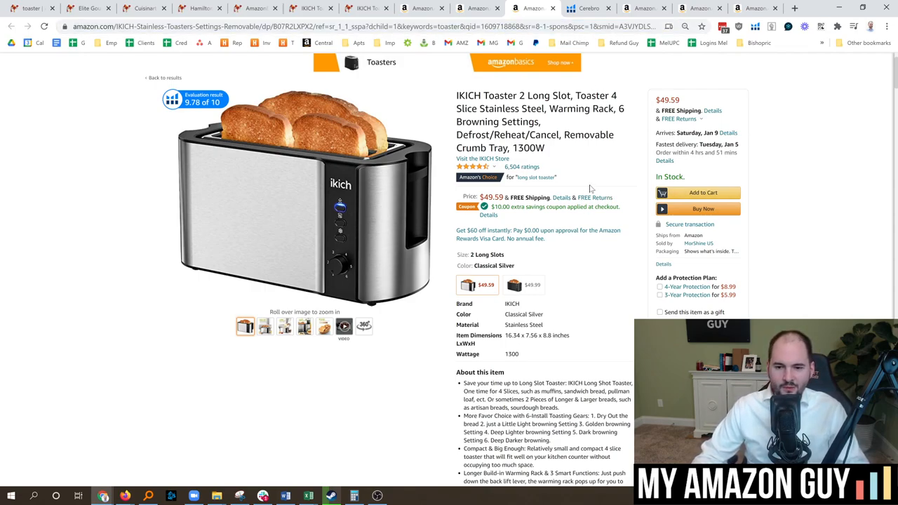
{"action": "mouse_move", "coordinate": [558, 259]}
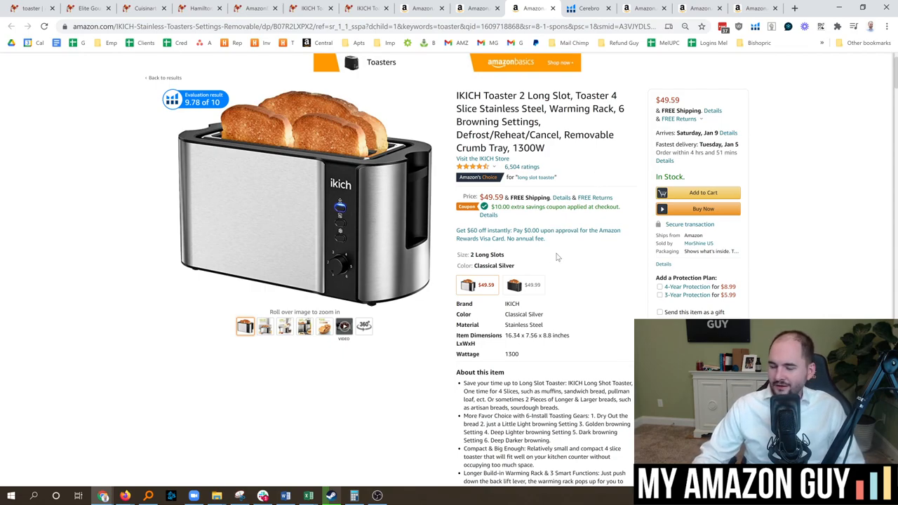